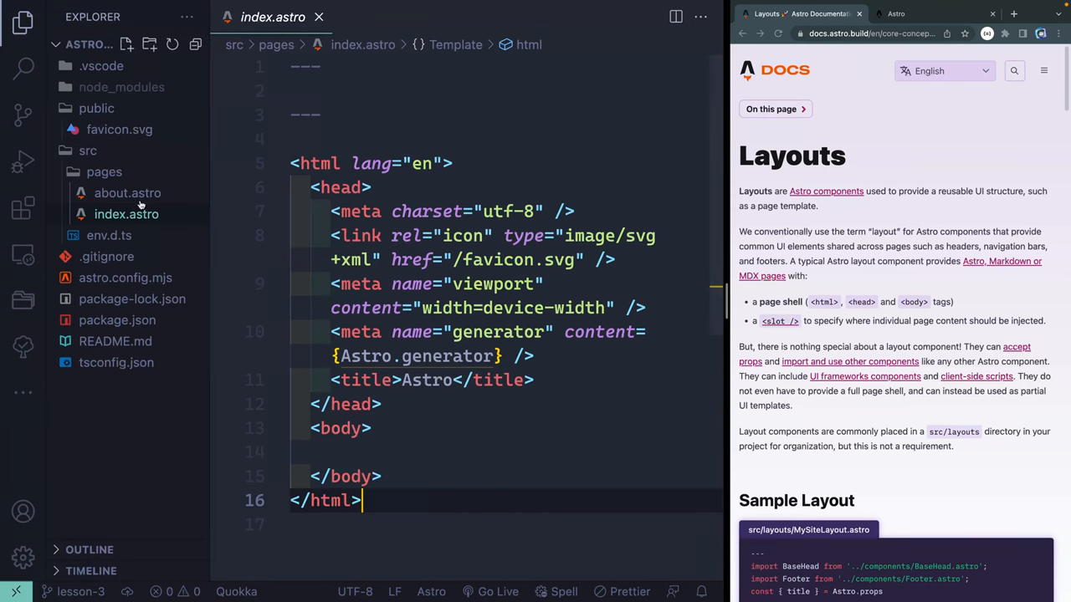
- Compare the about.astro and index.astro sources, finishing on about.astro
left_click(127, 193)
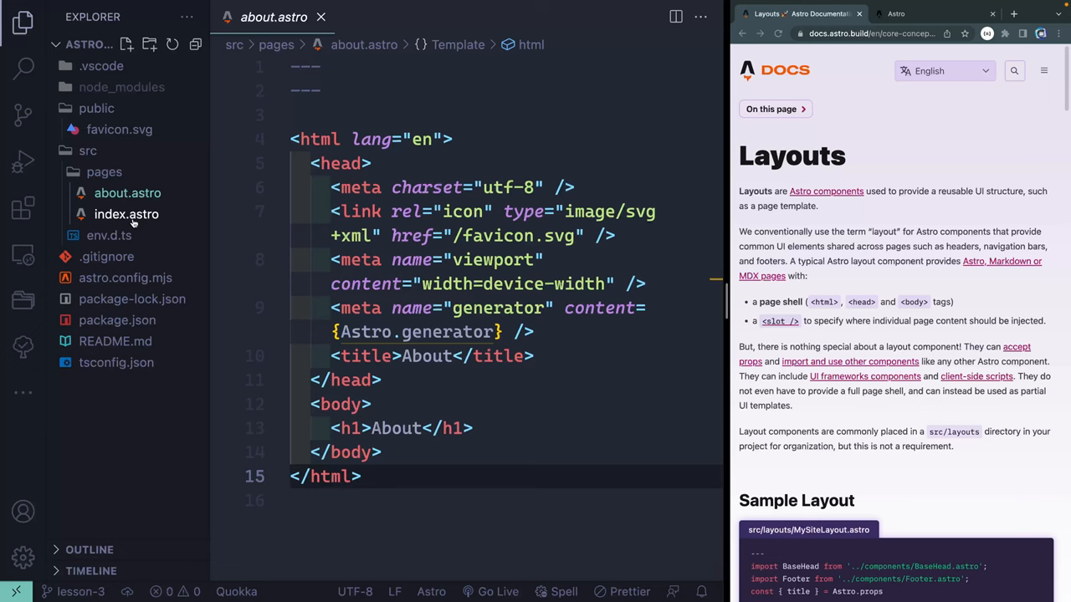
left_click(126, 214)
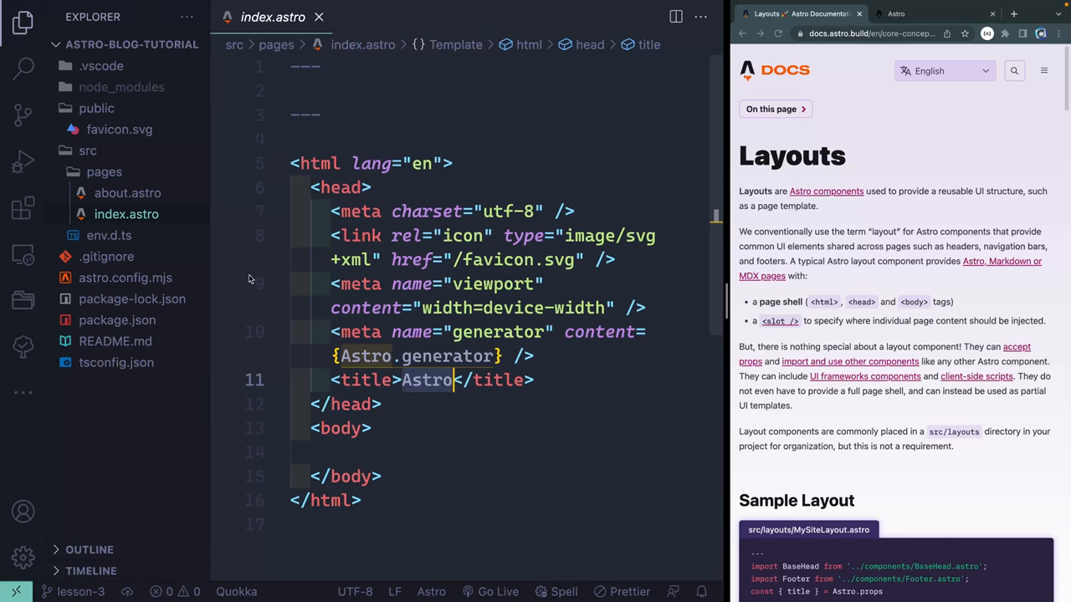
left_click(127, 193)
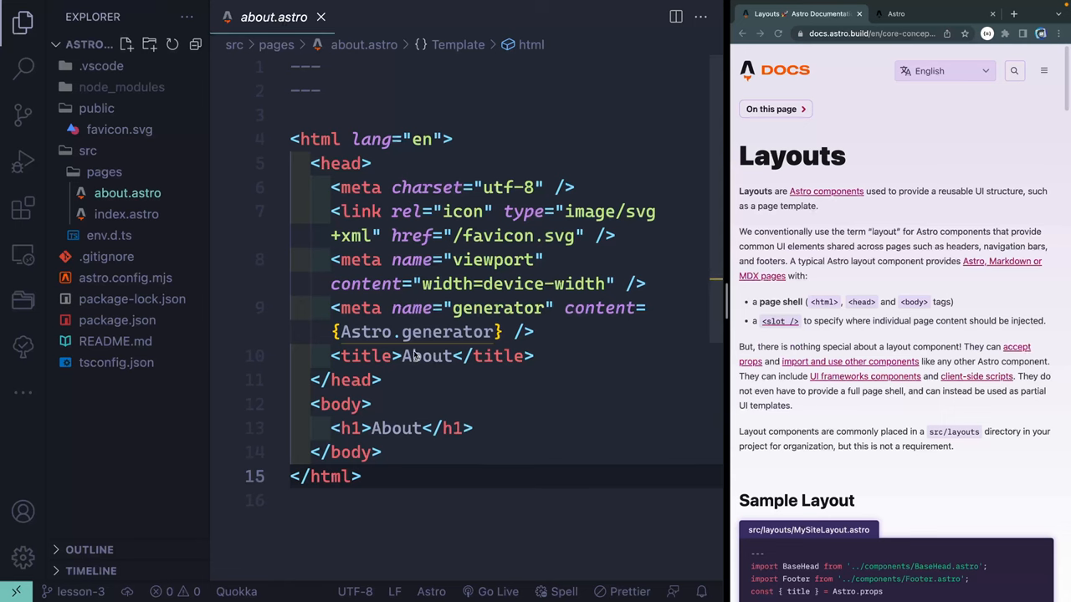
- Create a src/layouts folder containing an empty MainLayout.astro file
right_click(88, 150)
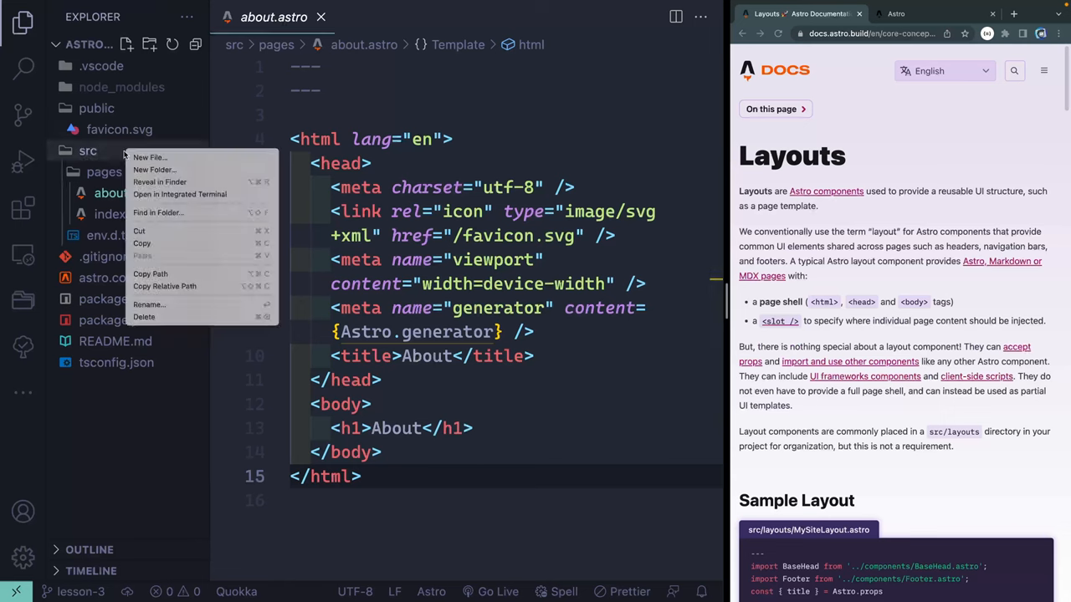
left_click(151, 157)
type("layouts")
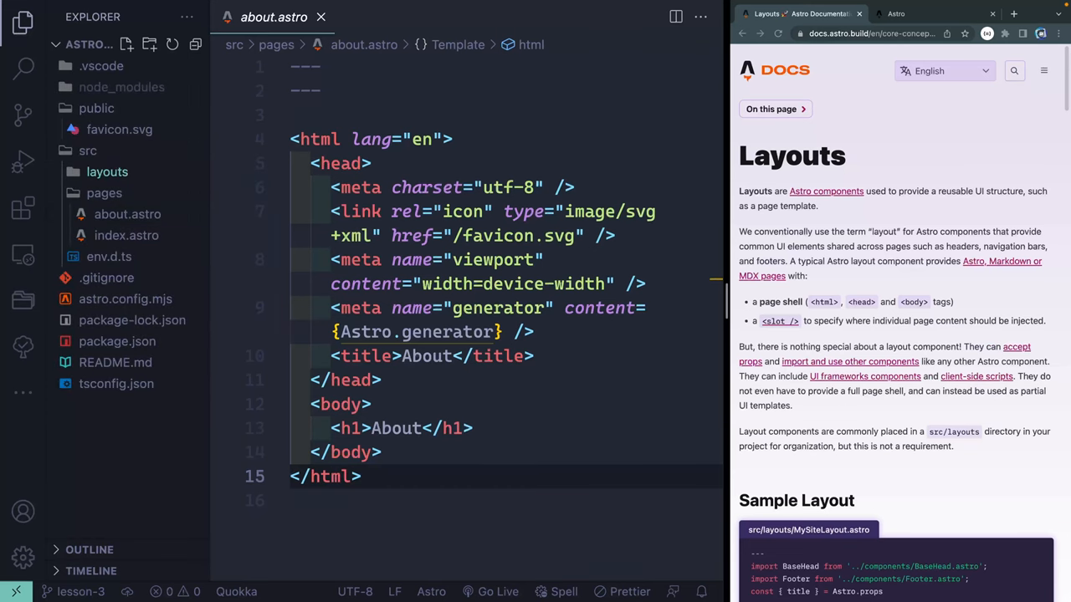
left_click(127, 44)
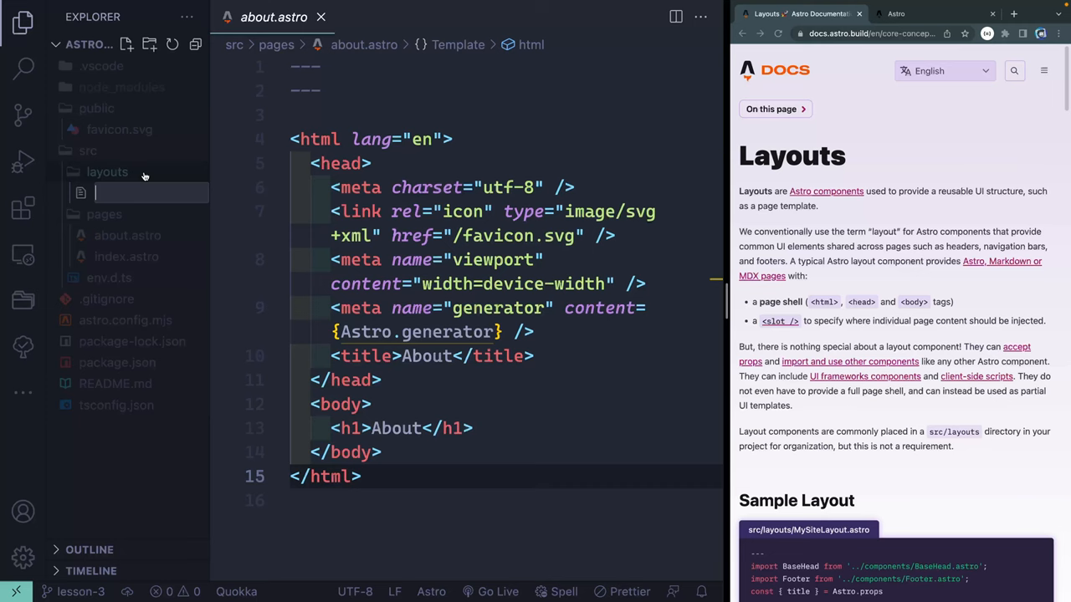
type("MainLayou")
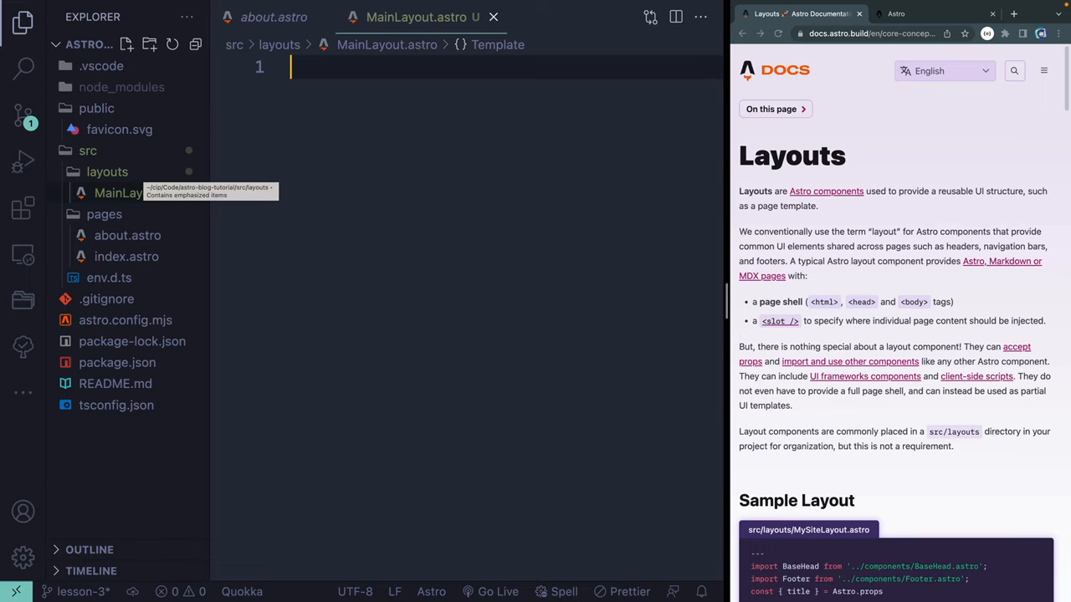
- Add empty --- frontmatter fences and about.astro's <html lang="en"> page shell to MainLayout.astro
type("---")
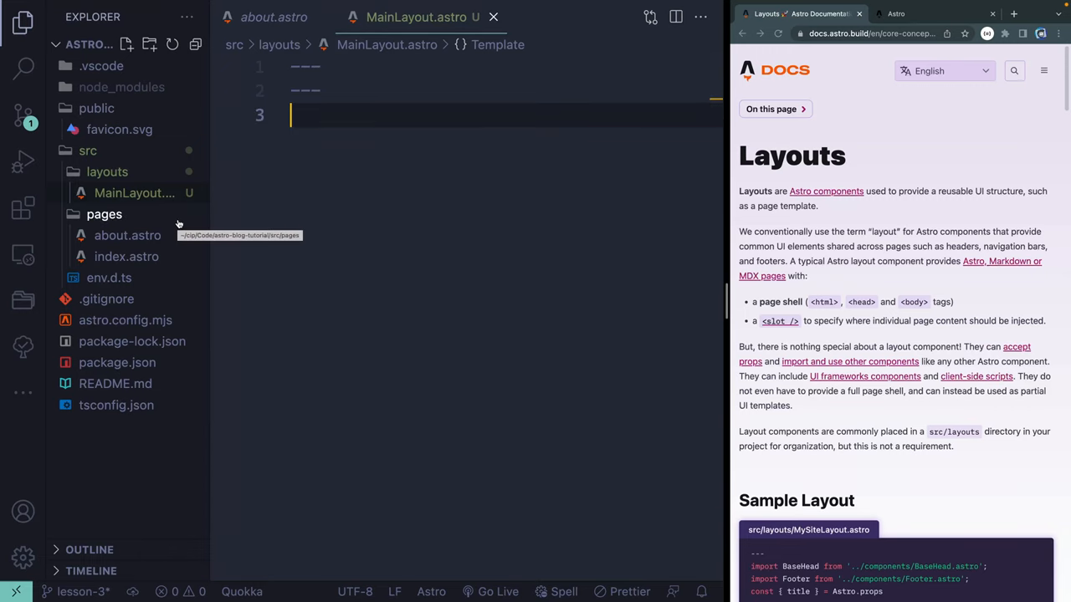
mouse_move(127, 235)
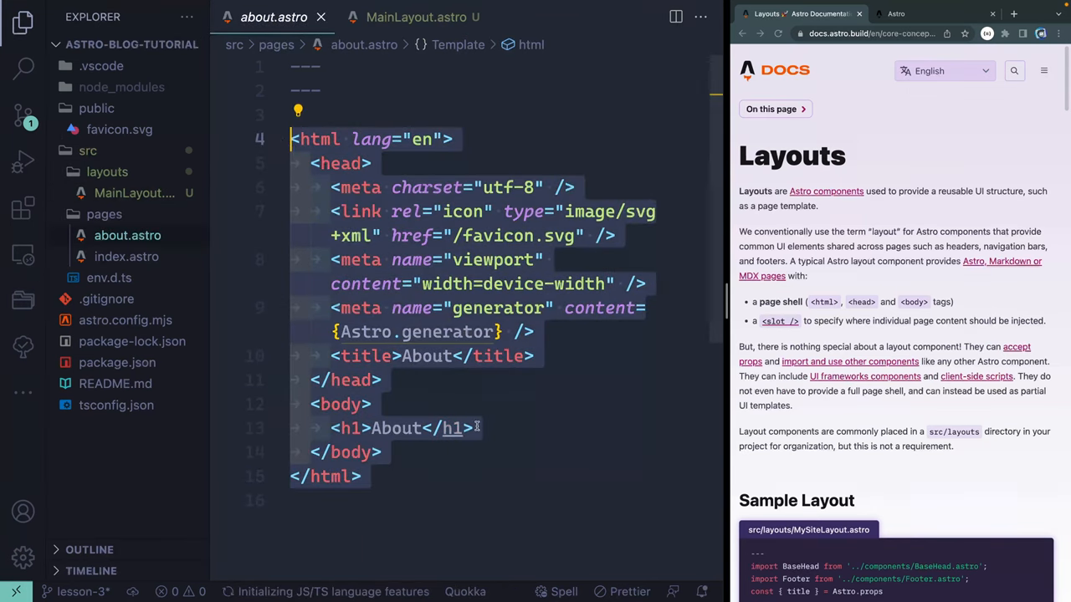
left_click(416, 17)
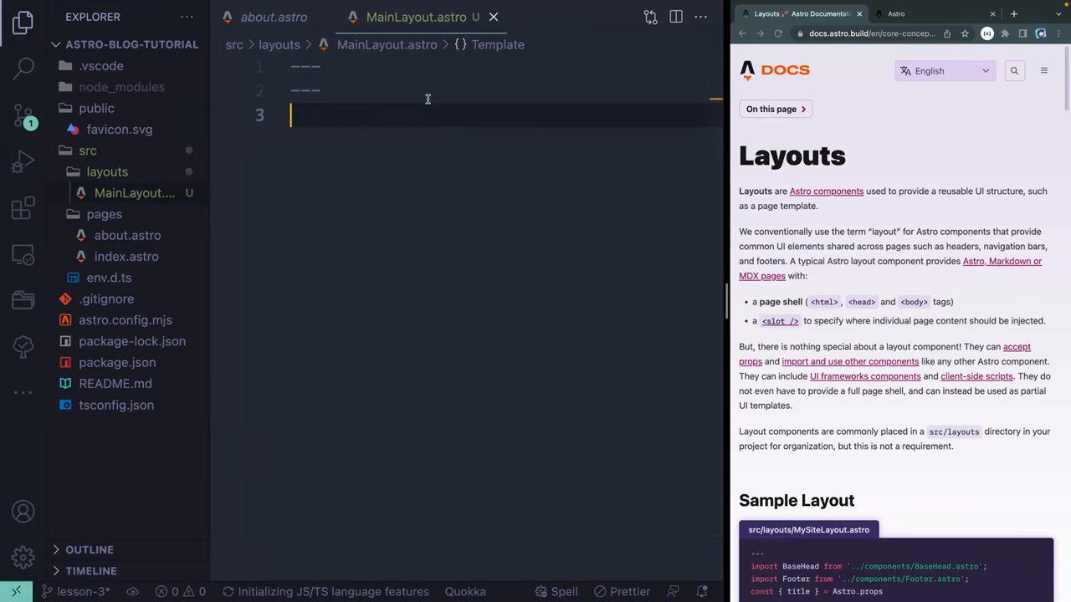
key("enter")
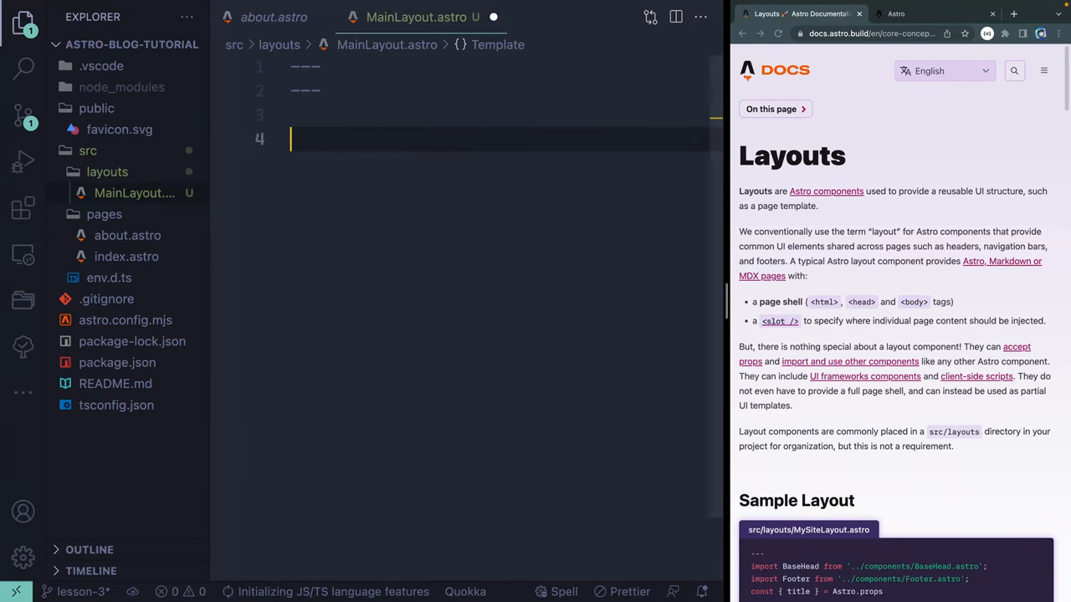
type("<html lang=\"en\">")
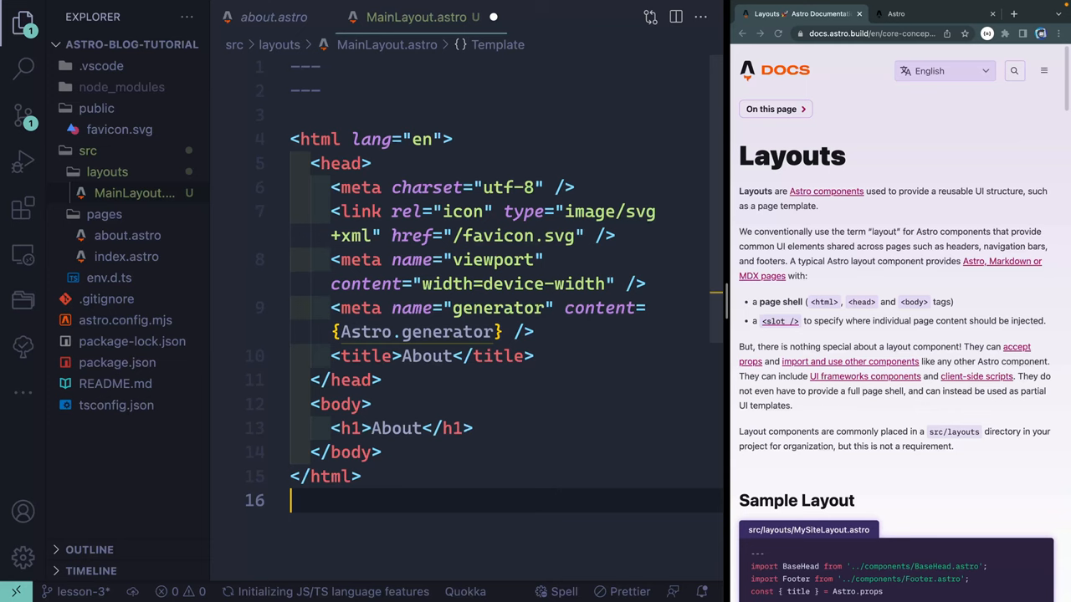
mouse_move(264, 402)
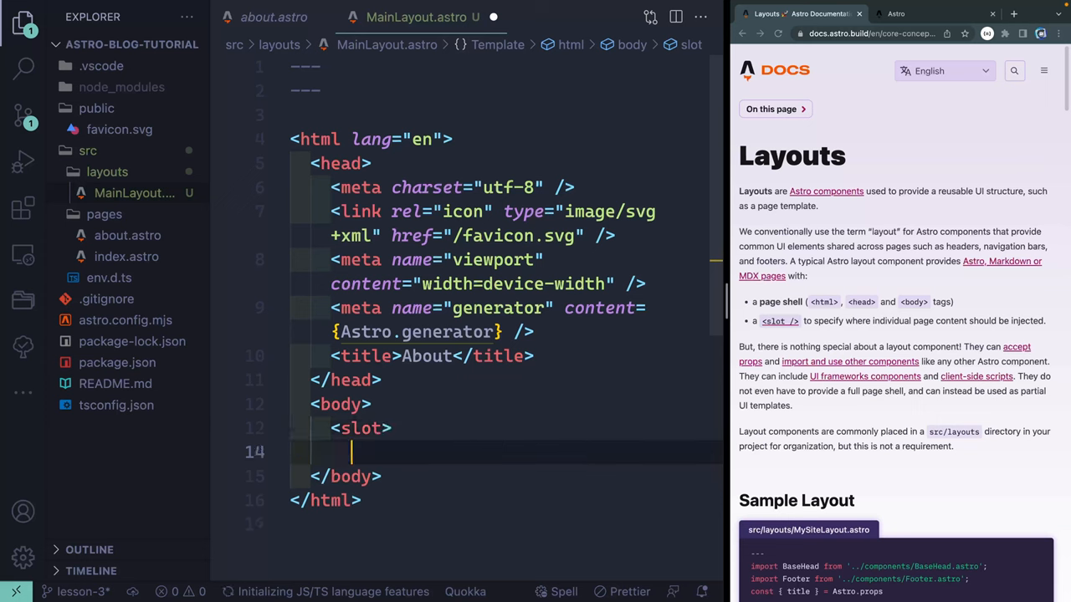
- Replace MainLayout's h1 with <slot>Default Text</slot> and save
type("</slot>")
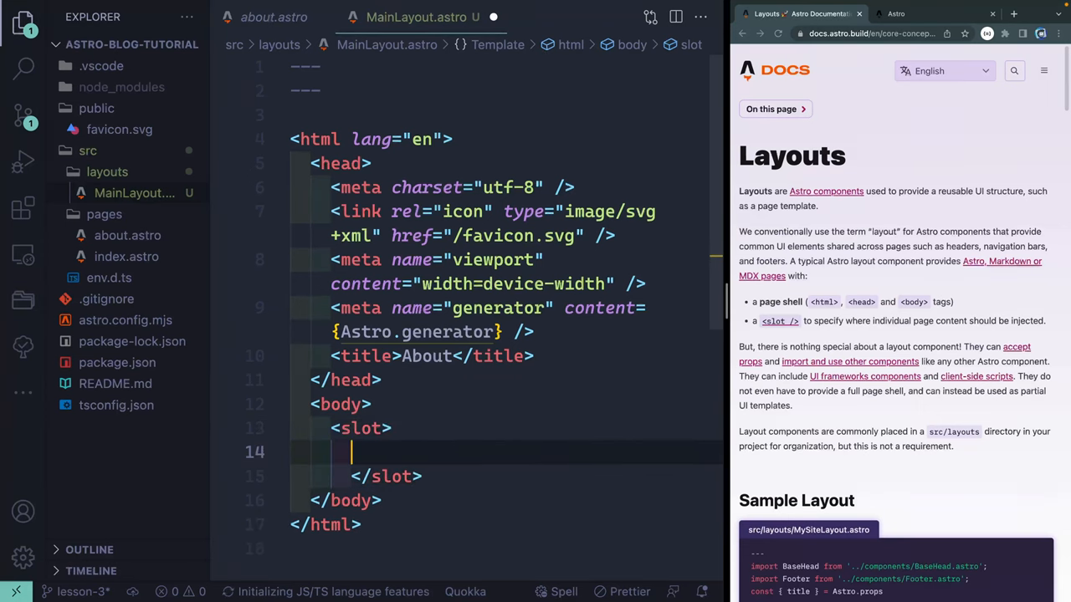
type("Default Text</slot>")
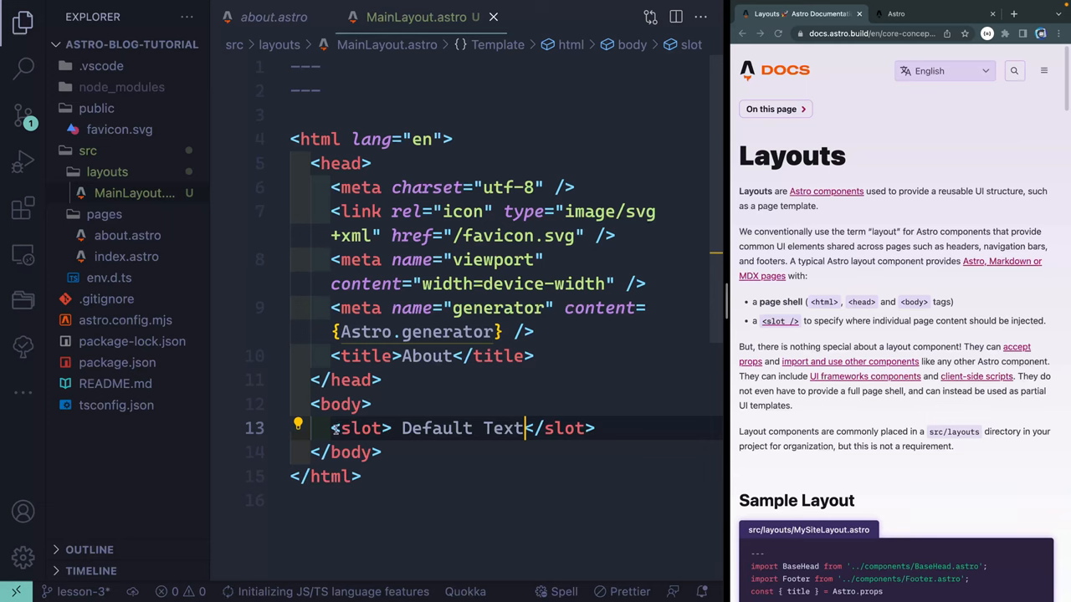
mouse_move(263, 363)
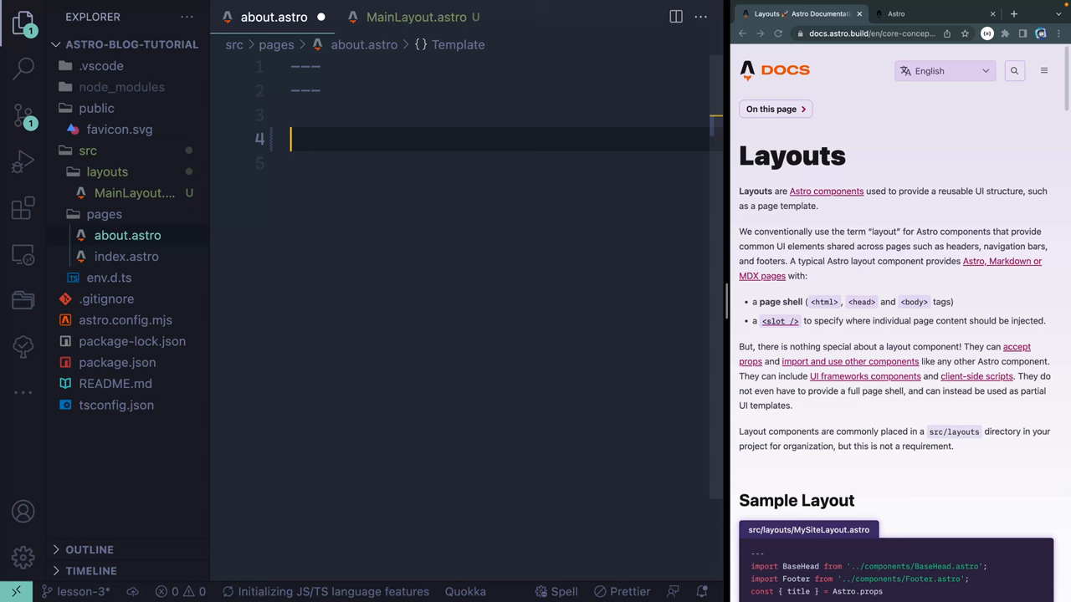
- Start a <MainLayout tag in about.astro, auto-importing it from ../layouts/MainLayout.astro
type("<Ma")
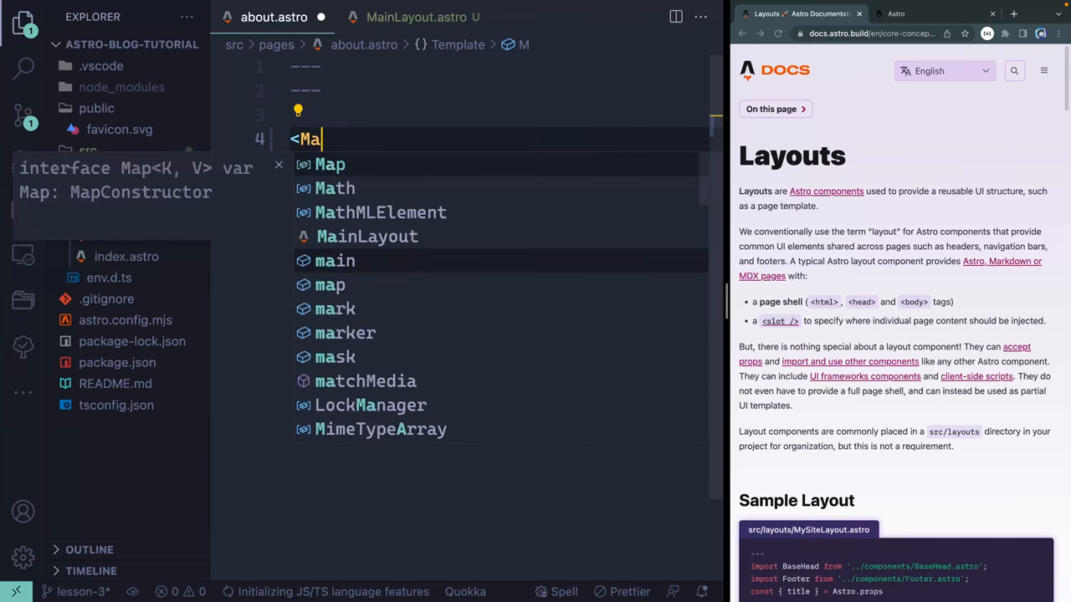
type("in")
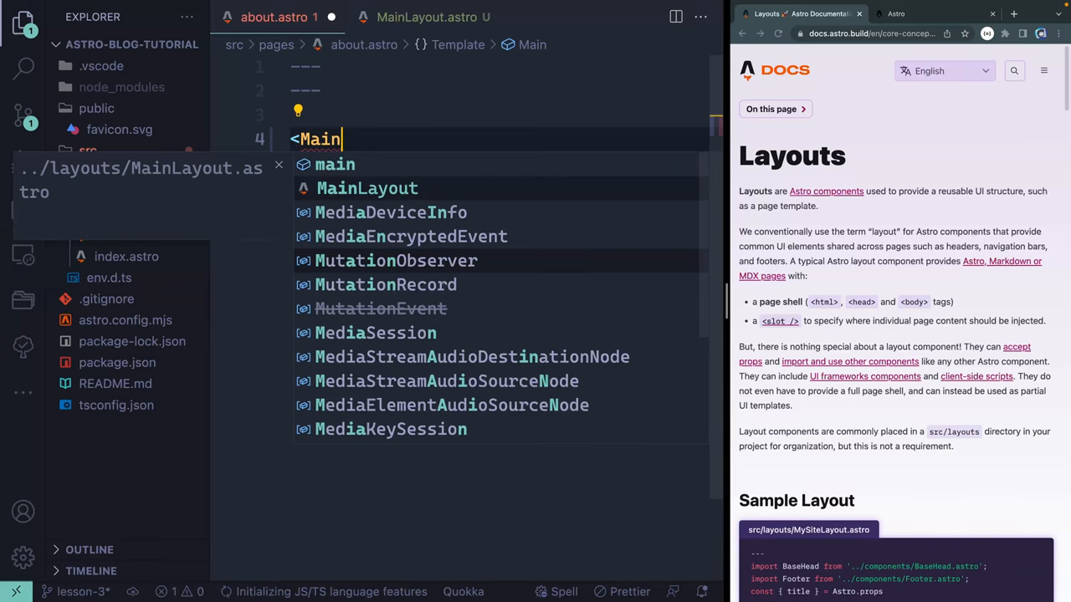
left_click(366, 187)
type("//")
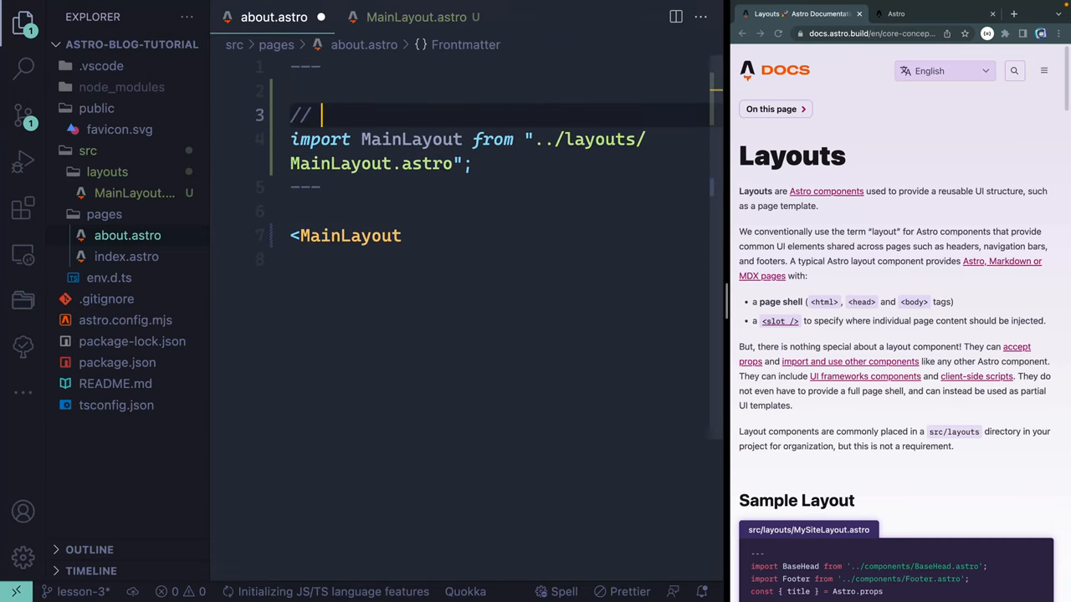
- Add a // component imports comment and wrap <p>hi from About</p> in MainLayout
type("component")
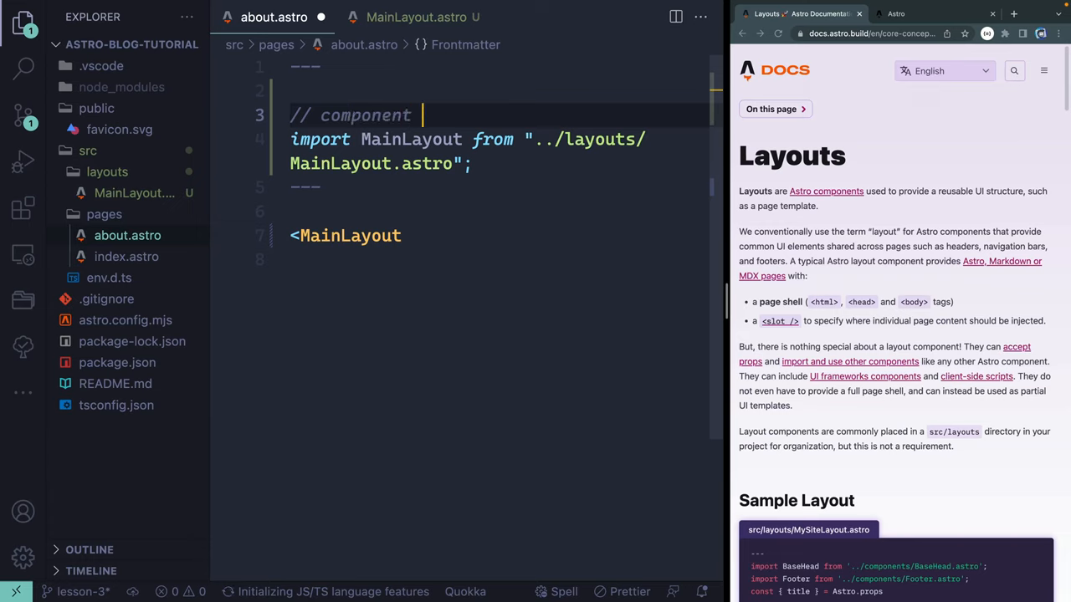
type("imports")
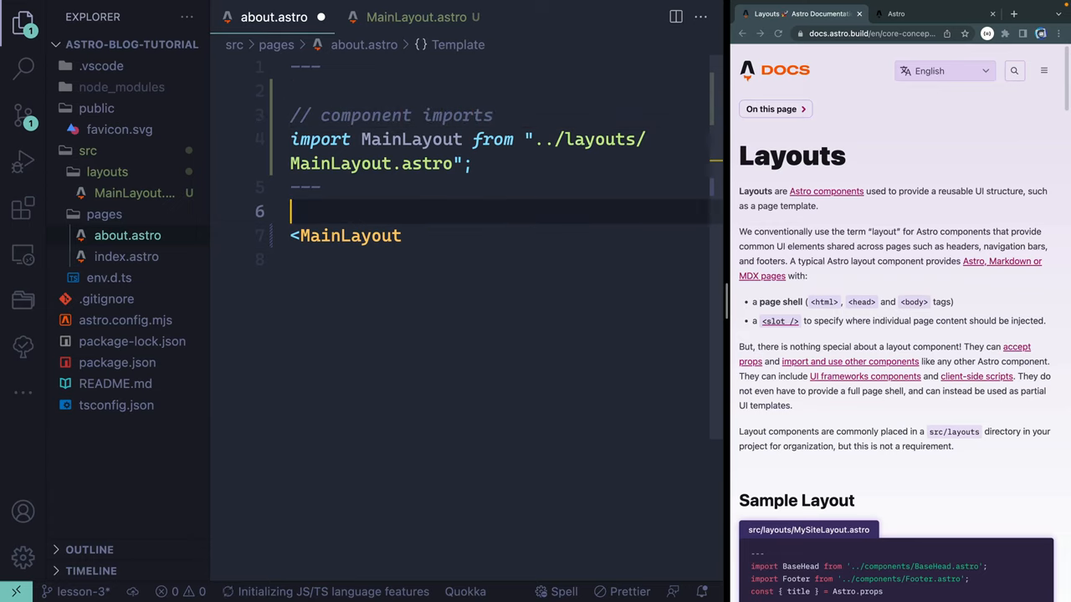
type("></MainLayout>")
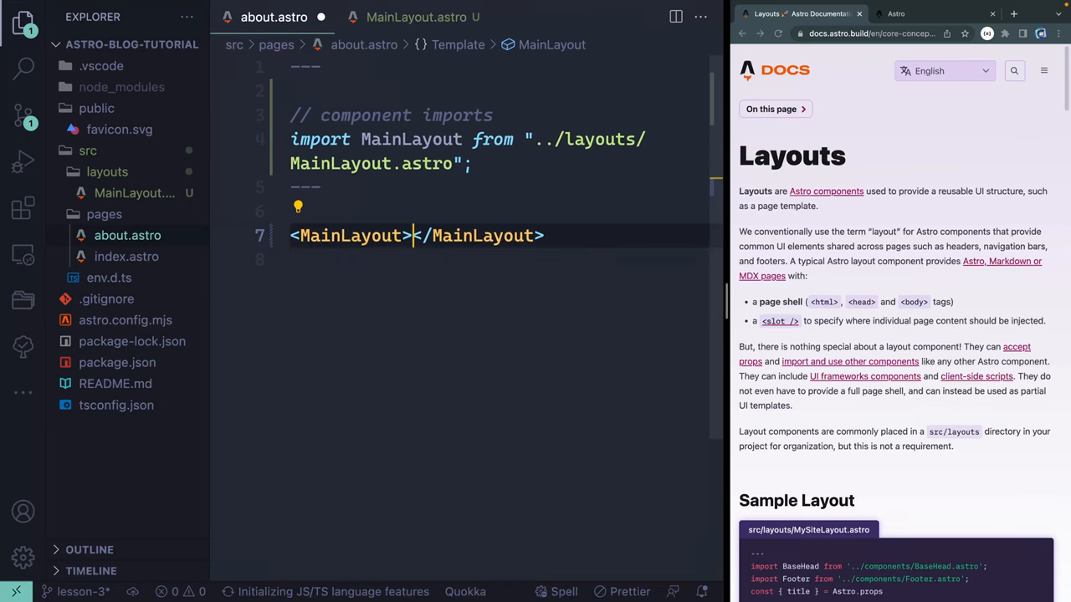
type("p>hi </p>")
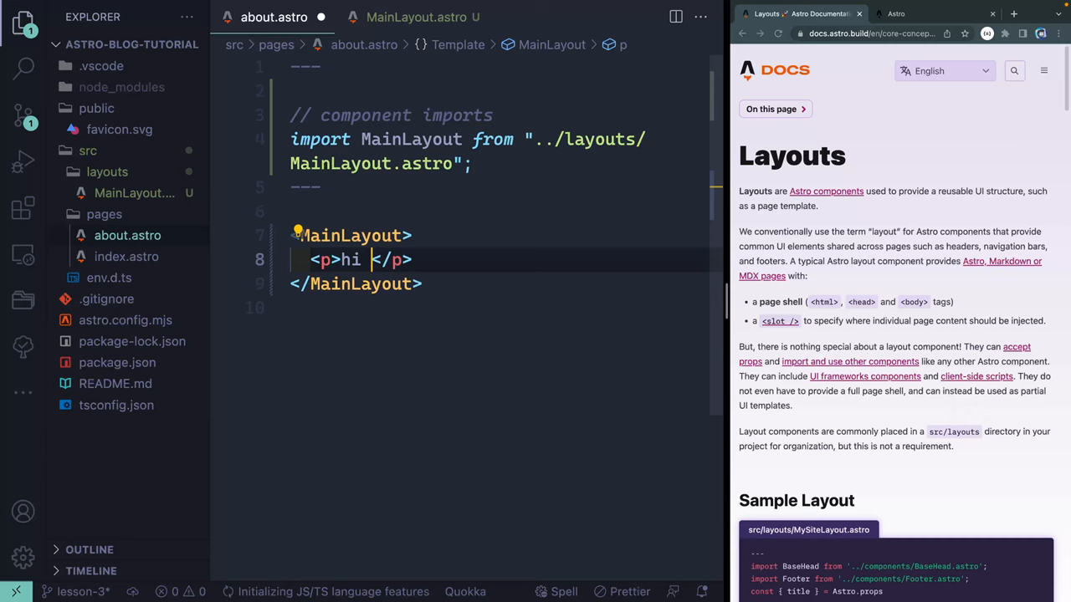
type("from About")
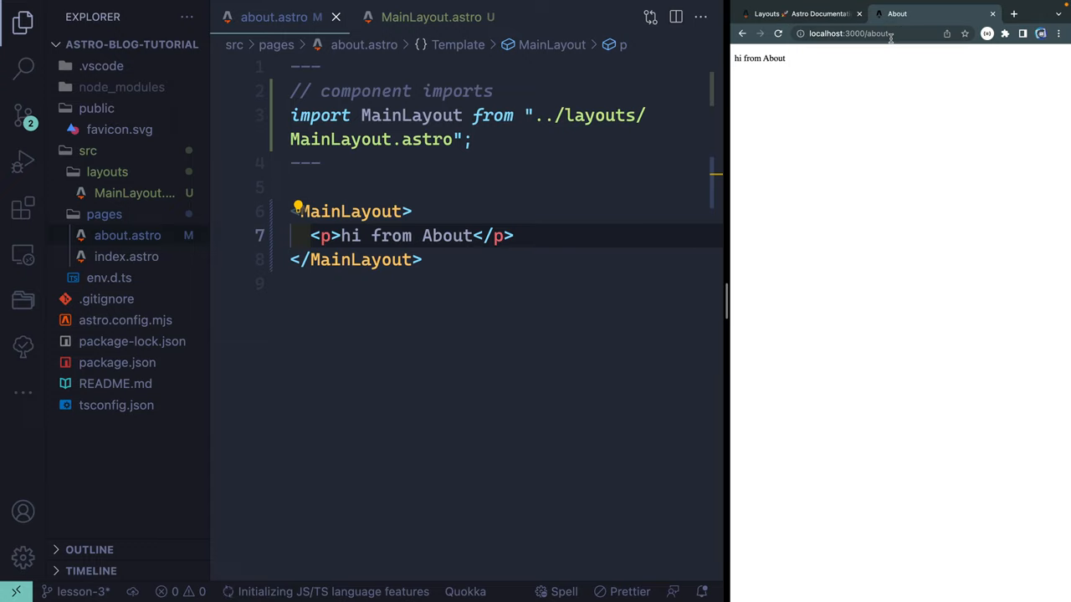
mouse_move(606, 227)
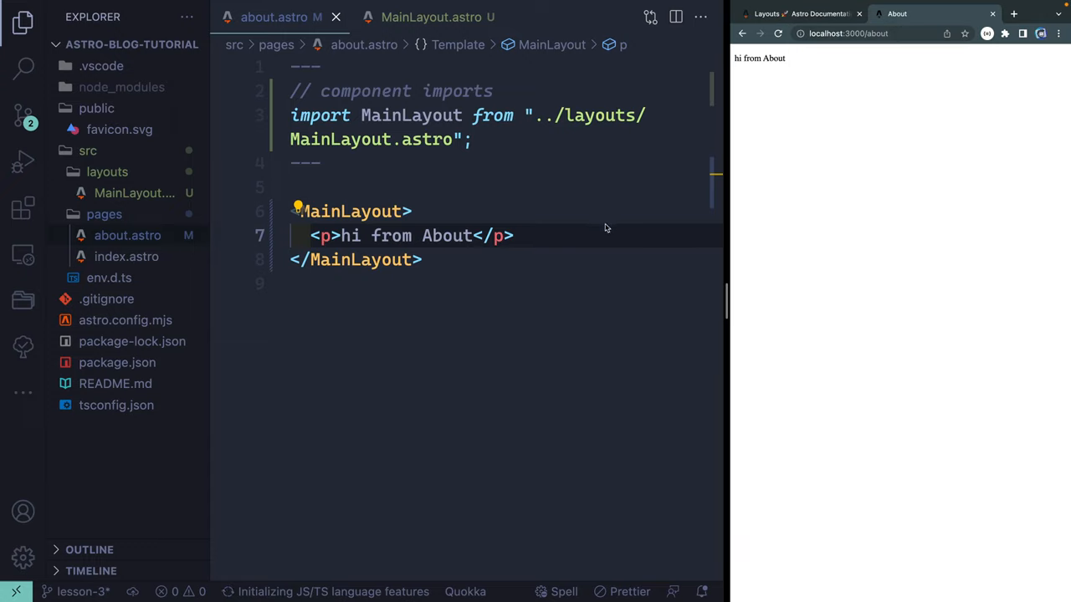
- Remove the about paragraph to preview Default Text, then restore <p>hi from About</p>
left_click(515, 235)
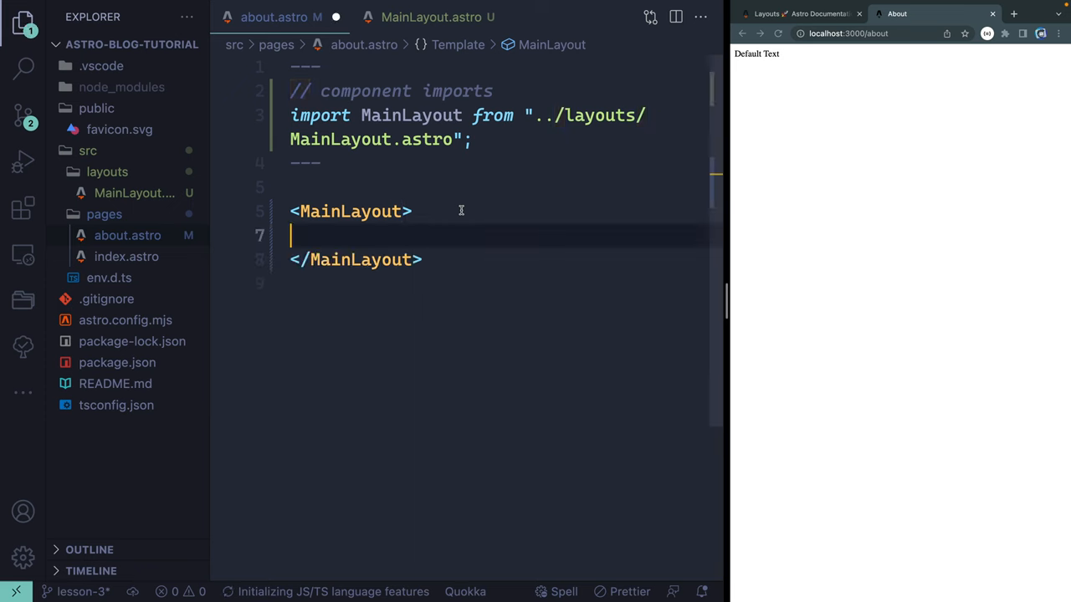
type("<p>hi from About</p>")
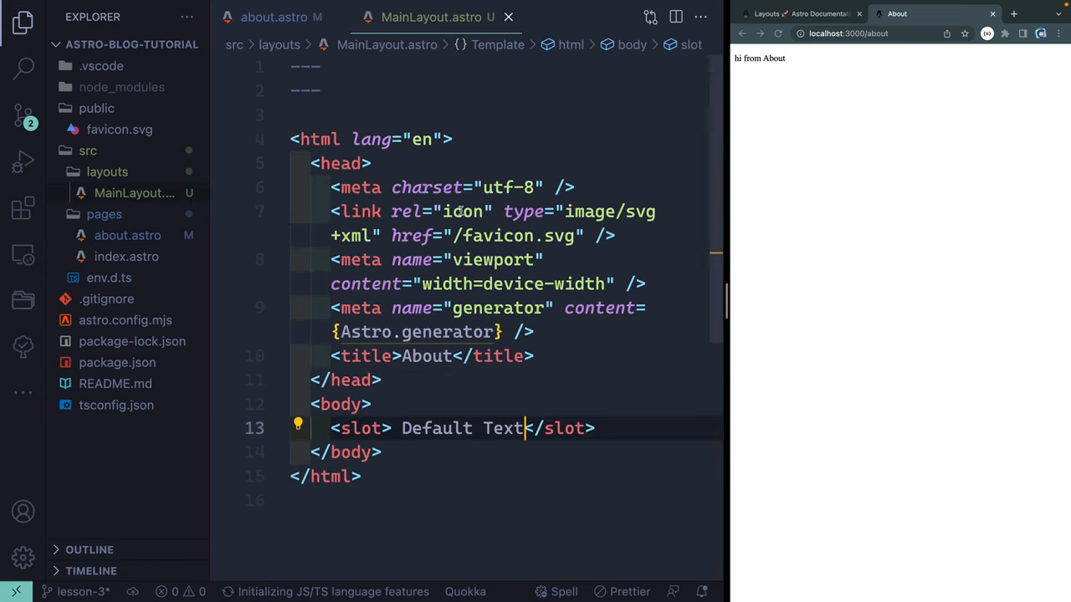
- Try a named slot line in MainLayout.astro, then discard it and go to about.astro
left_click(622, 428)
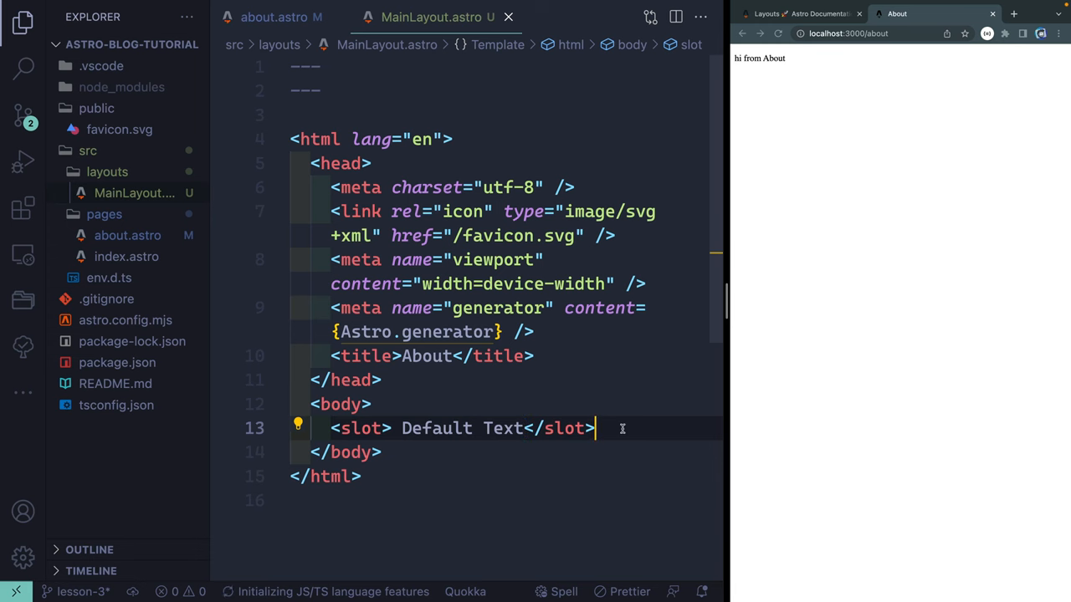
type("<slot name=")
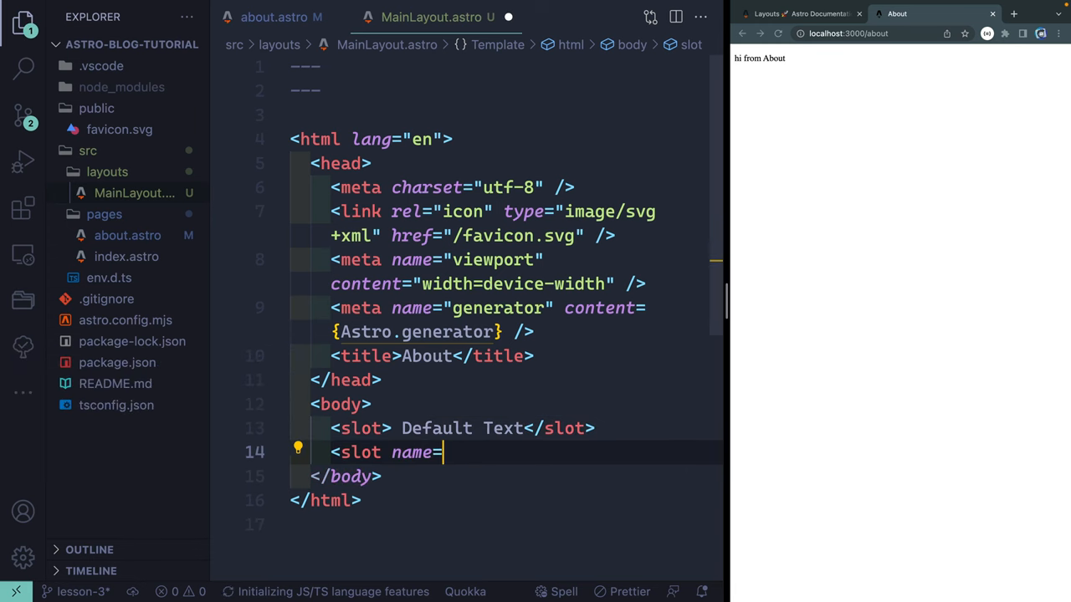
type("\"\"")
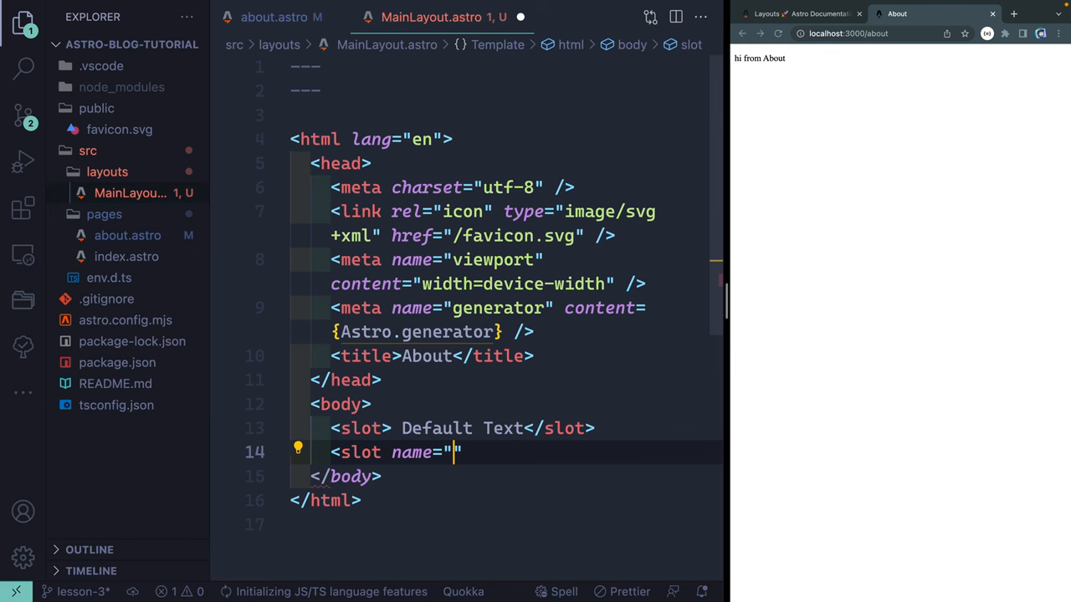
type("hi")
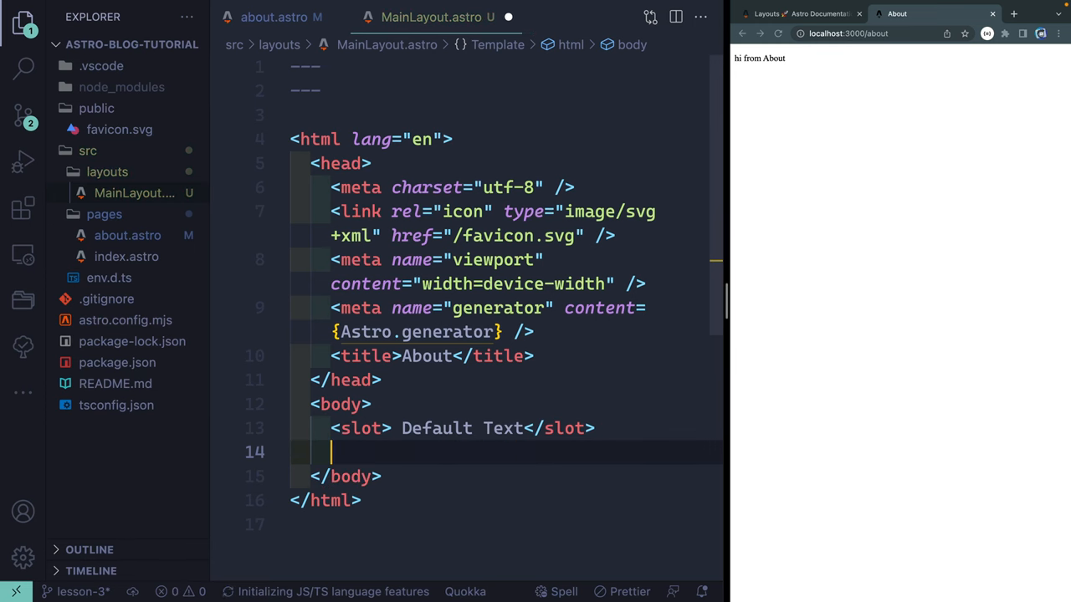
left_click(273, 17)
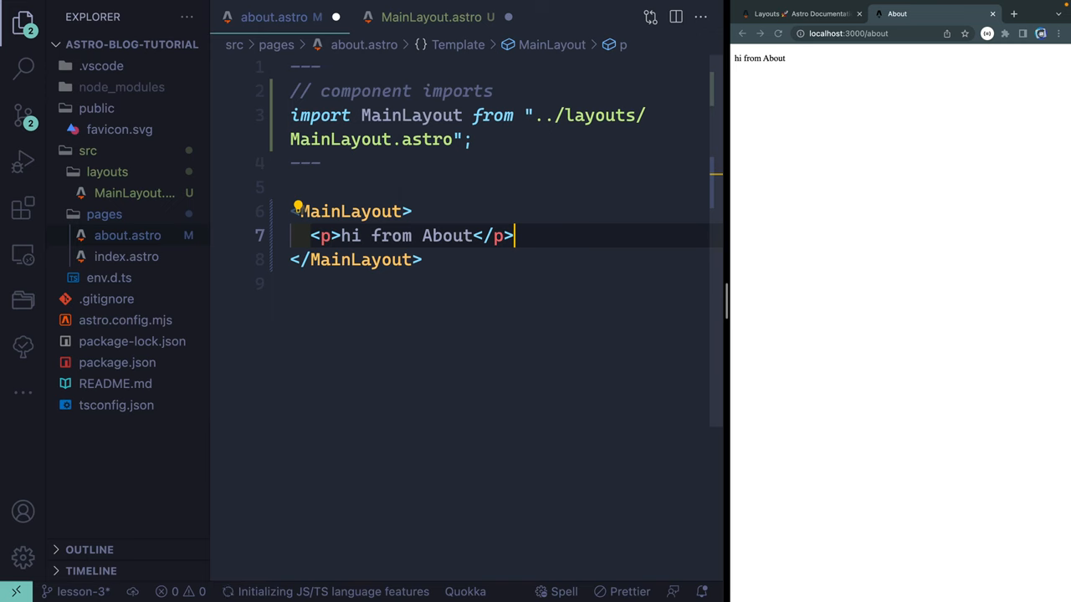
- Change MainLayout's <title> from About to {Astro.props.title}
left_click(431, 17)
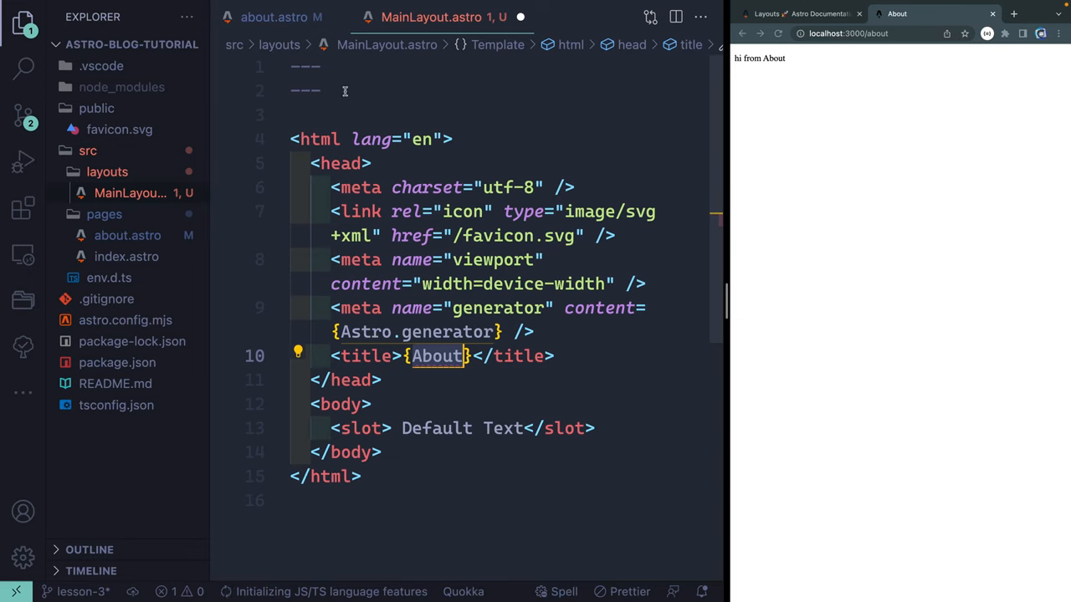
mouse_move(474, 395)
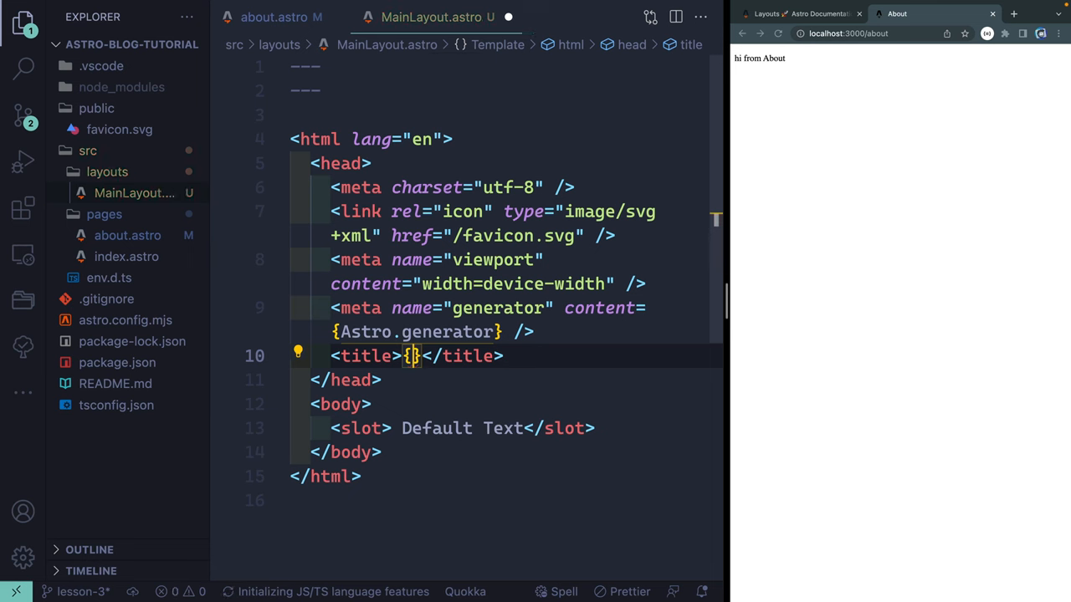
type("Astro.props.")
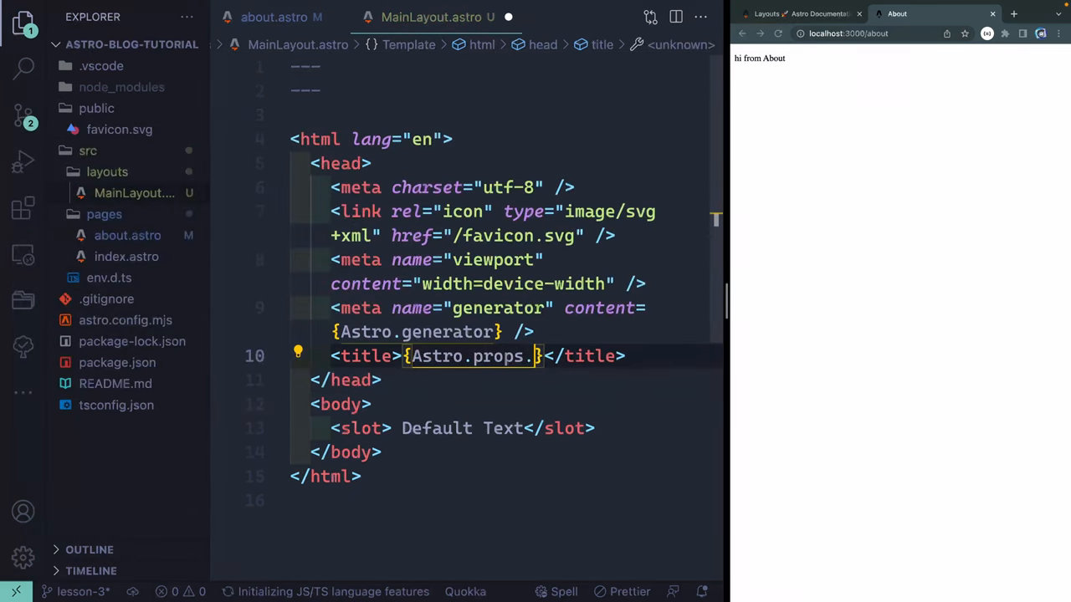
type("title")
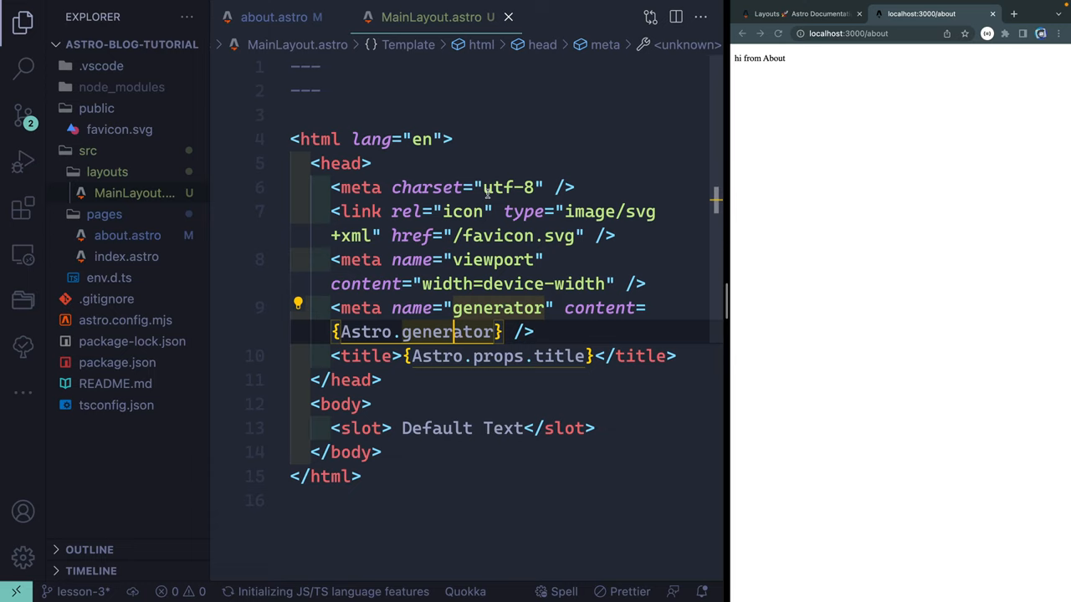
mouse_move(421, 399)
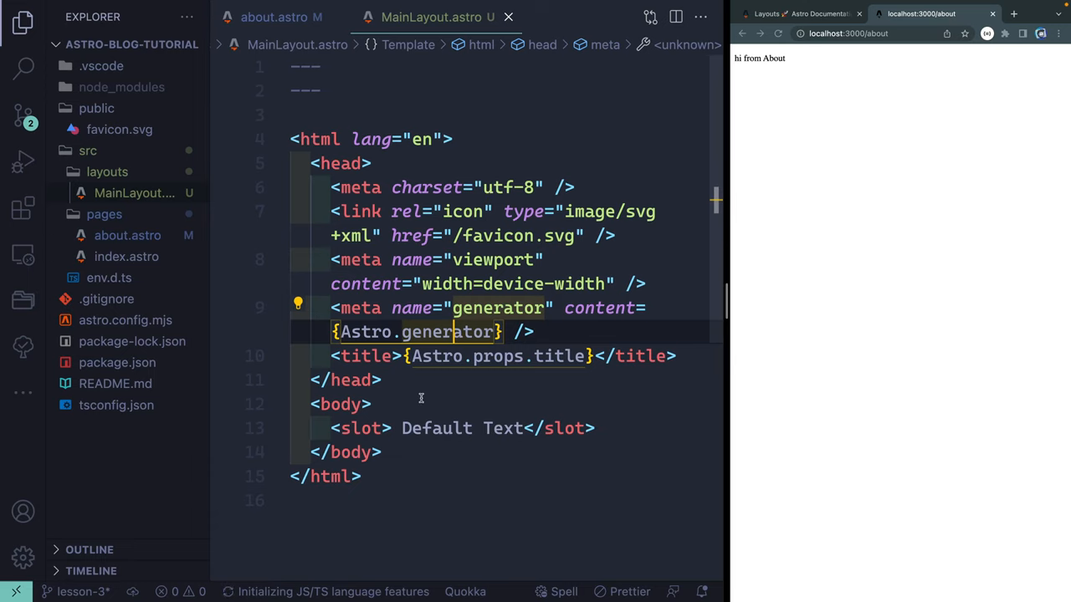
- Pass title="About" to MainLayout in about.astro and save it
left_click(273, 16)
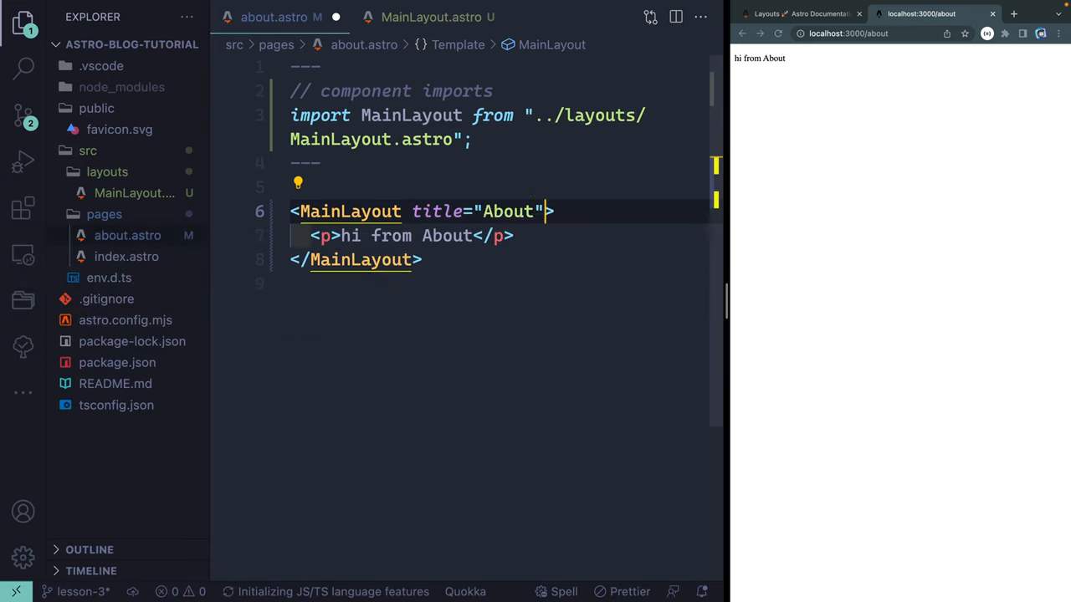
key("ctrl+s")
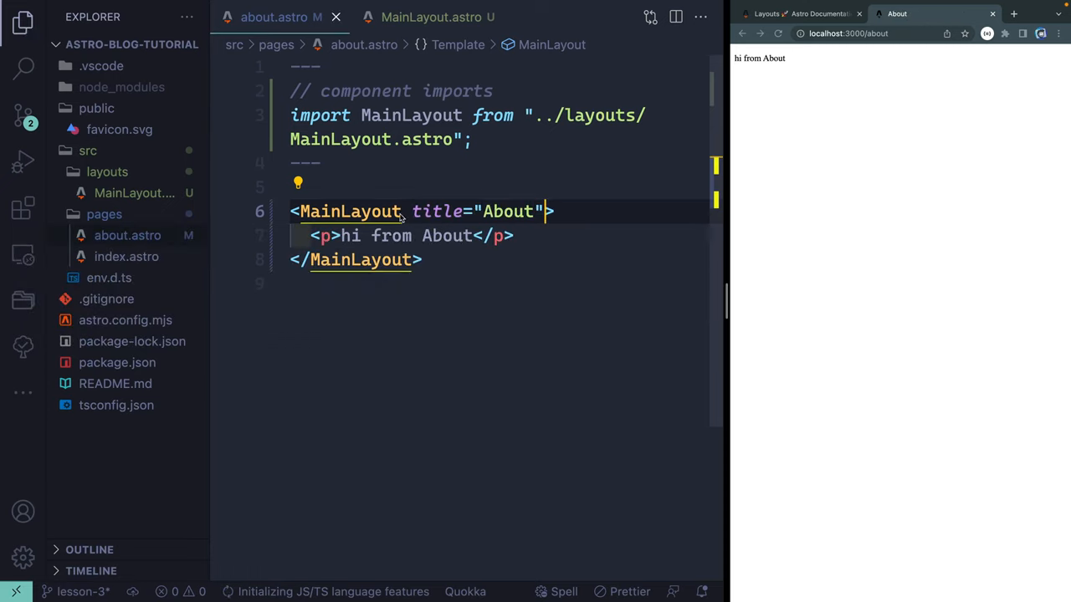
mouse_move(547, 195)
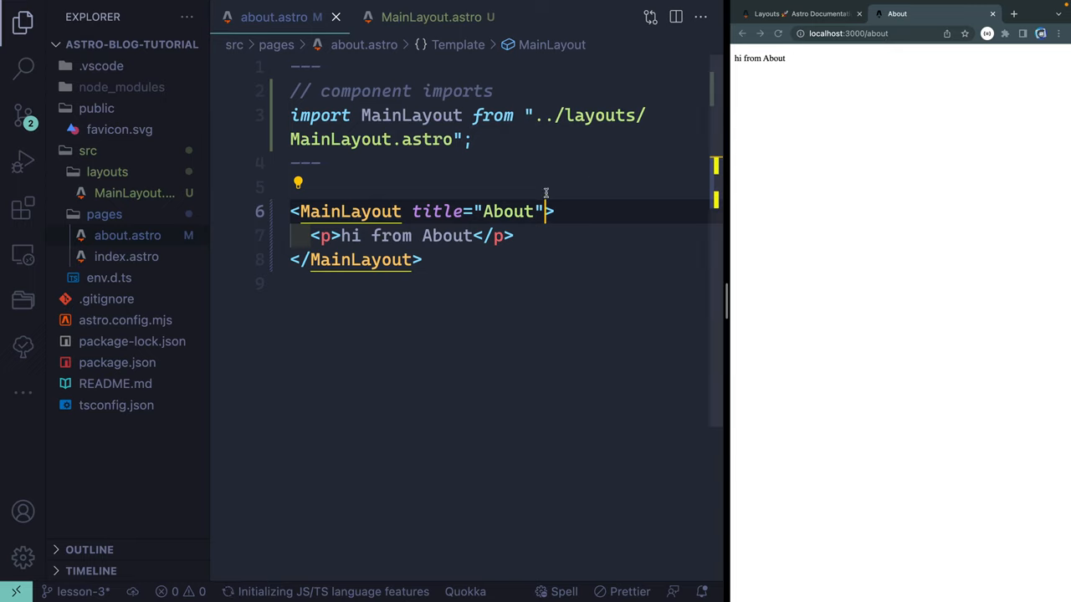
type("2")
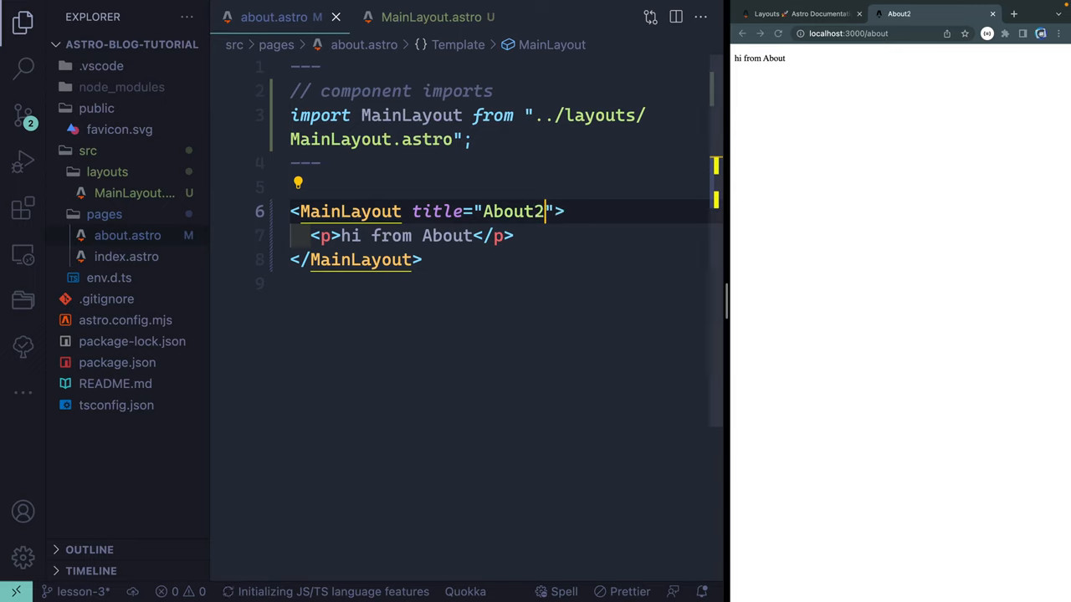
left_click(431, 17)
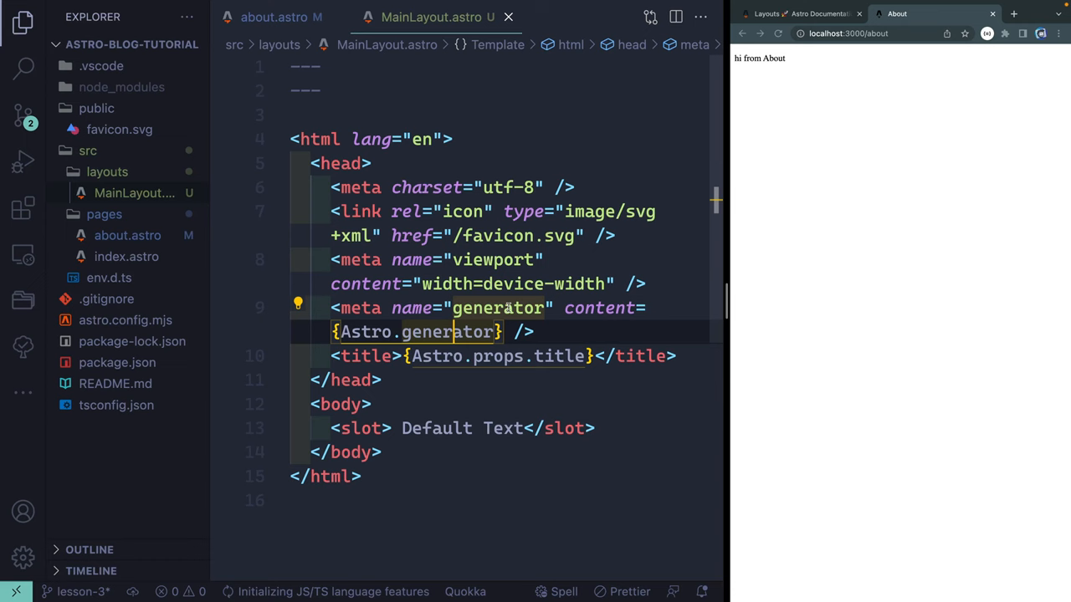
- In MainLayout.astro, add const { title } = Astro.props, render {title} in the page title, and save
left_click(454, 355)
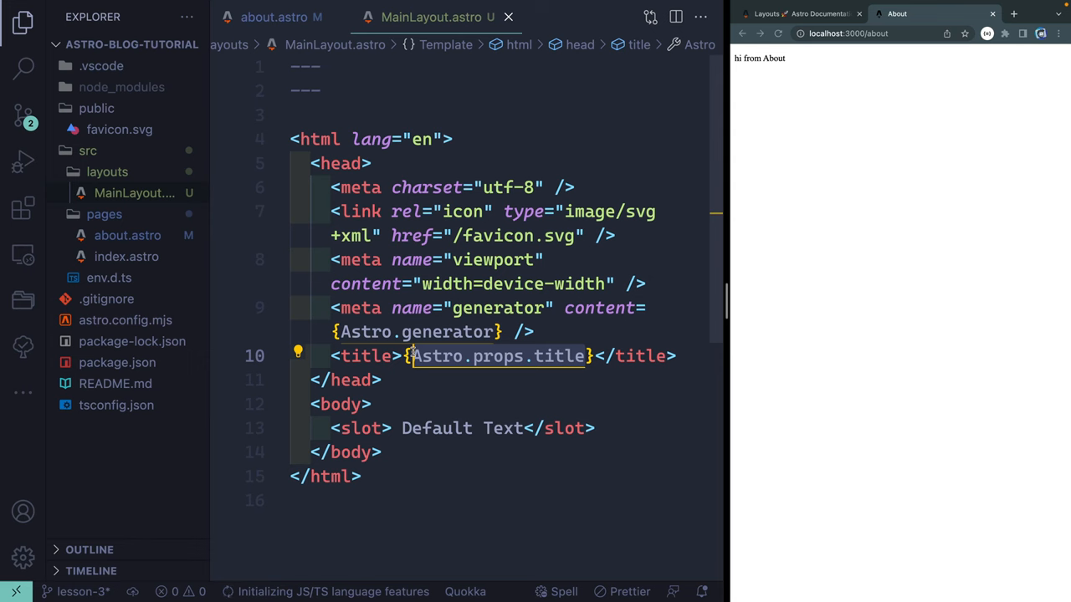
type("title")
type("const {")
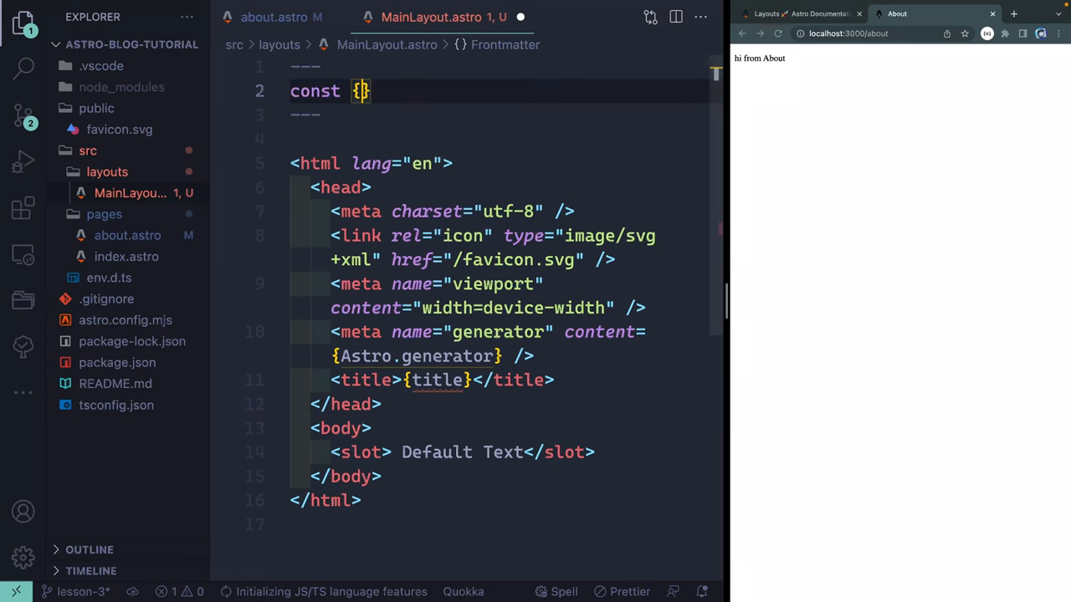
type("title")
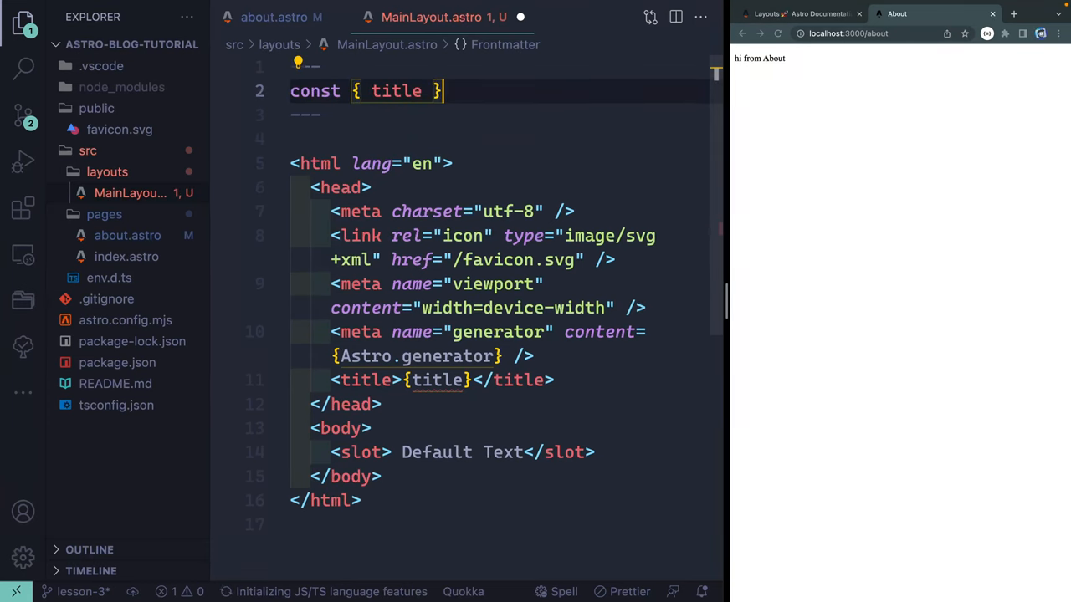
type("= Astro.props;")
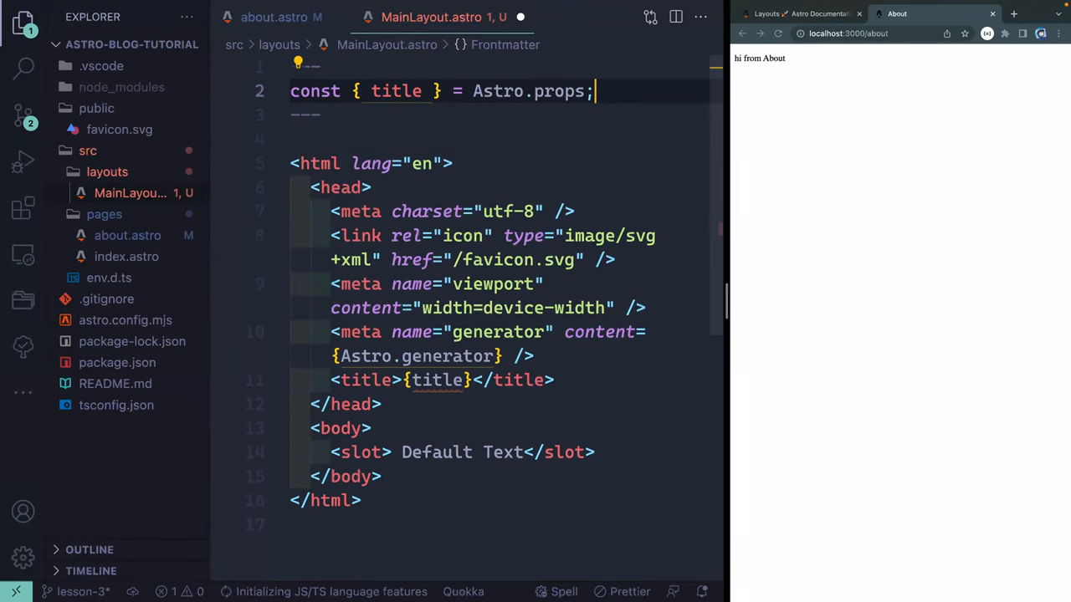
key("ctrl+s")
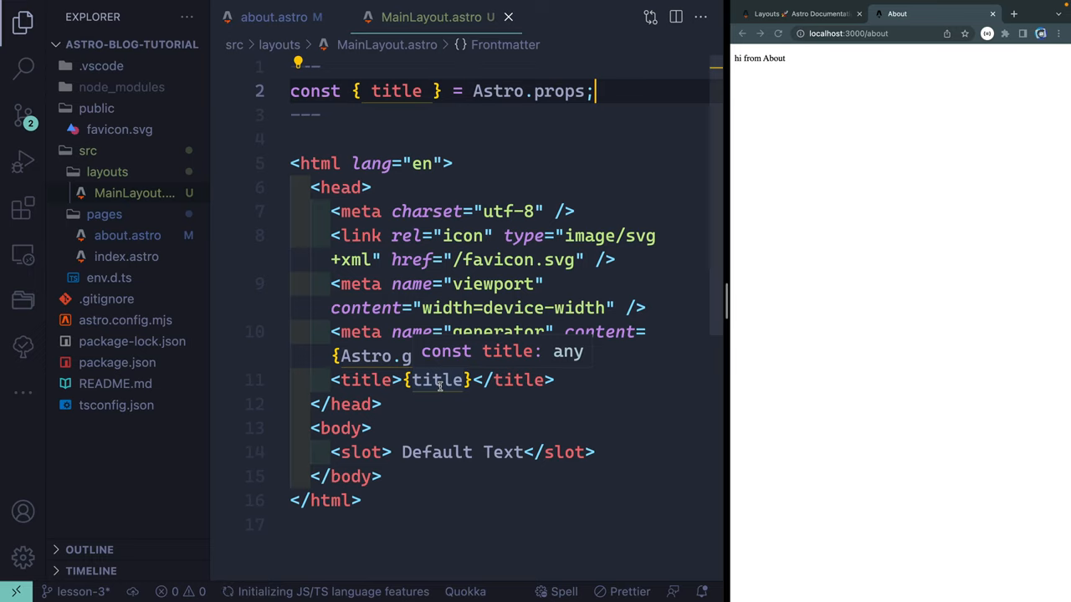
key("Enter")
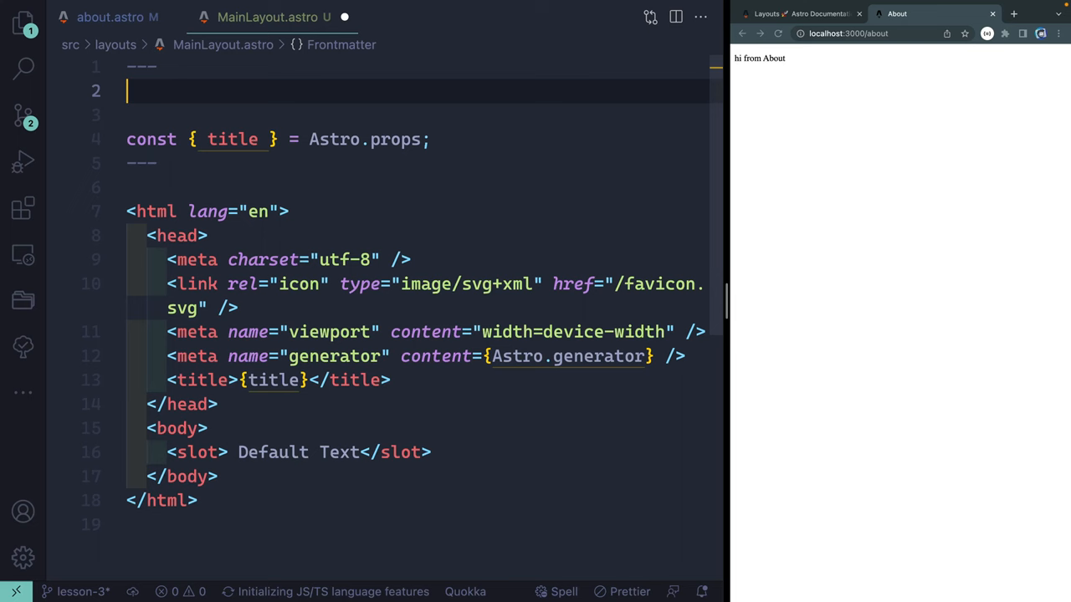
- Declare interface Props with string title and description, cast Astro.props as Props, and destructure description
type("interface Props {")
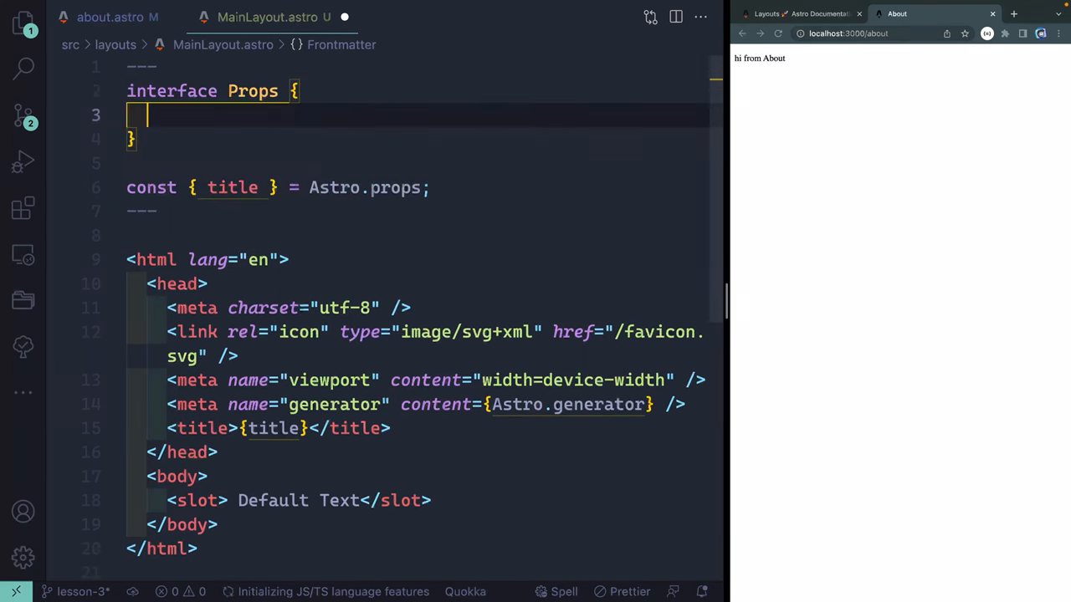
type("title: string;")
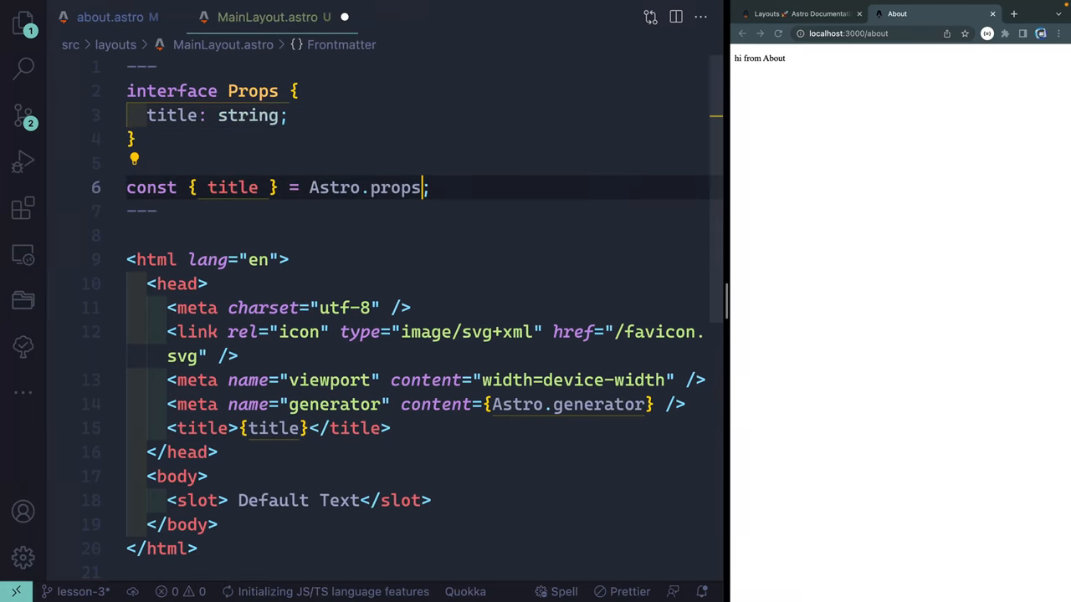
type("as Props")
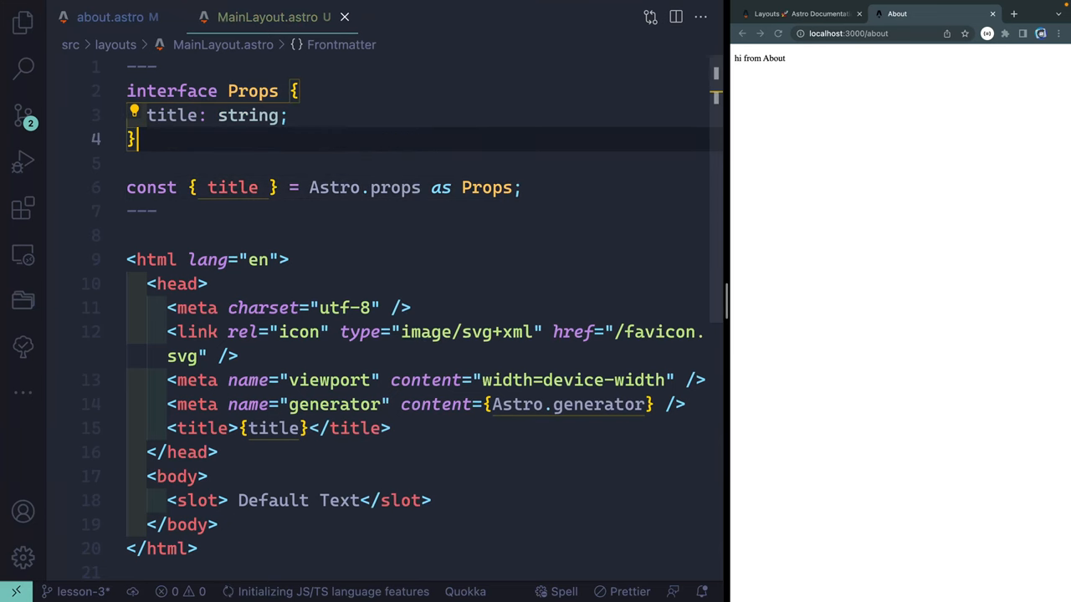
type("description: string;")
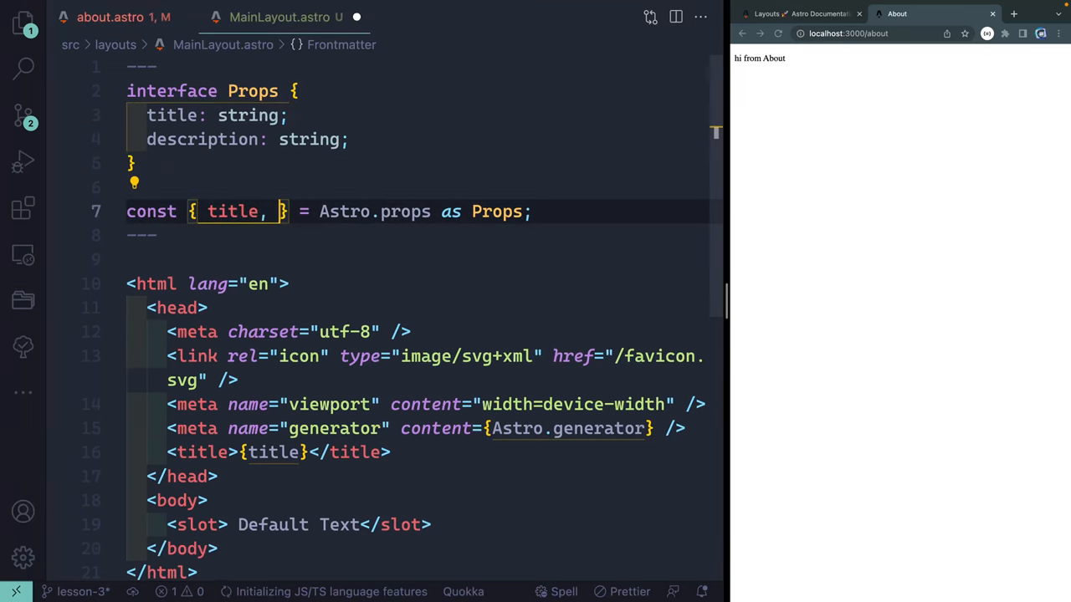
type("description")
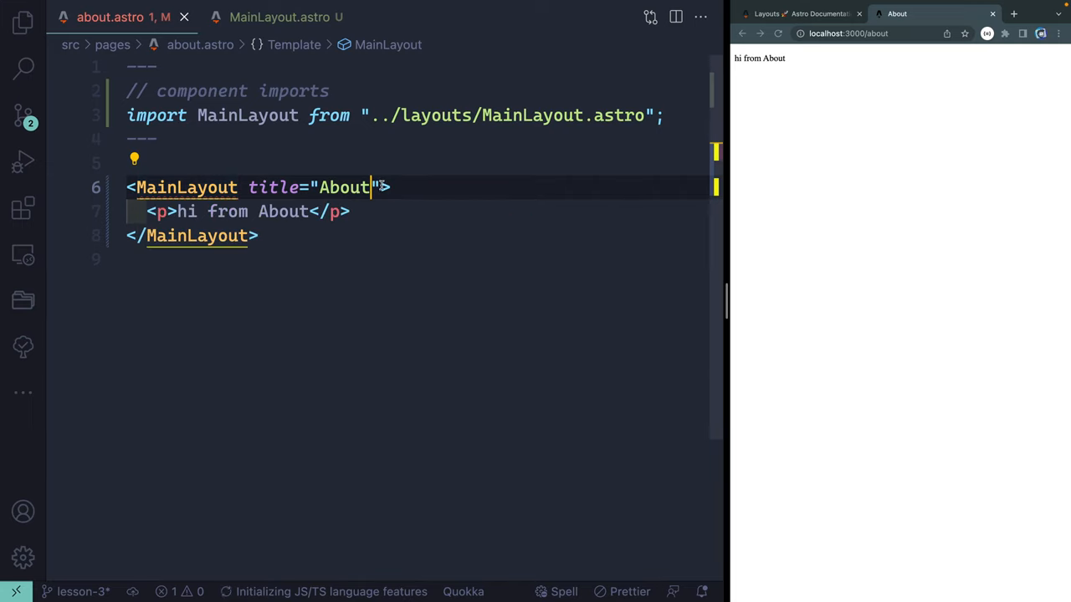
- Give the About page's MainLayout a description="My About Page" prop
type("des")
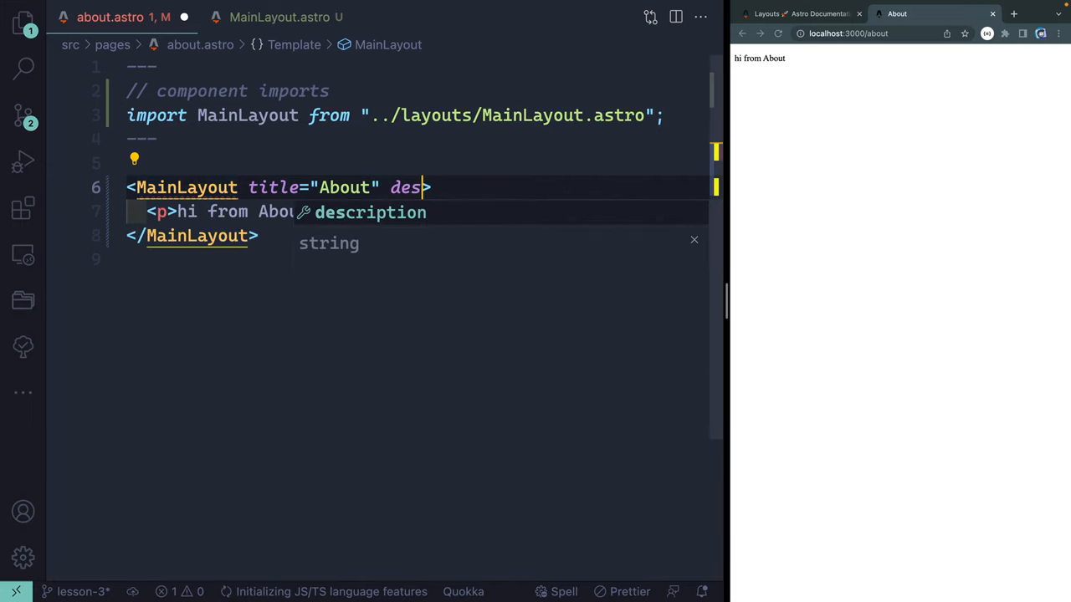
key("BackSpace")
type("cription=\"")
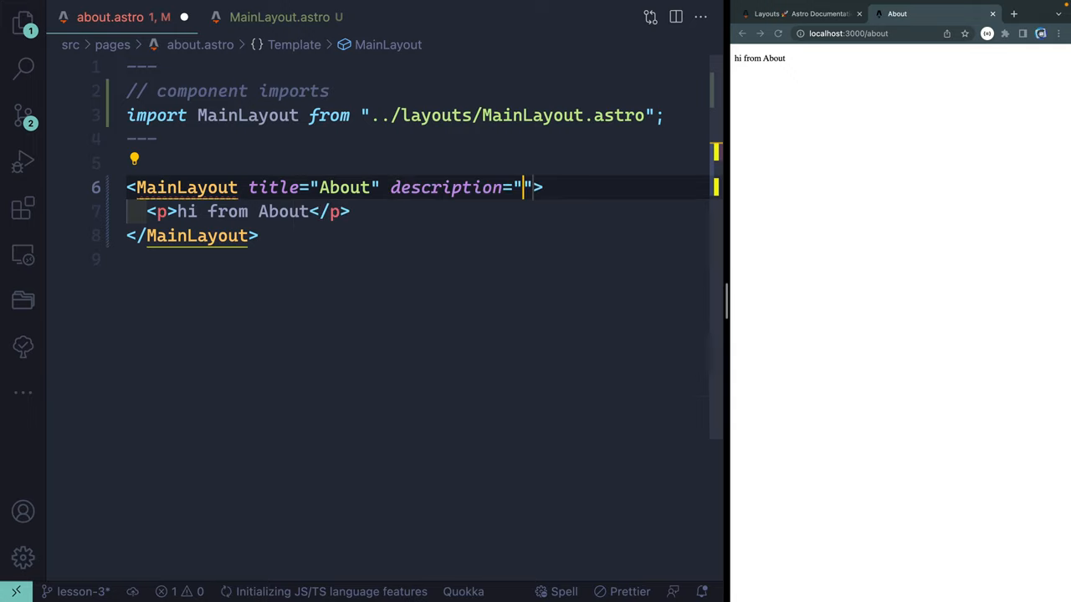
type("My Abou")
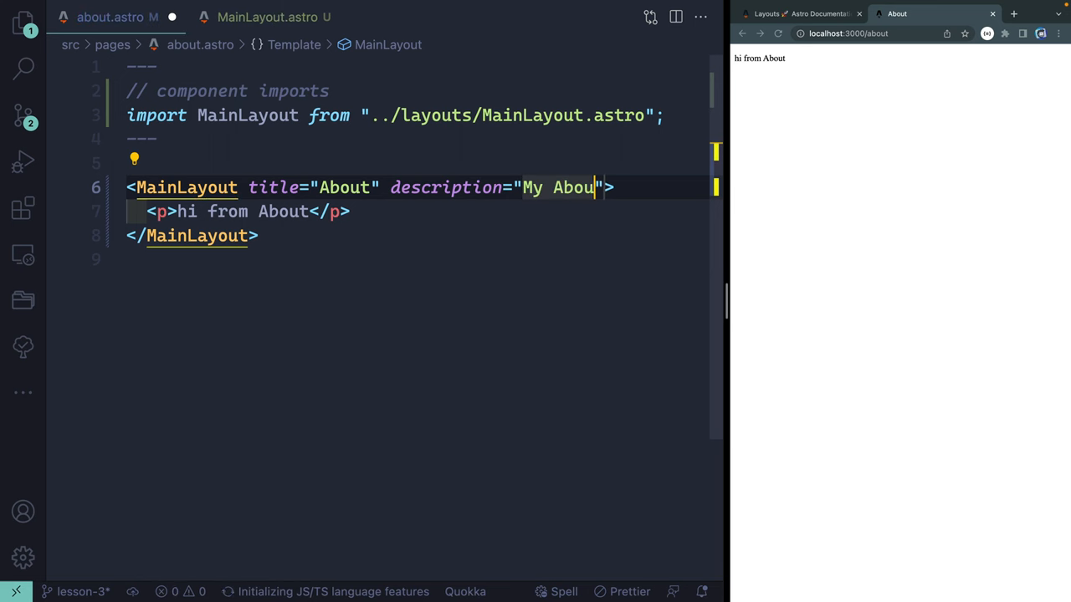
left_click(266, 17)
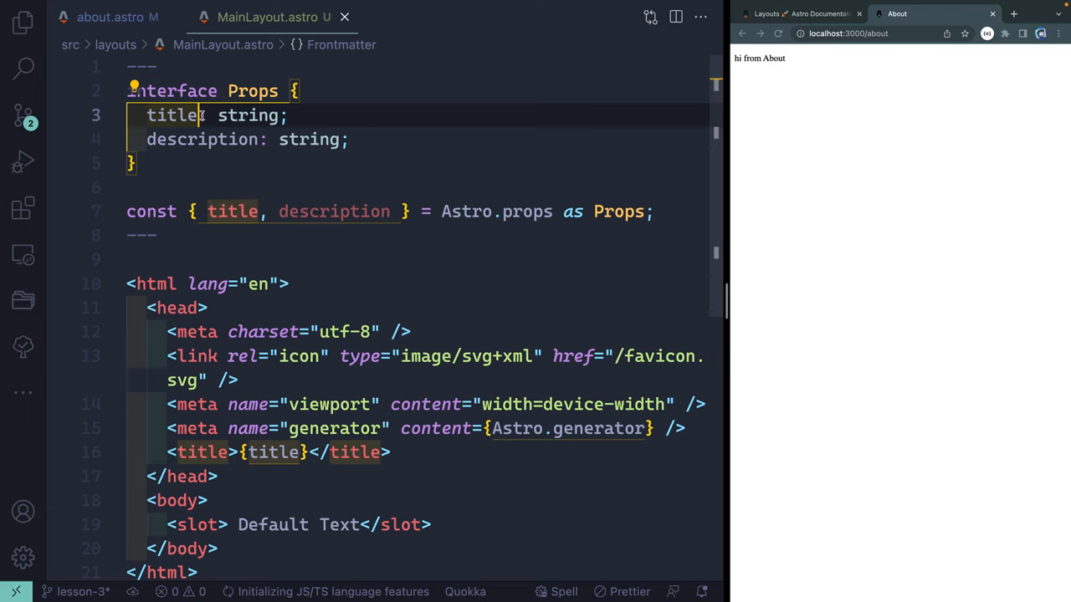
- Mark title and description optional in Props and assign defaults such as 'Default Title'
type("?")
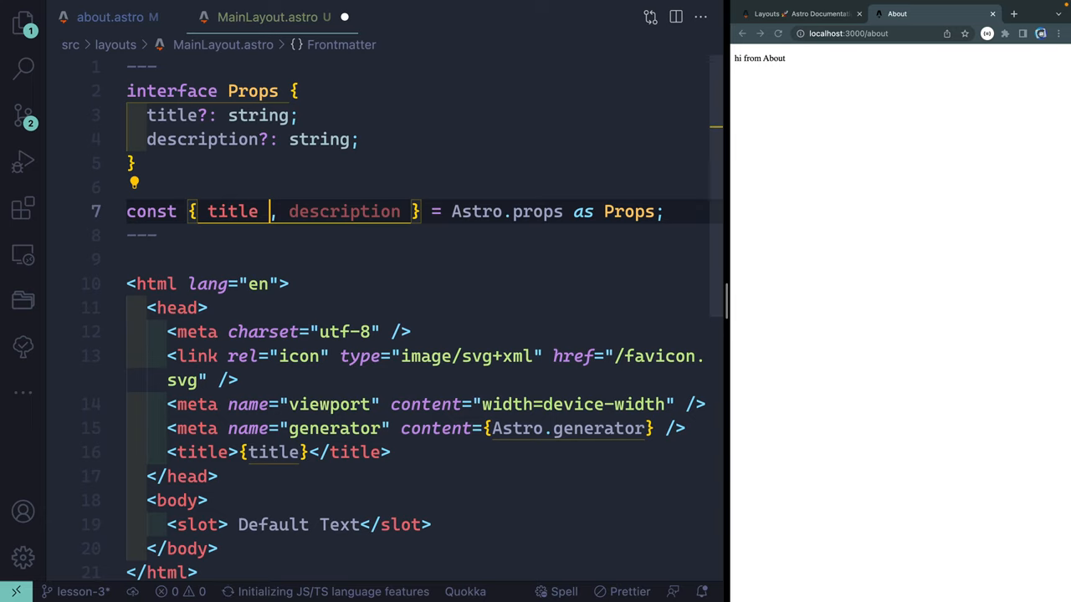
type("=")
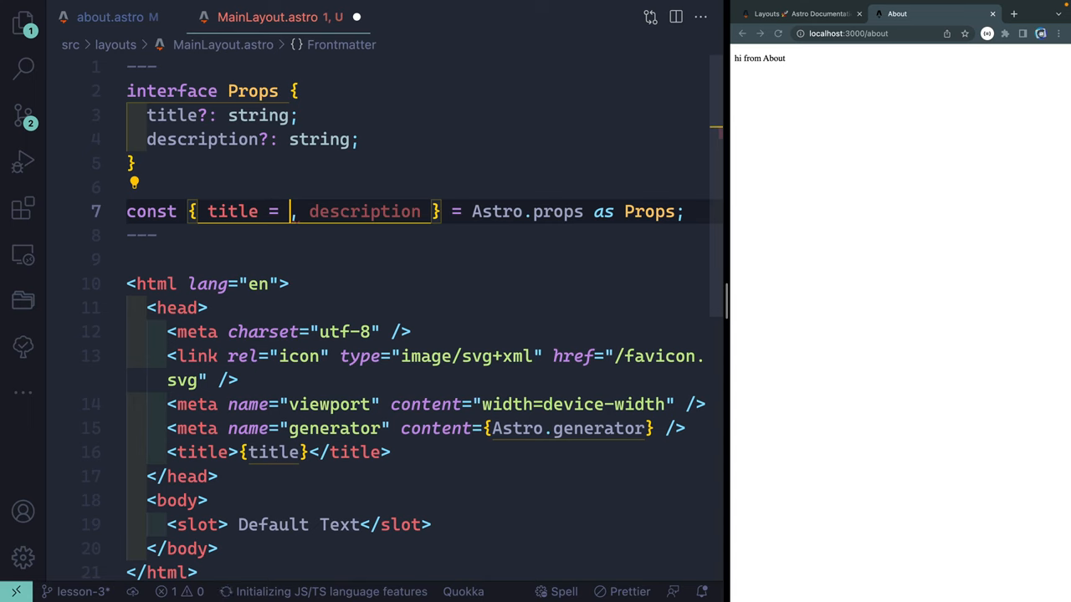
type("Default Title\"")
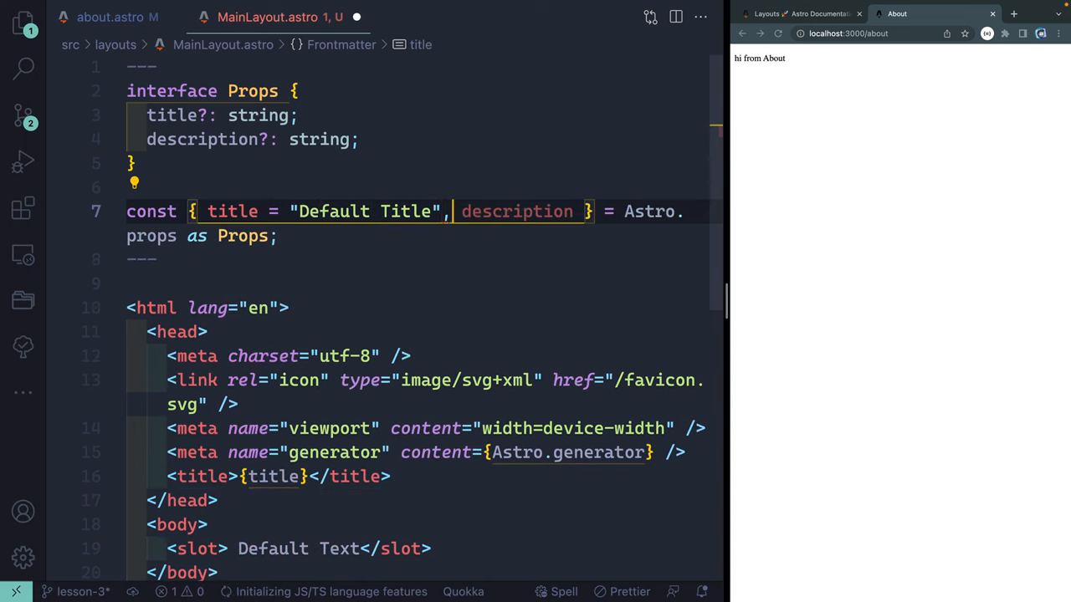
type("= \"Default Desc")
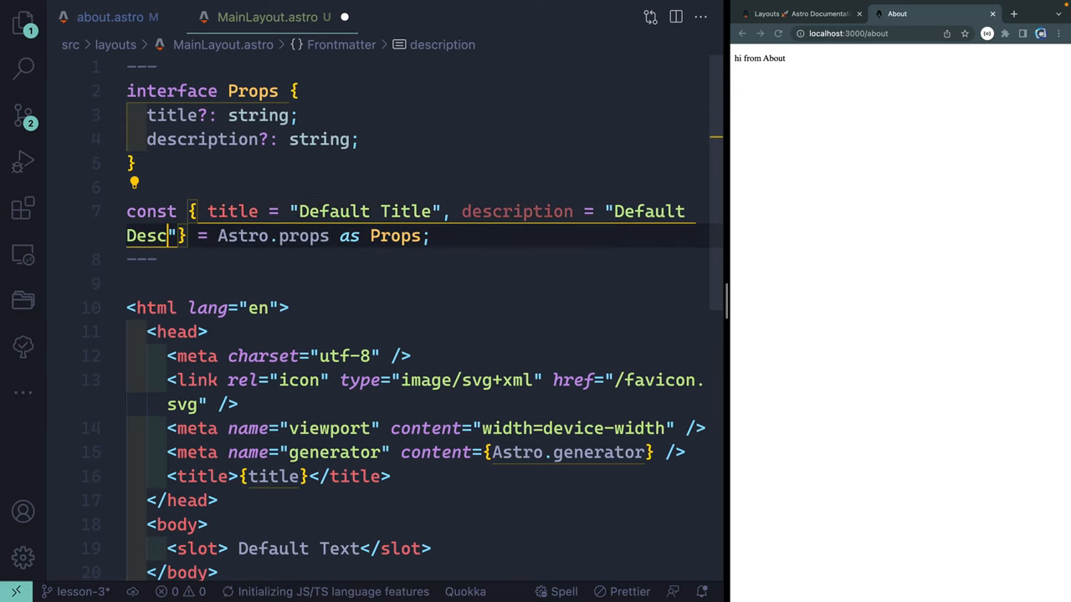
left_click(110, 16)
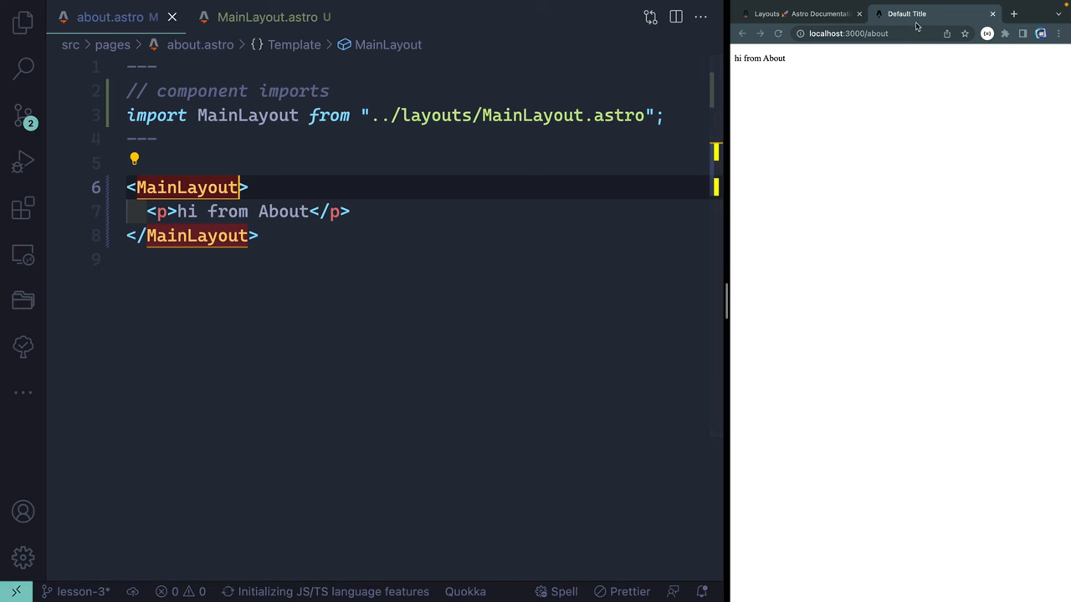
- Restore title="About" and description="My About Page", and default the layout title to 'My Astro Blog'
type("title=\"About\" description=\"My About Page\"")
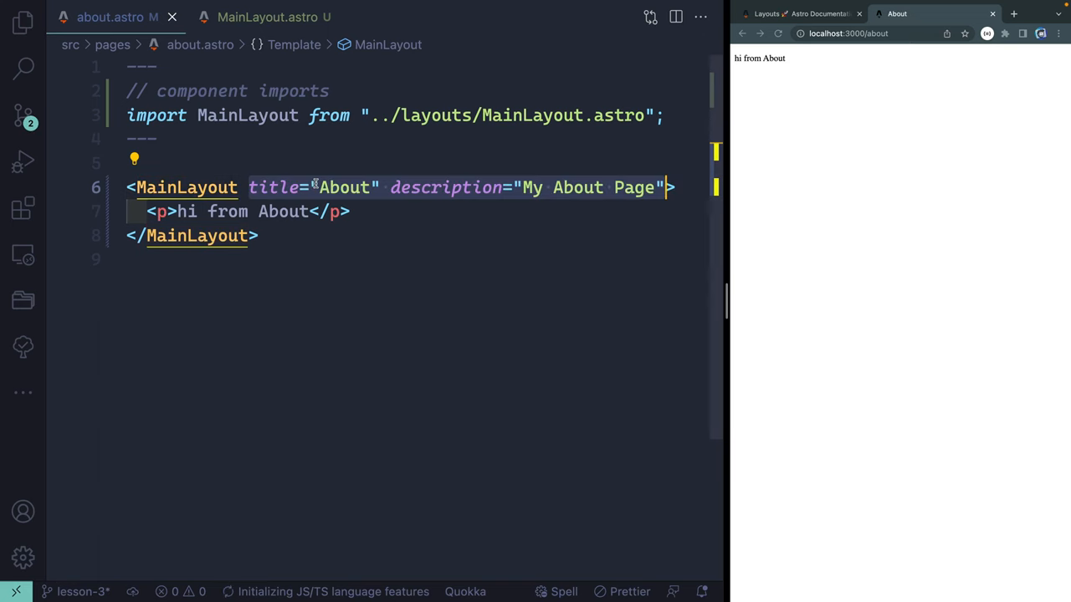
left_click(268, 17)
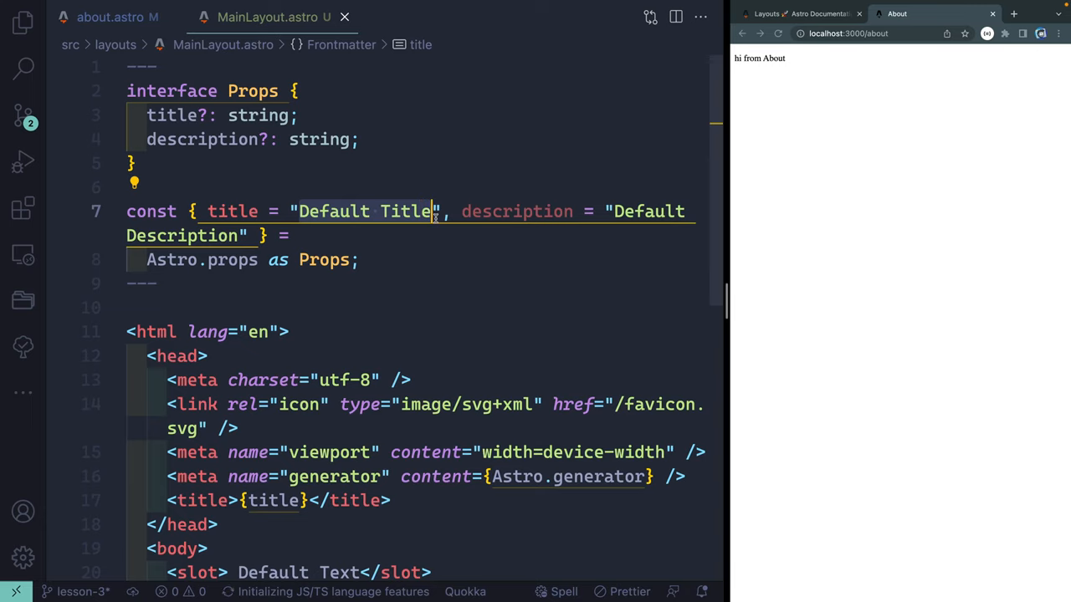
type("My Astro P")
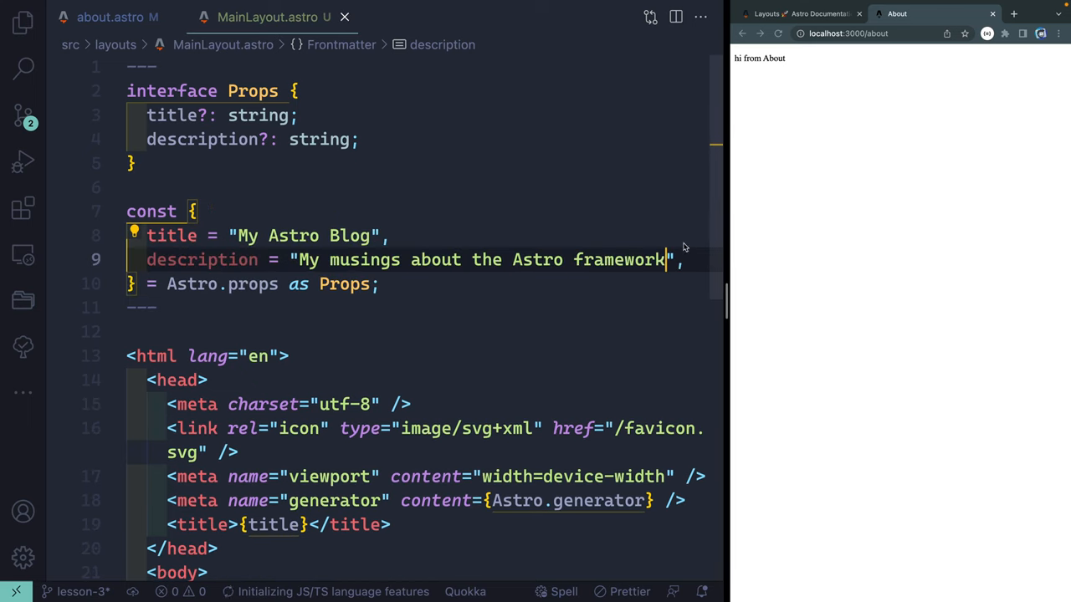
scroll("down", 3)
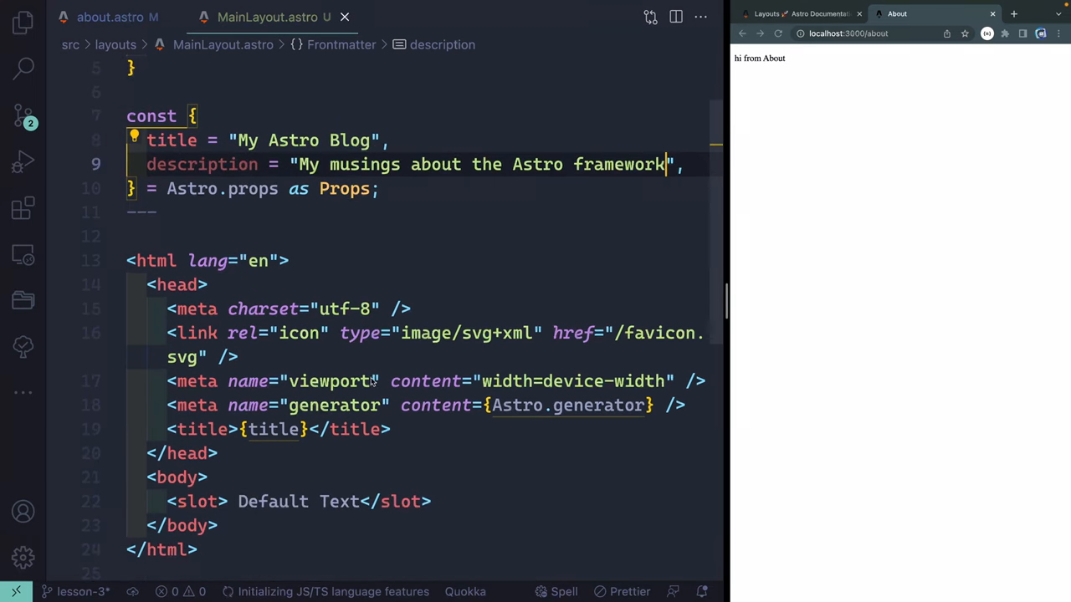
key("Enter")
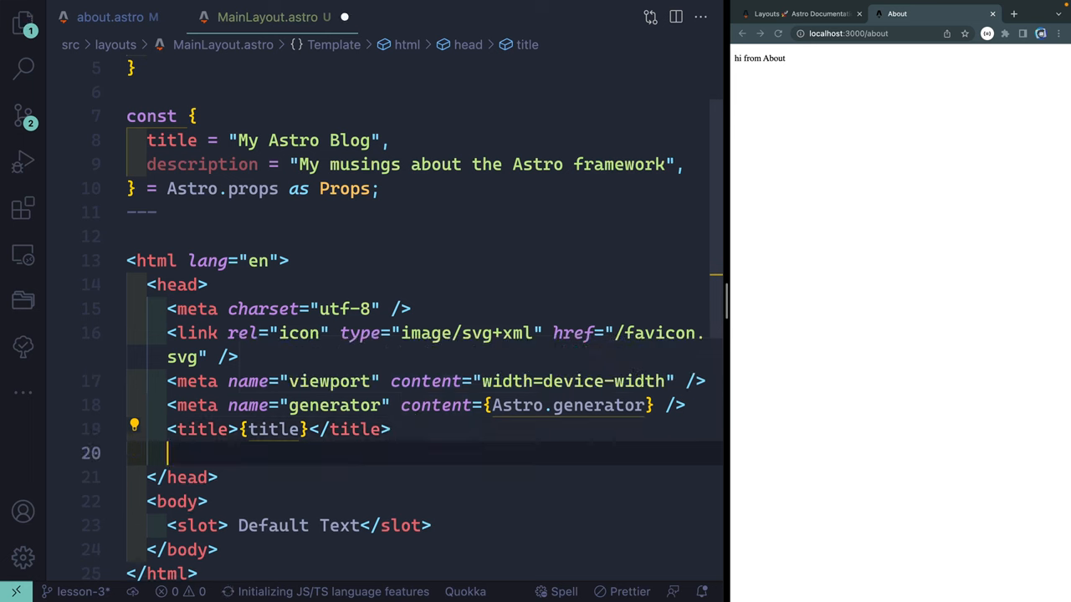
- Add <meta name="description" content={description} /> to MainLayout's head and save
type("<meta")
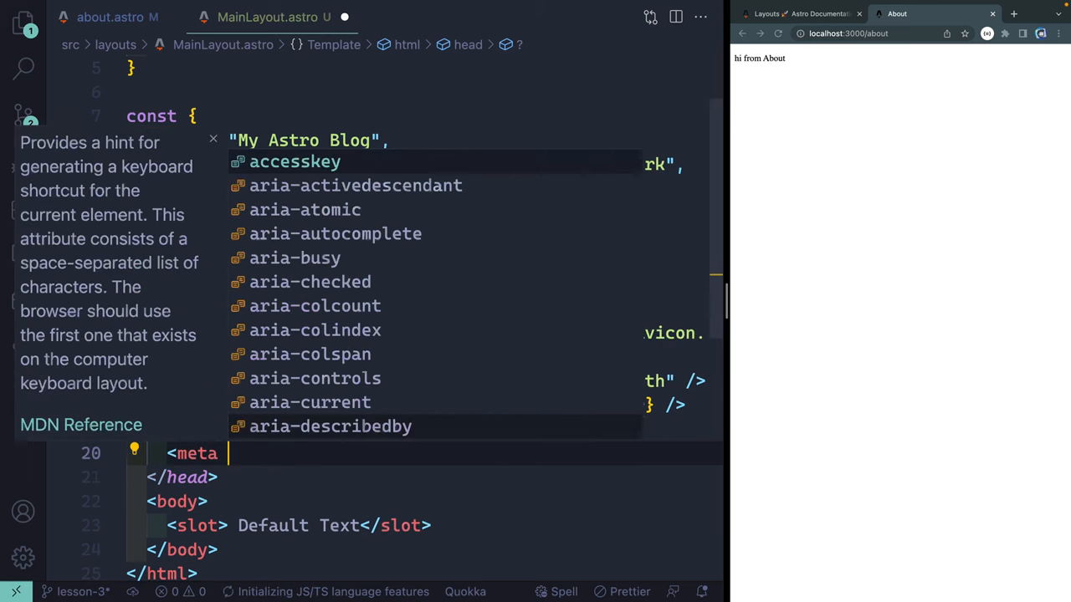
type("name=\"description\"")
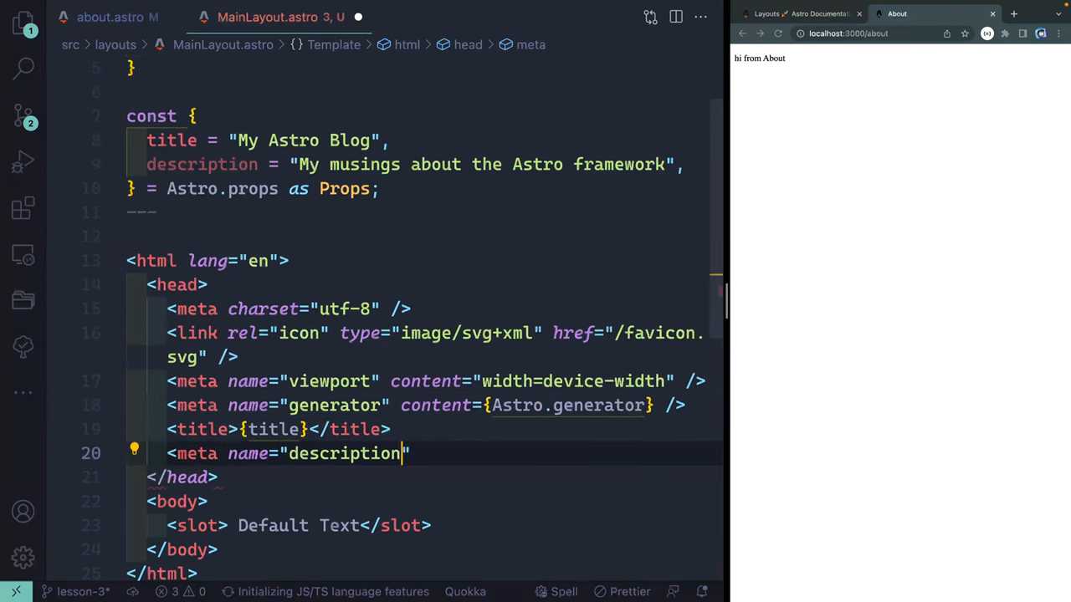
type("content=")
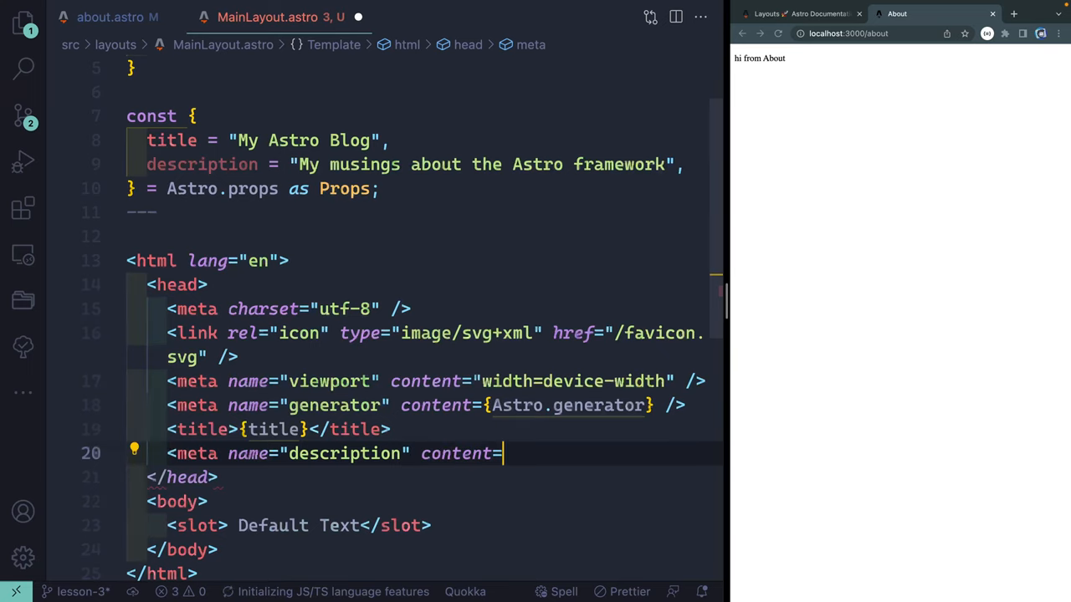
type("{description} />")
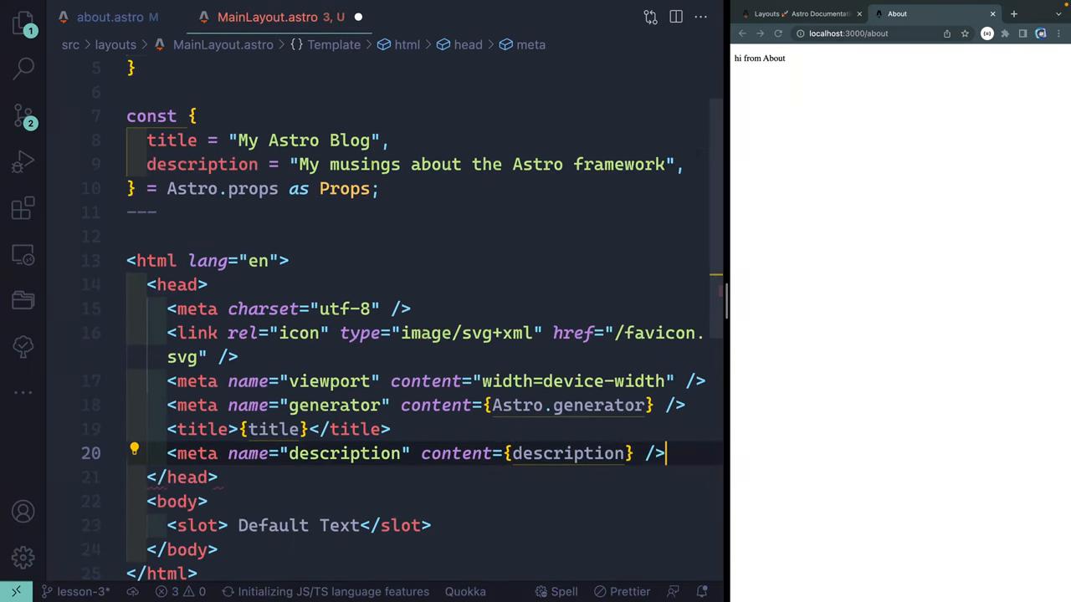
key("ctrl+s")
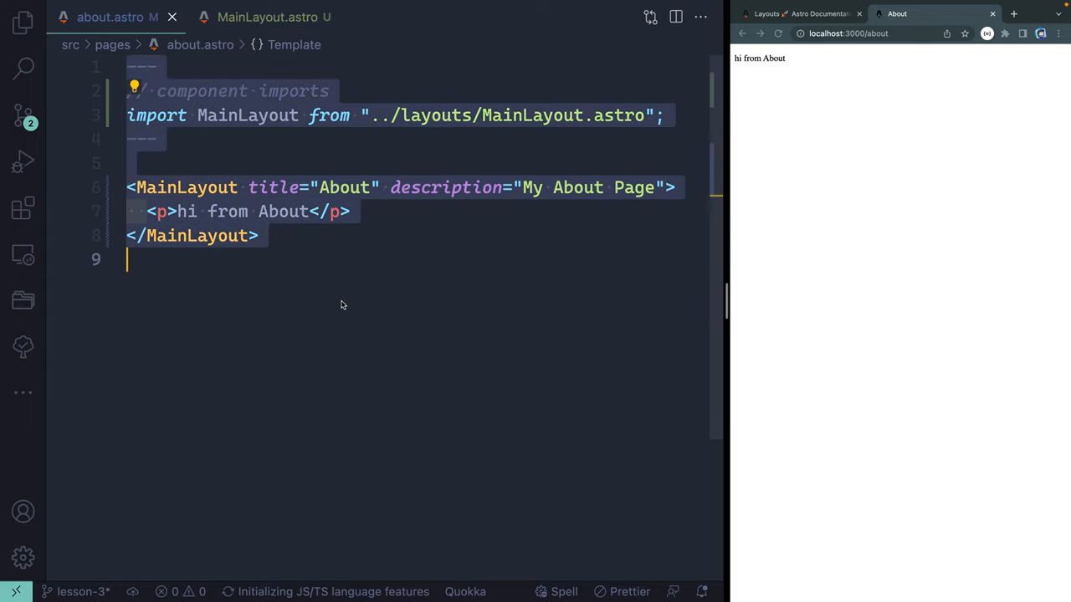
- Wrap index.astro's 'hi from Home' in MainLayout titled 'My Blog' and preview the home page
left_click(249, 16)
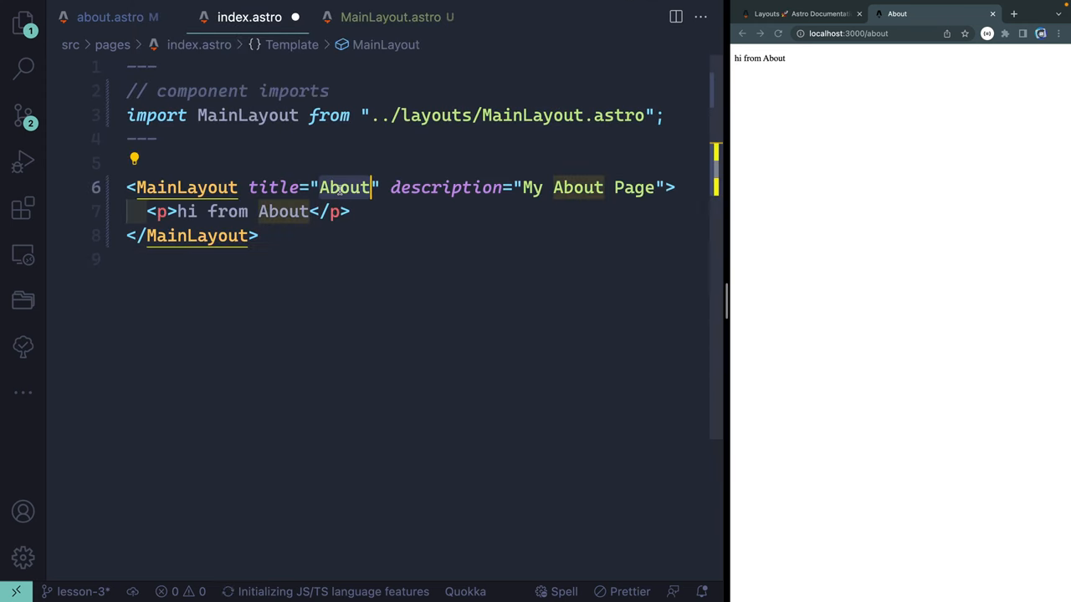
type("My Blog\">")
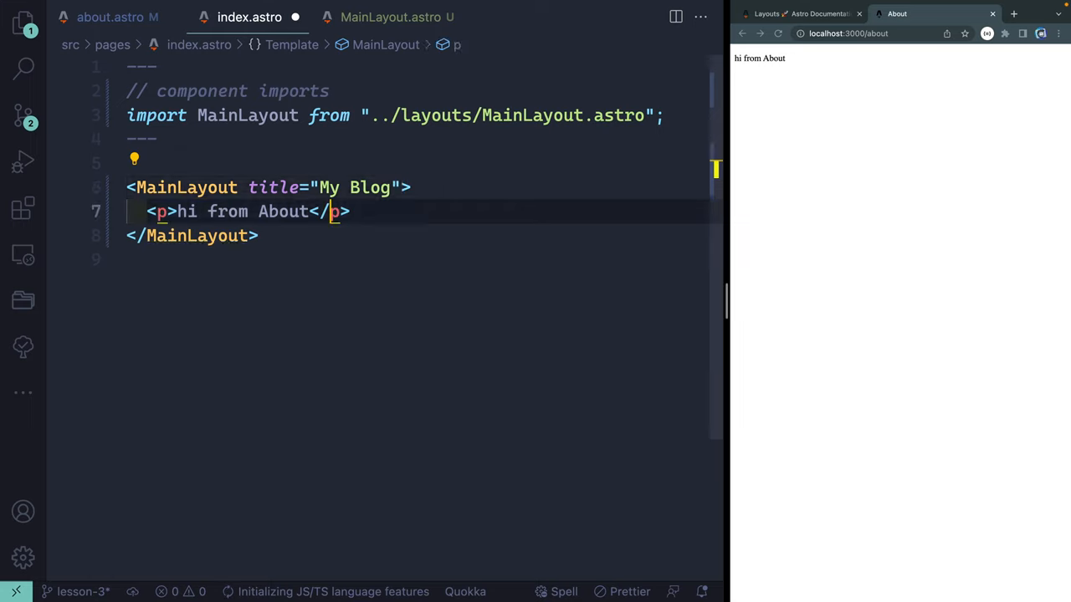
type("Home")
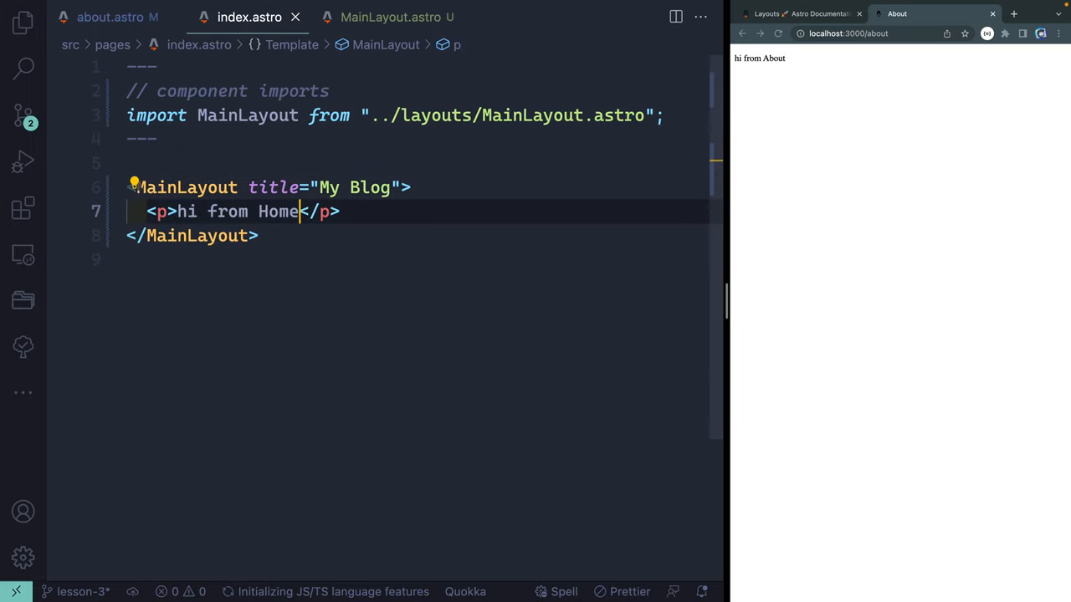
left_click(847, 33)
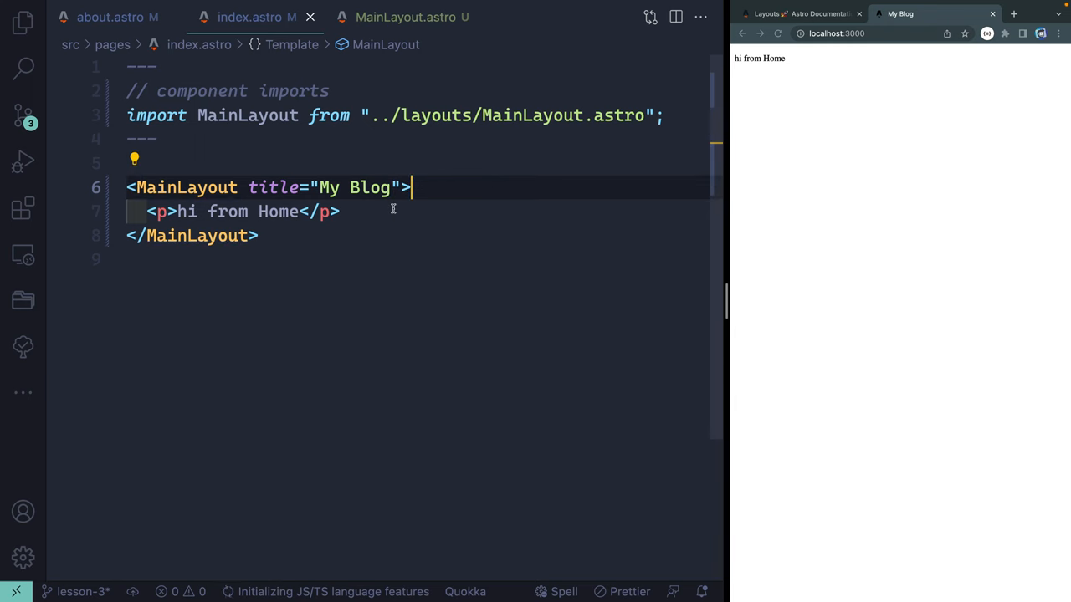
left_click(406, 17)
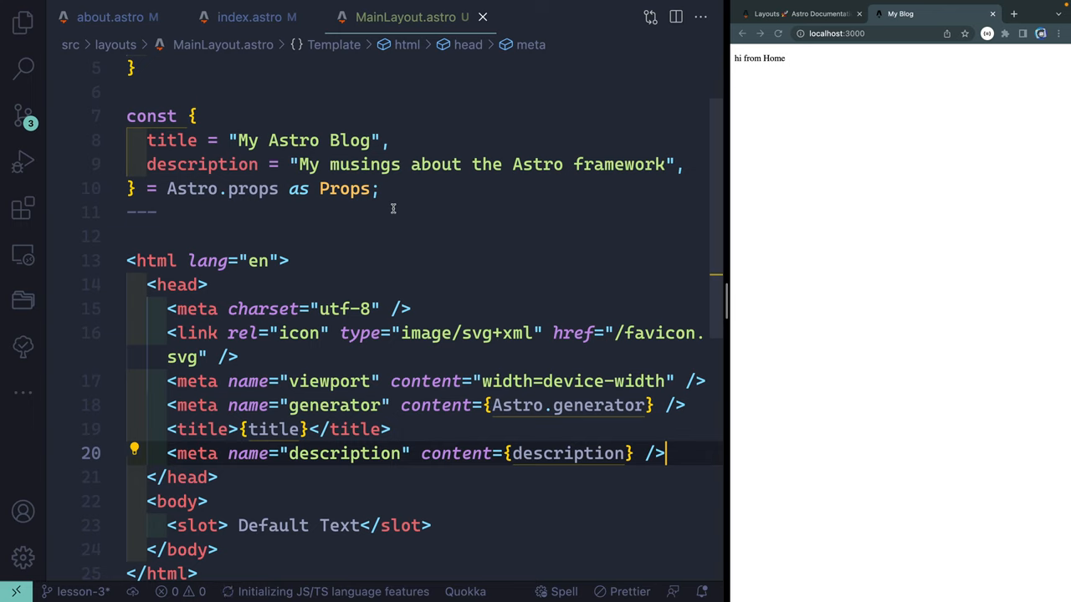
- Cut the whole <head> block out of MainLayout.astro, leaving a blank line above <body>
scroll("down", 3)
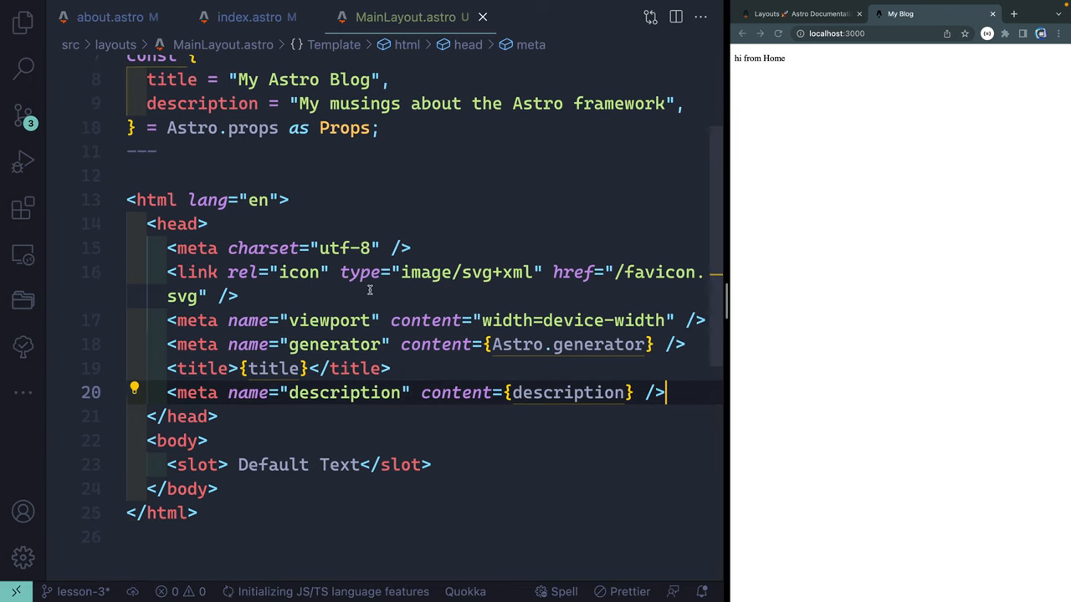
mouse_move(191, 260)
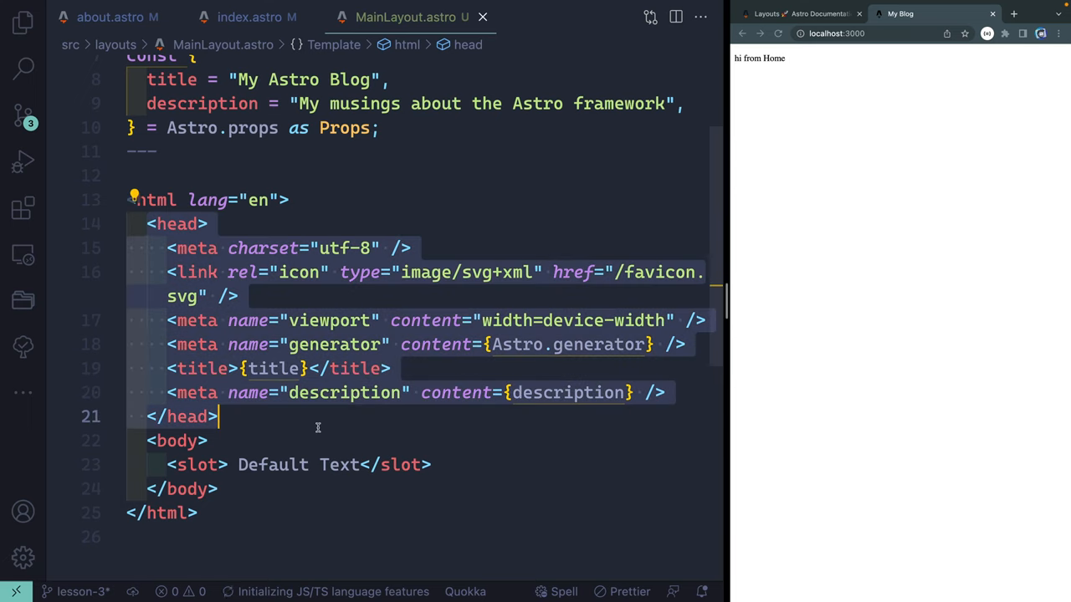
mouse_move(316, 429)
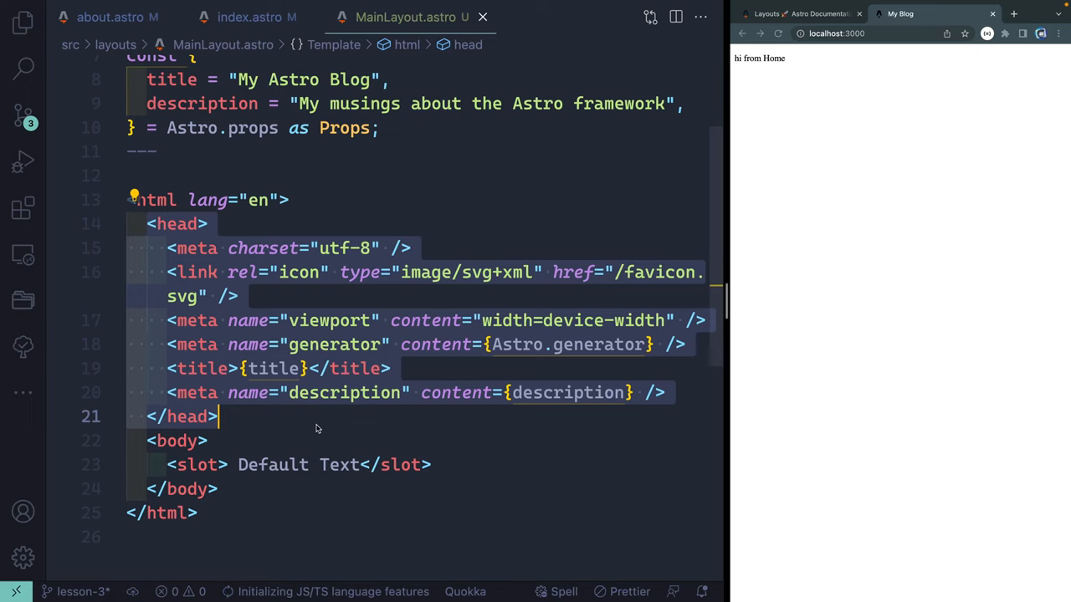
key("Delete")
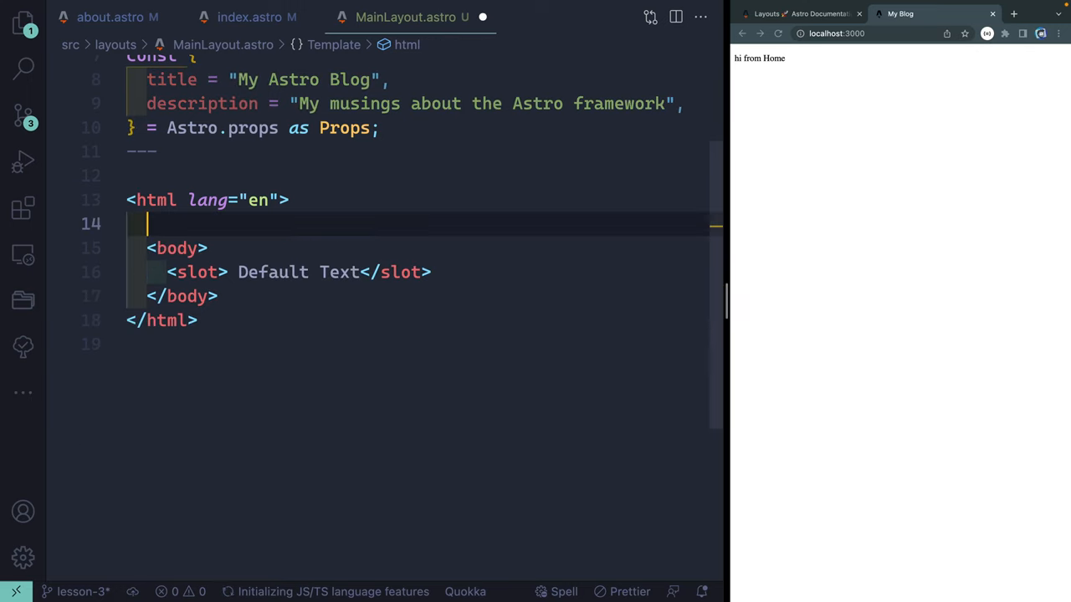
- Create layouts/MainHead.astro with the pasted head and const { title, description } = Astro.props
left_click(22, 23)
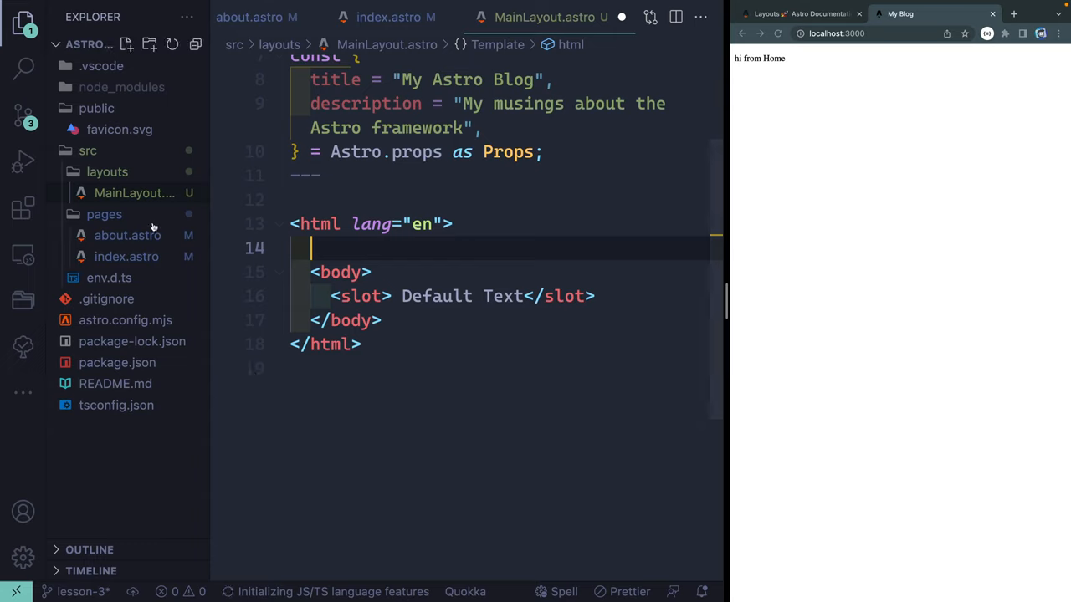
mouse_move(107, 171)
type("M")
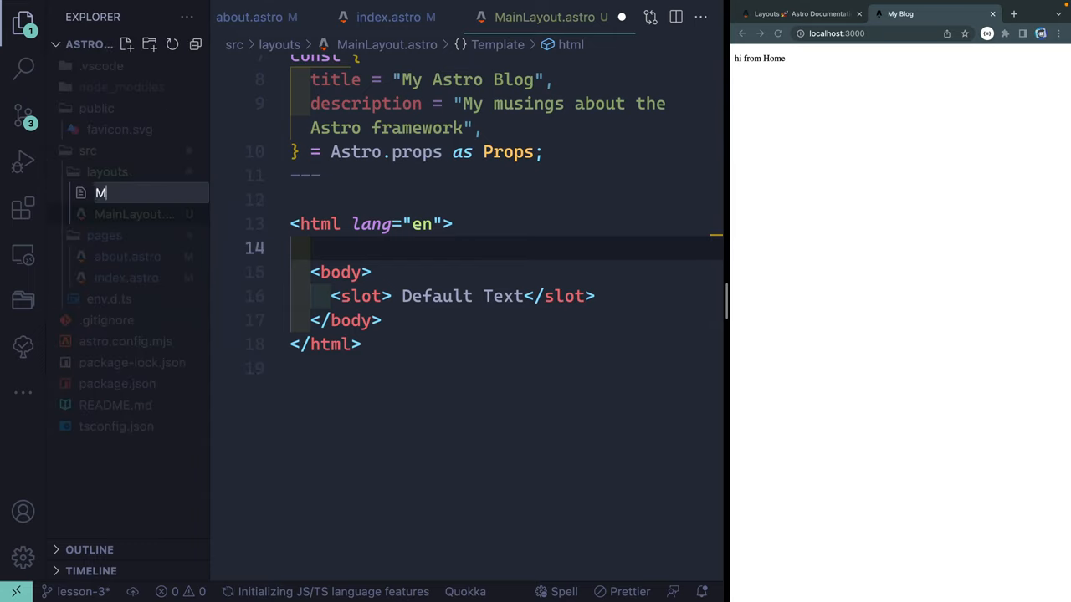
type("ainHead.a")
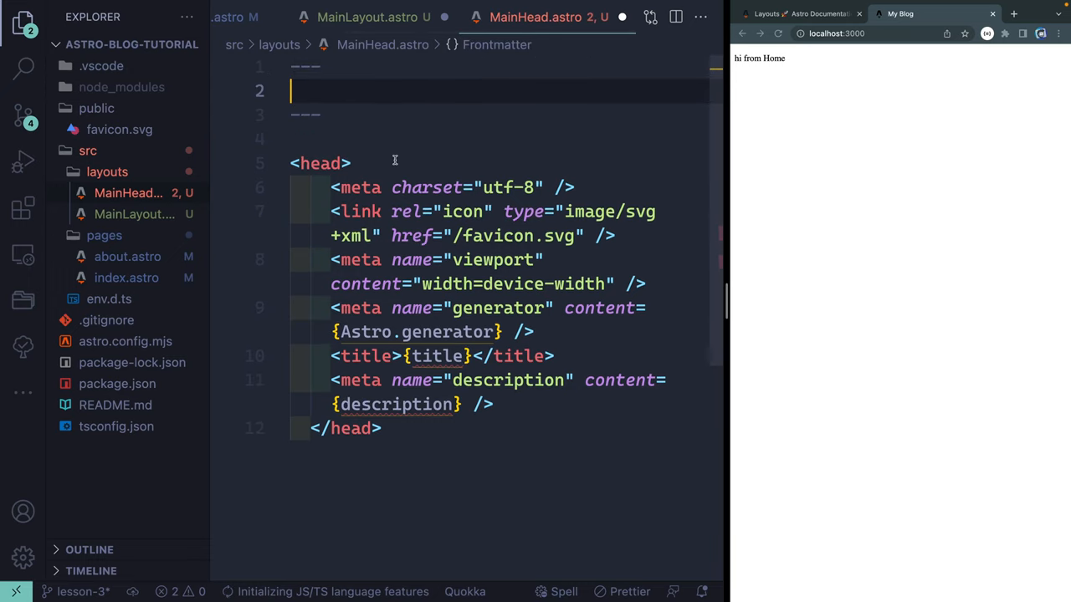
type("const {")
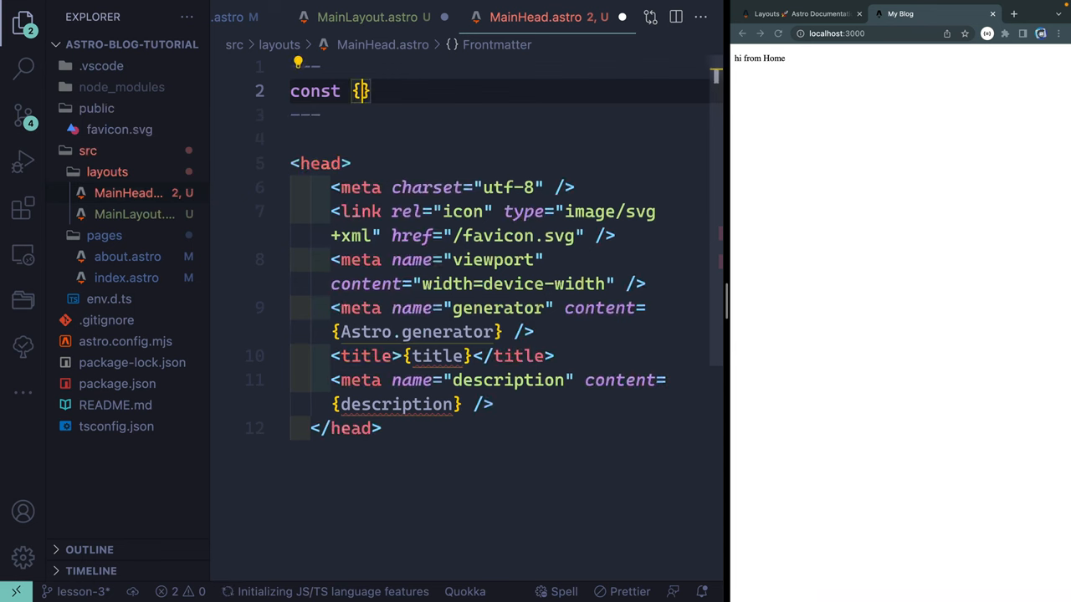
type("title, description")
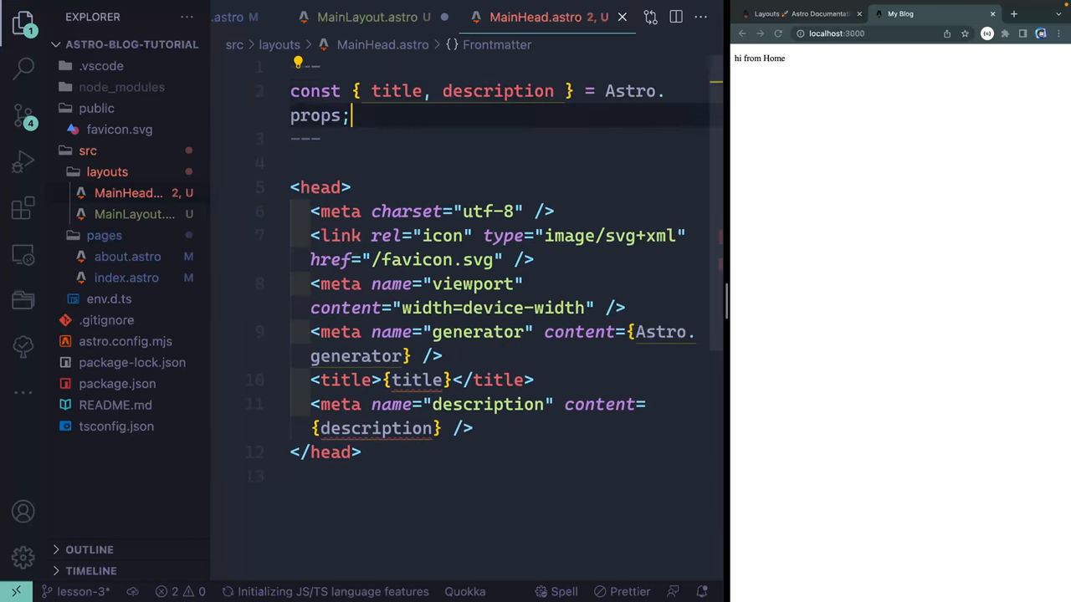
left_click(380, 16)
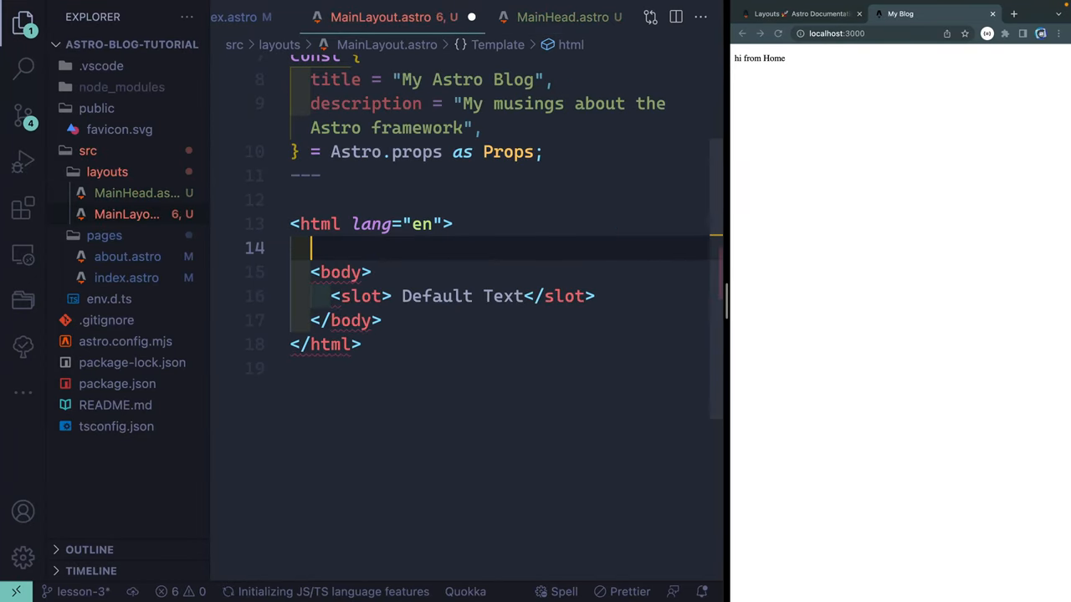
- Auto-import MainHead into MainLayout and render <MainHead title={title} description={description} />
type("<")
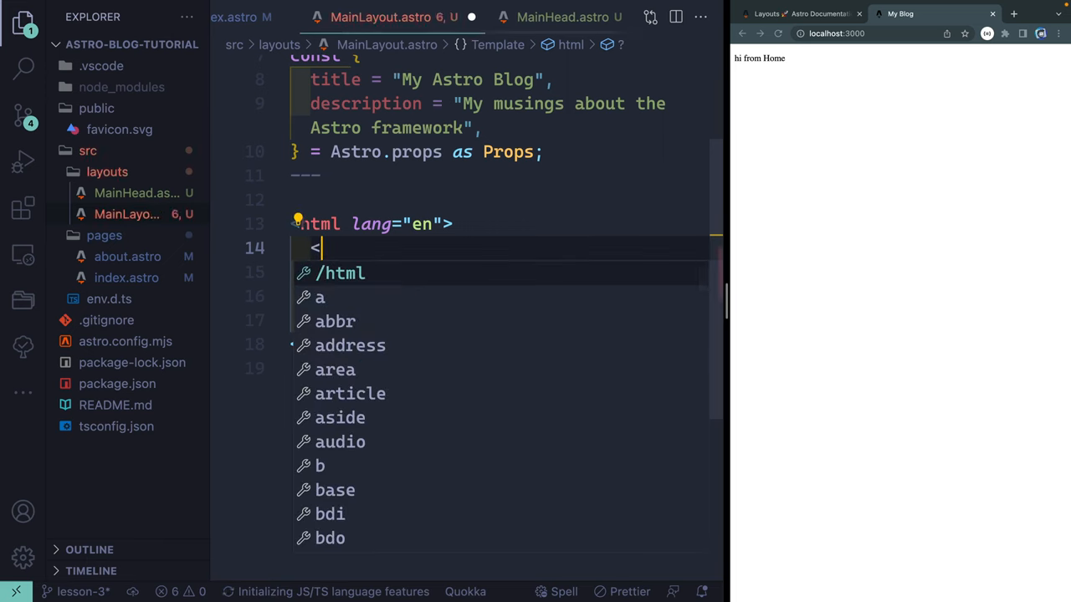
type("MainHead")
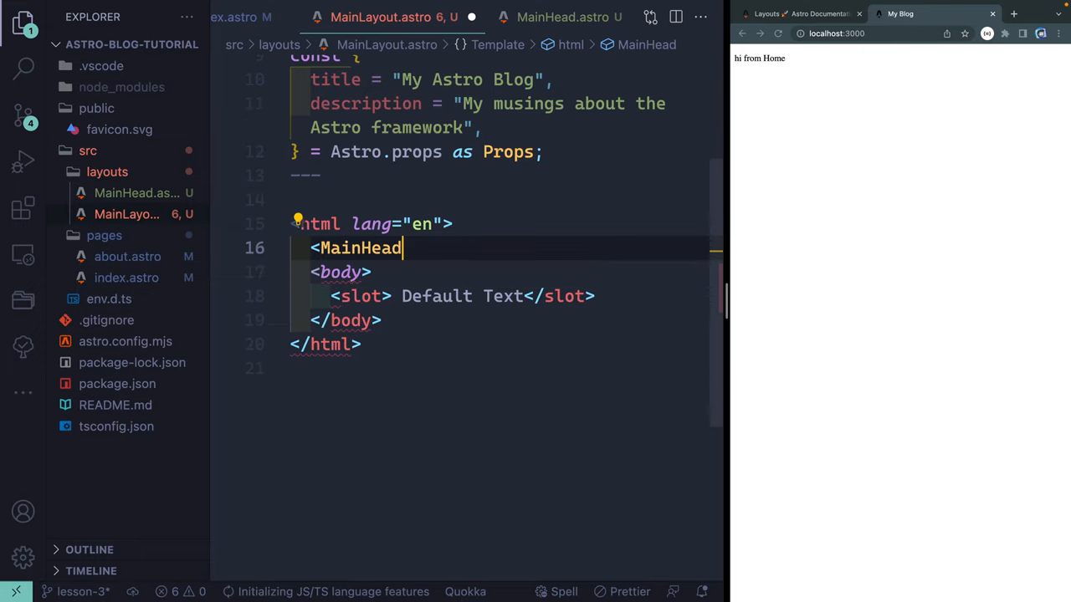
scroll("up", 3)
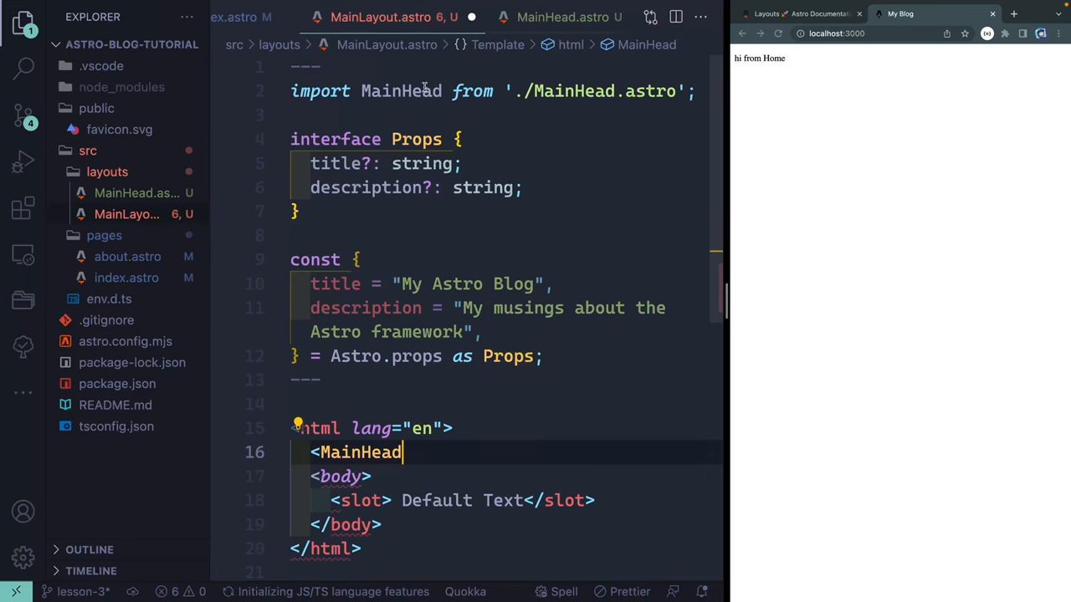
type("/>")
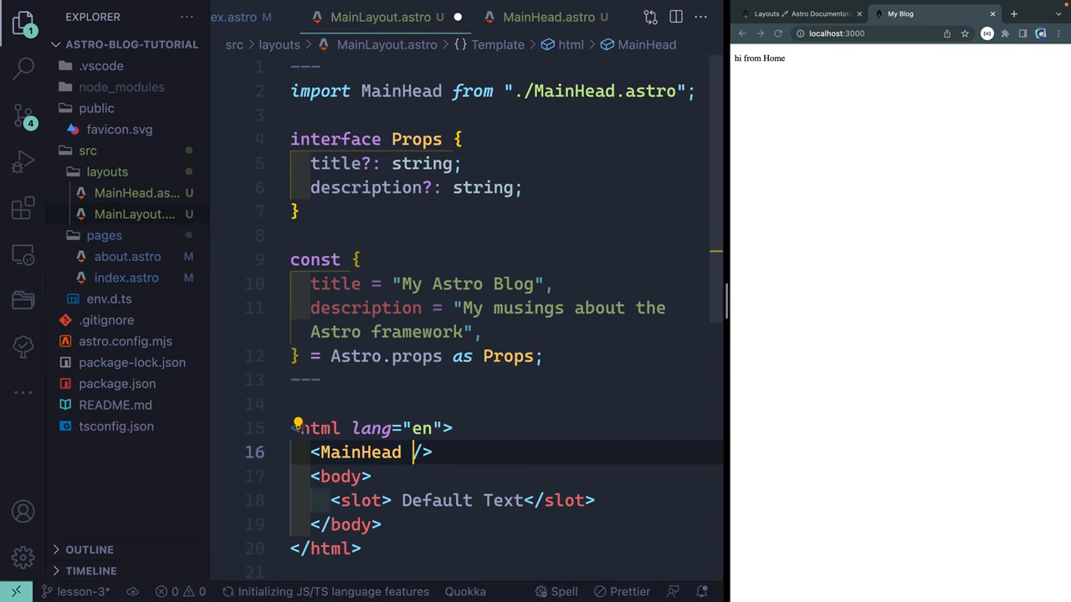
type("title={t")
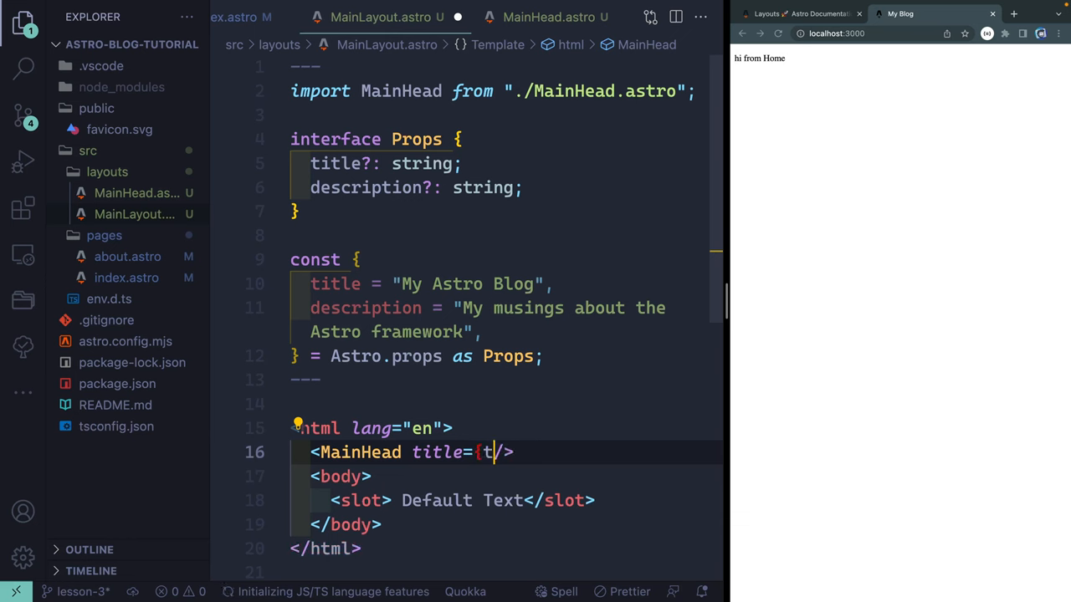
type("itle} description}")
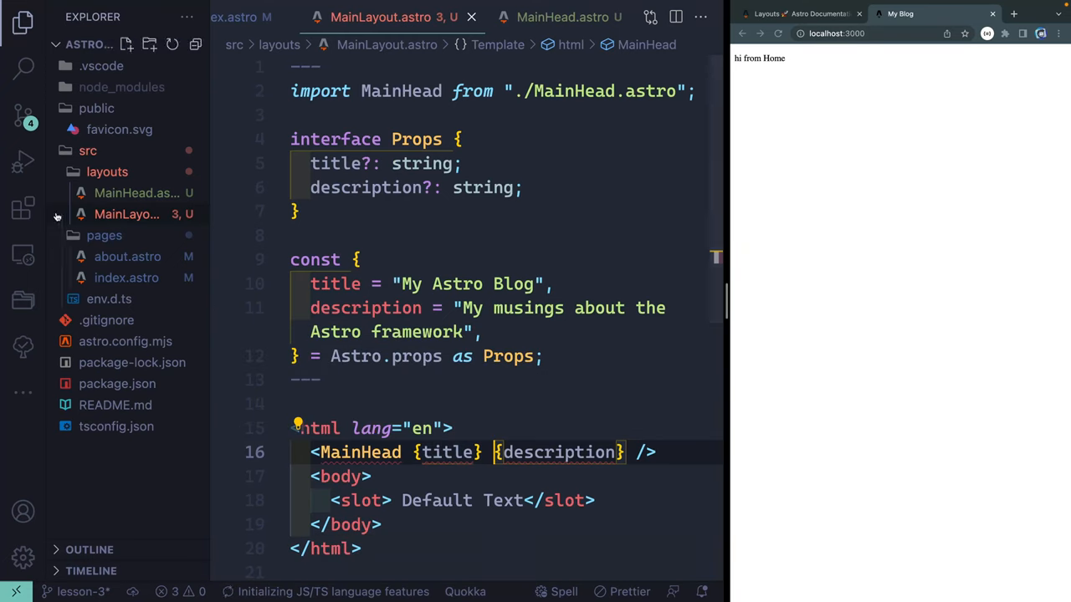
- Restart the Astro extension from the Extensions list so MainLayout's errors clear
left_click(23, 207)
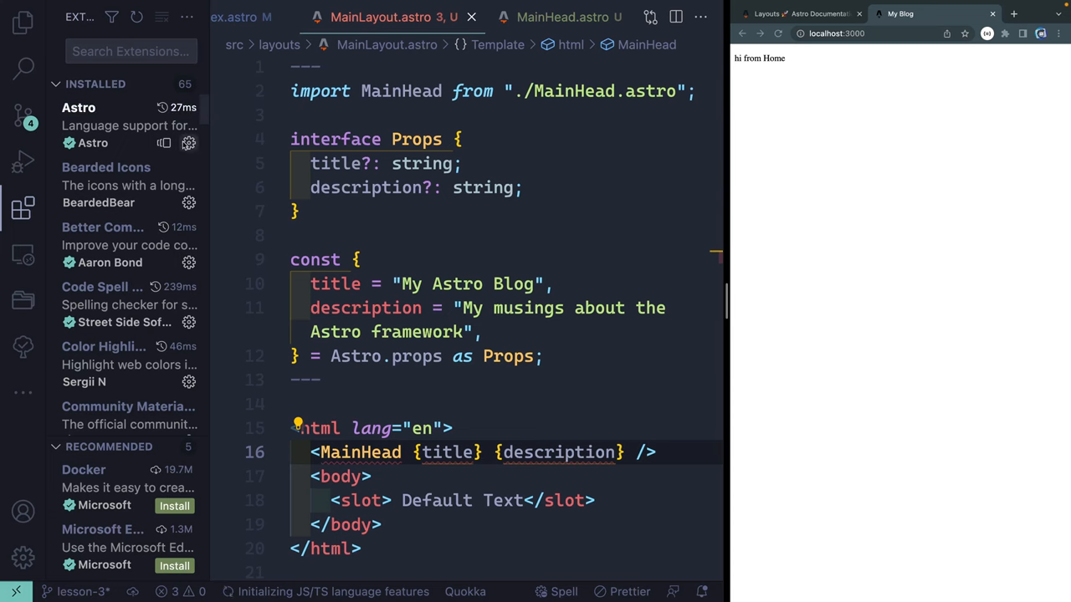
left_click(79, 107)
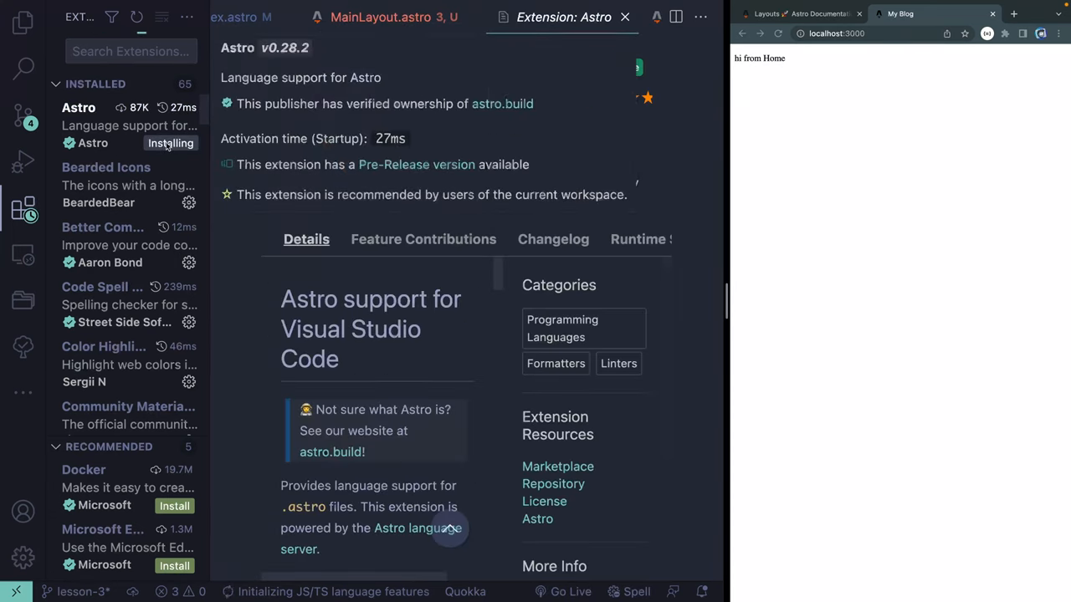
left_click(393, 17)
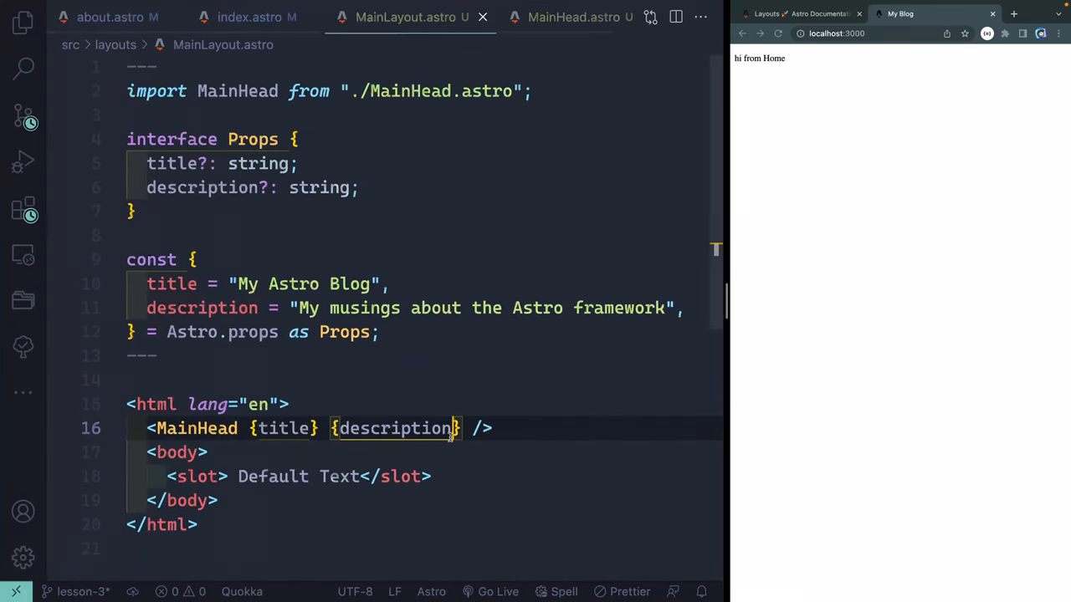
- Load localhost:3000/about in the browser, then add a blank line above the import
left_click(284, 428)
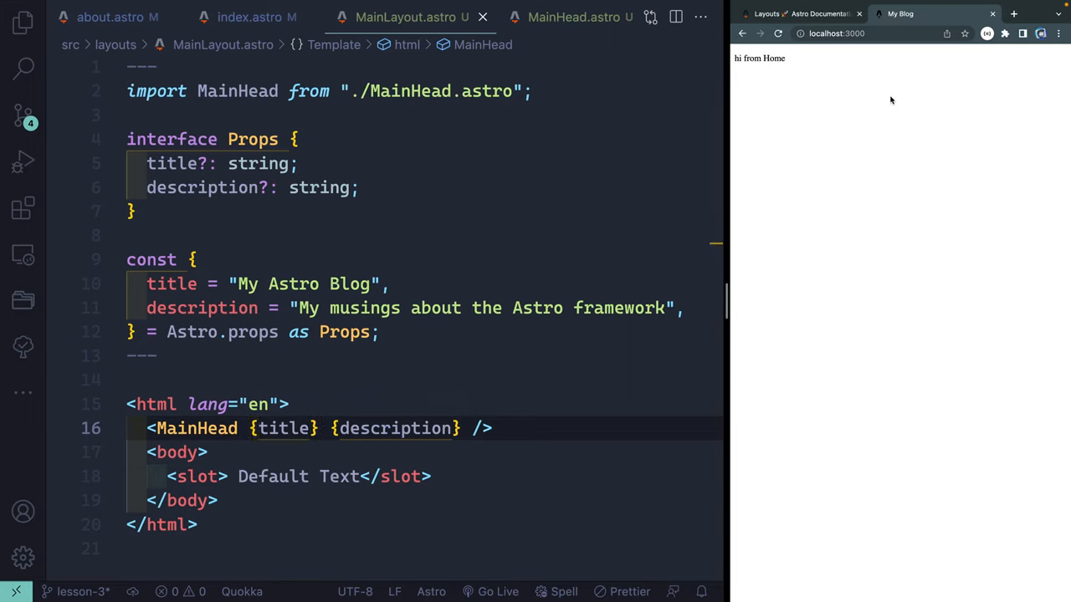
left_click(836, 34)
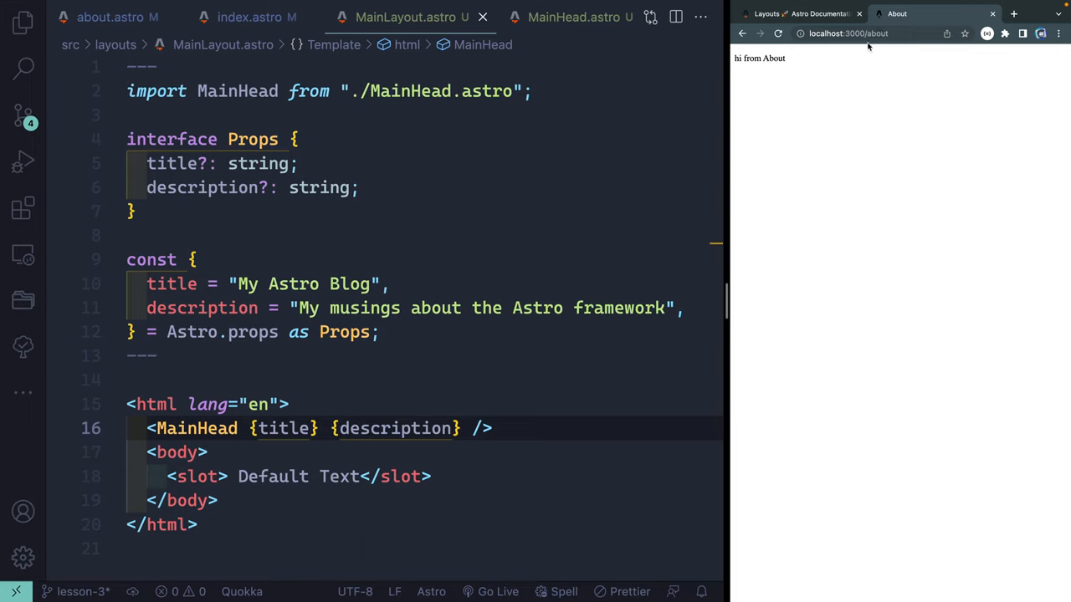
key("Enter")
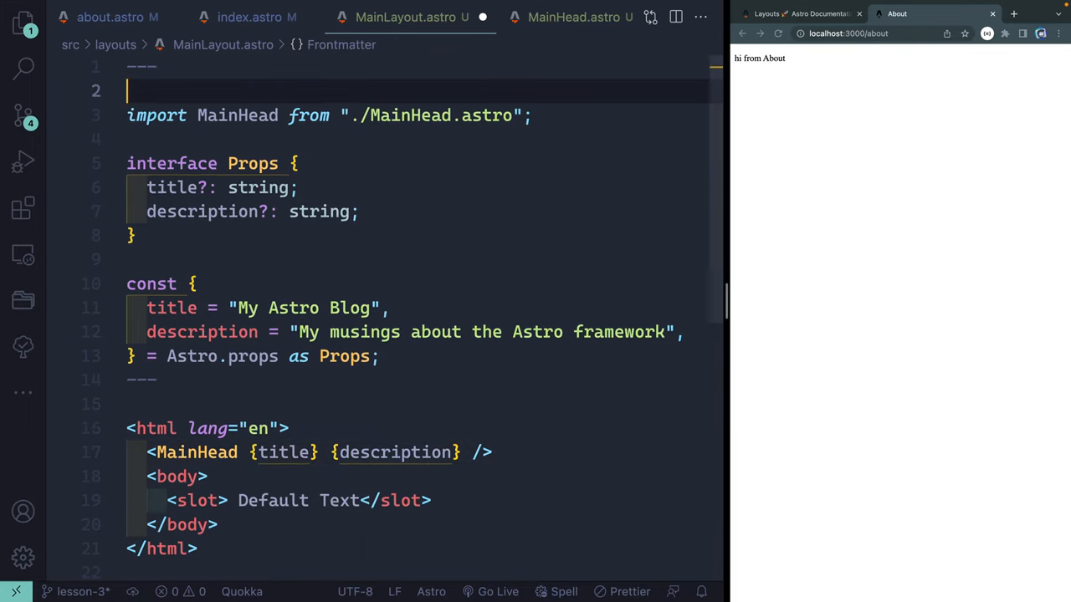
- Add a component import comment above MainLayout's import and delete the 'as Props' cast
type("// import")
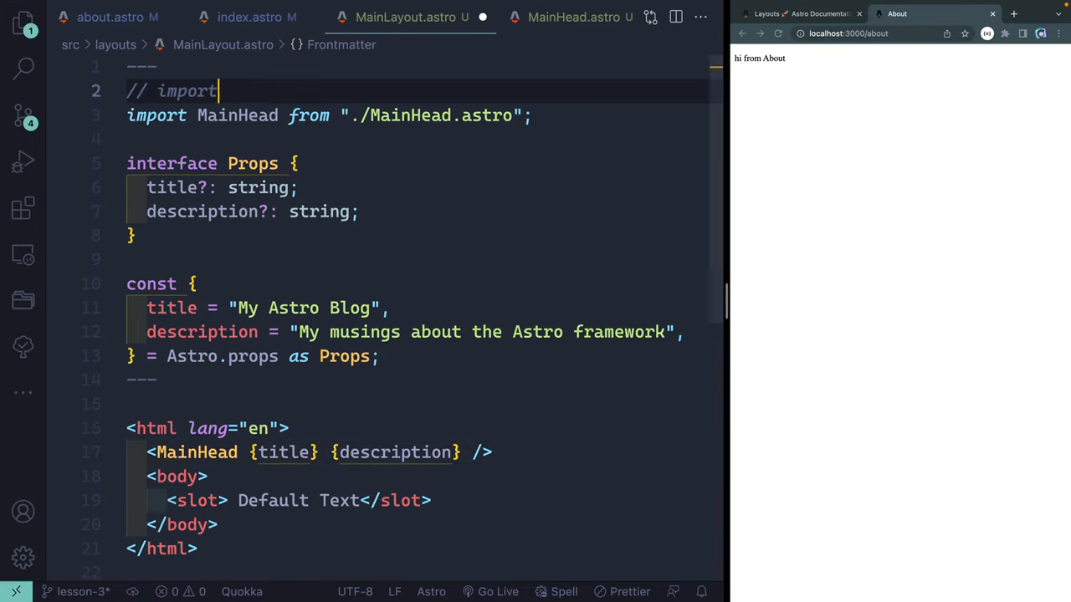
type("component")
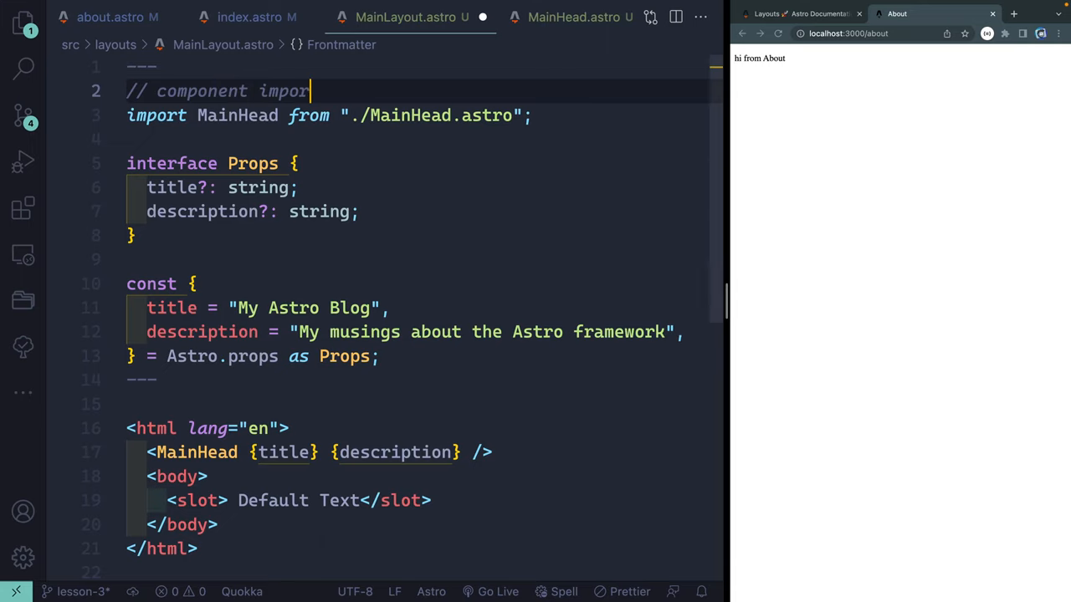
left_click(320, 212)
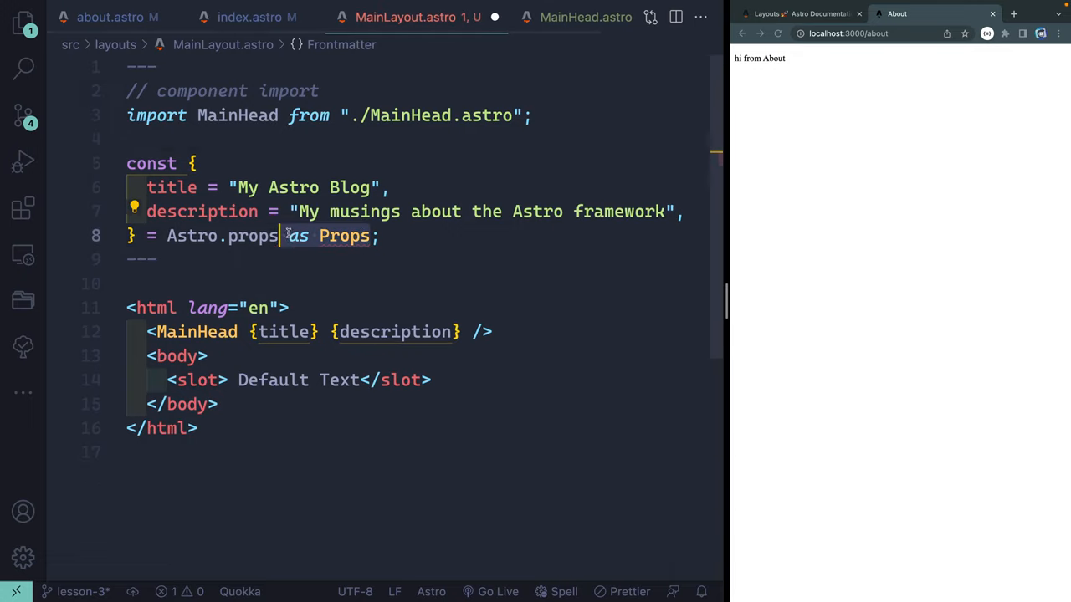
key("Backspace")
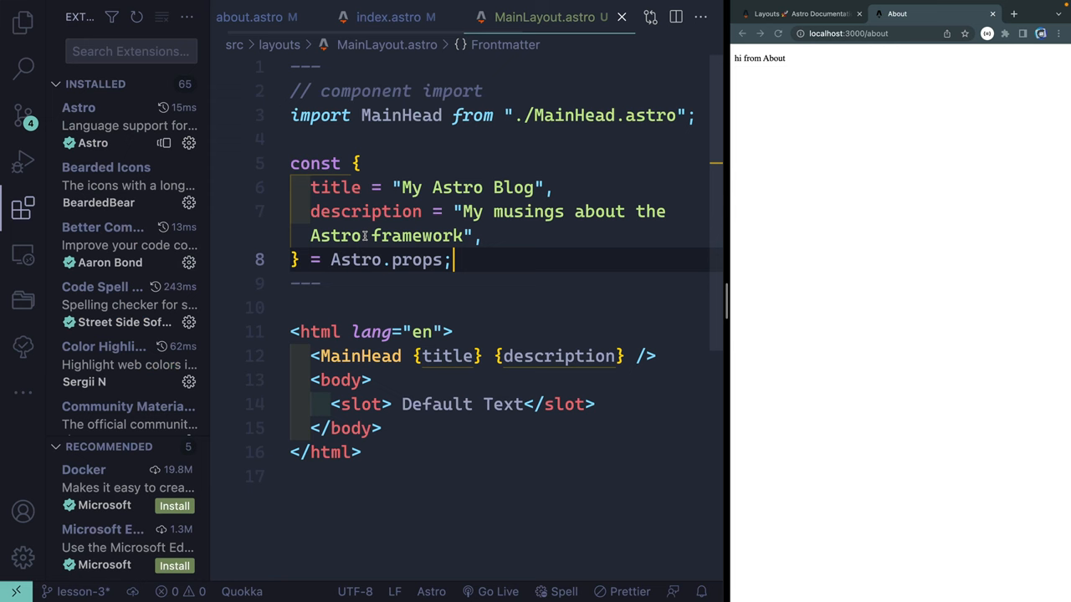
left_click(23, 25)
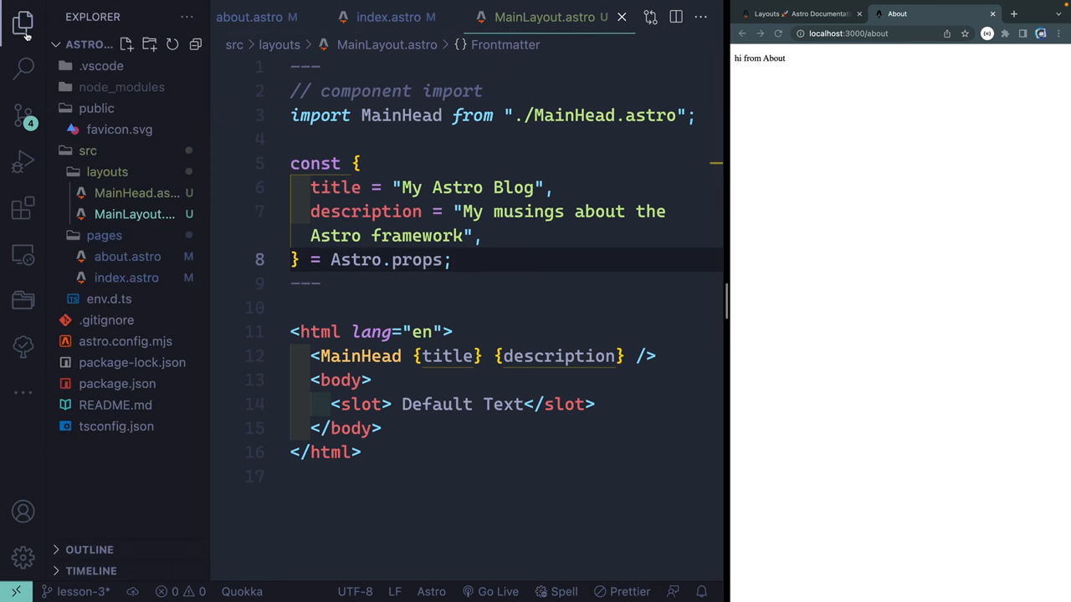
- Replace public/favicon.svg with the new icon and select MainHead's favicon link line
left_click(119, 128)
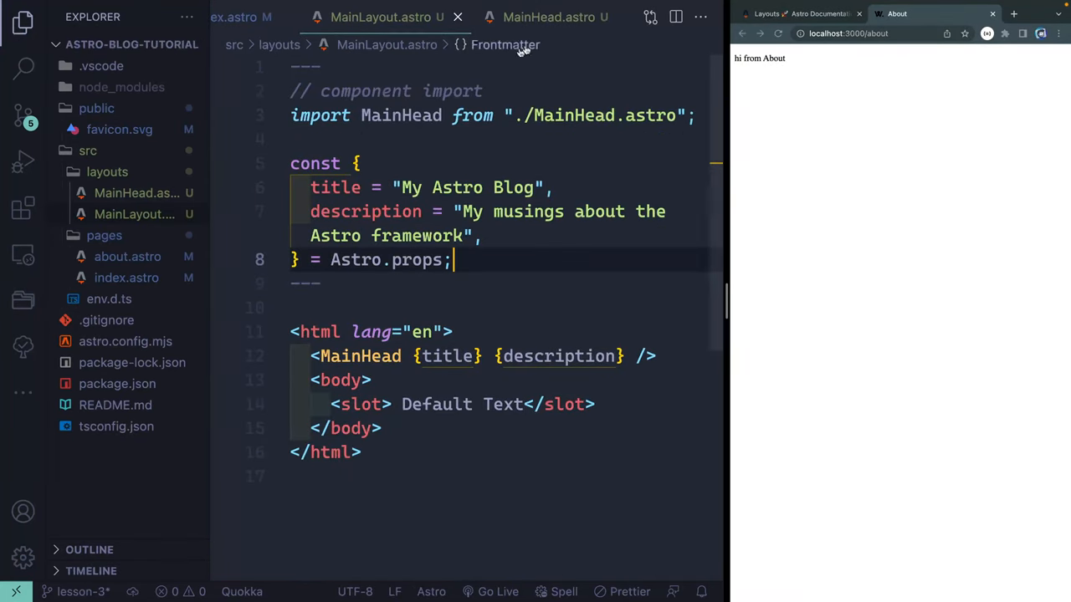
left_click(548, 17)
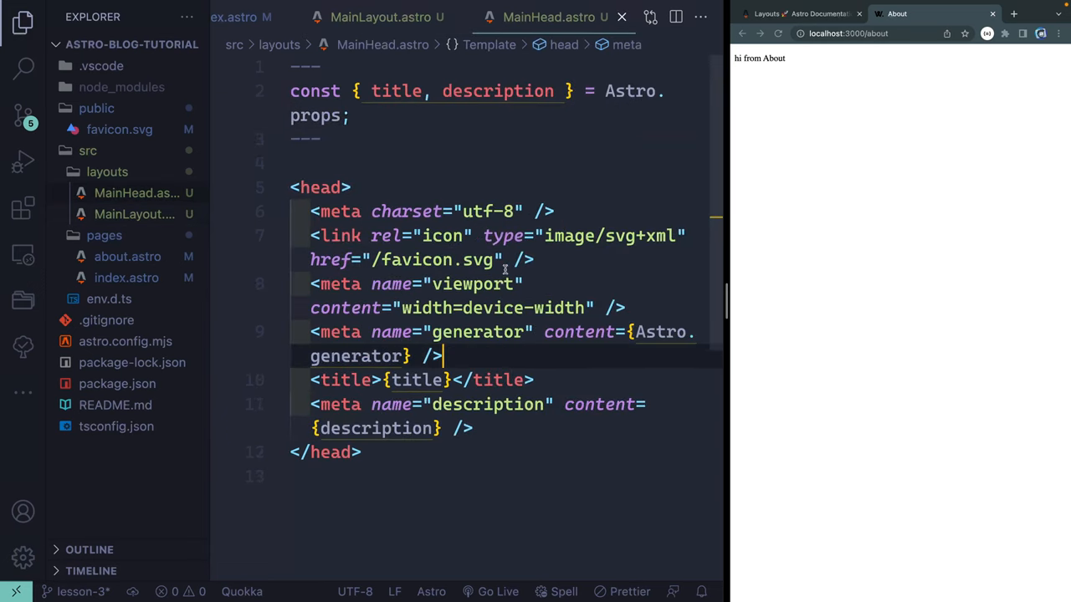
left_click(343, 260)
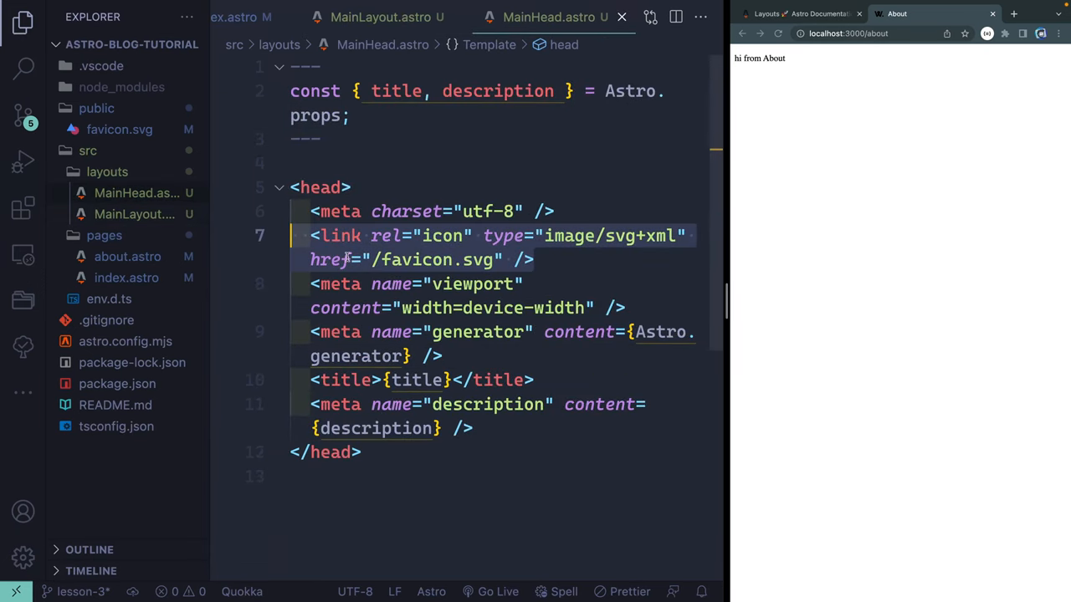